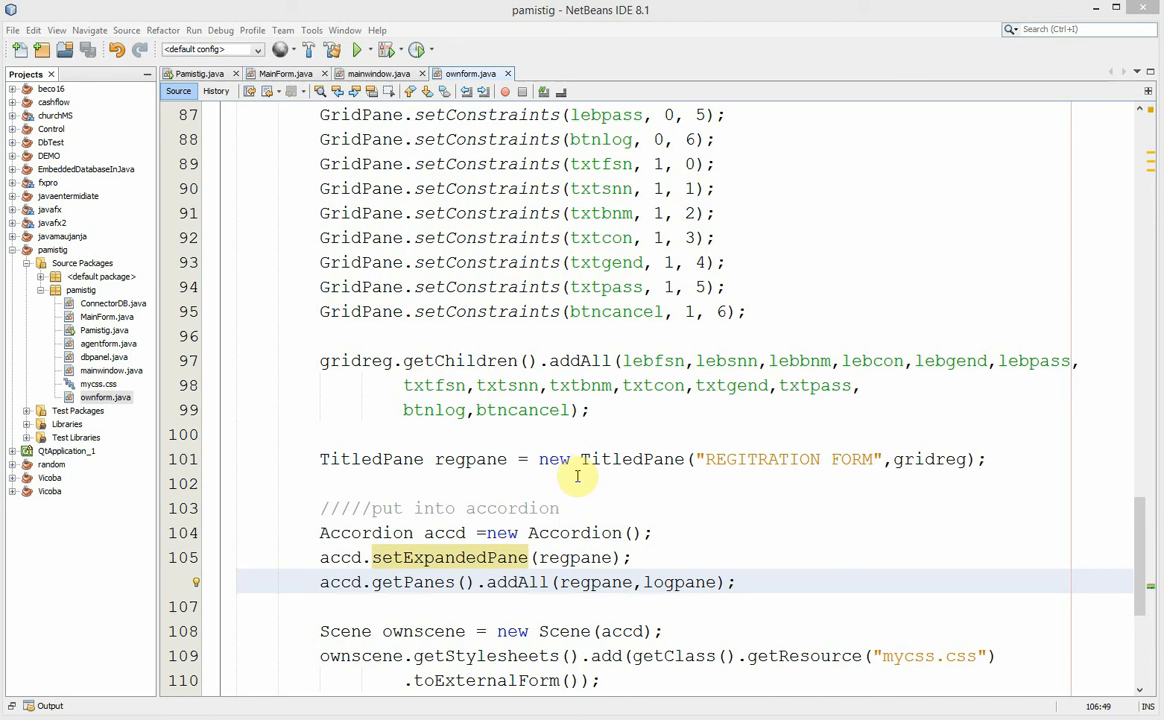
pyautogui.moveTo(524, 410)
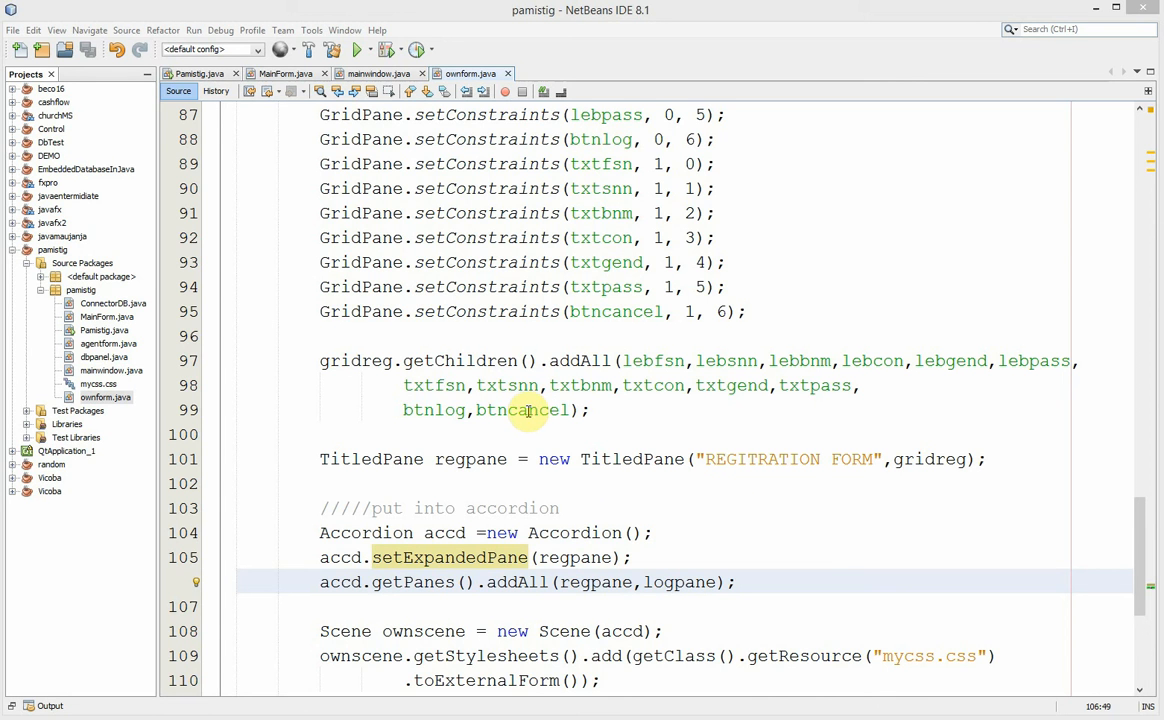
pyautogui.moveTo(508, 434)
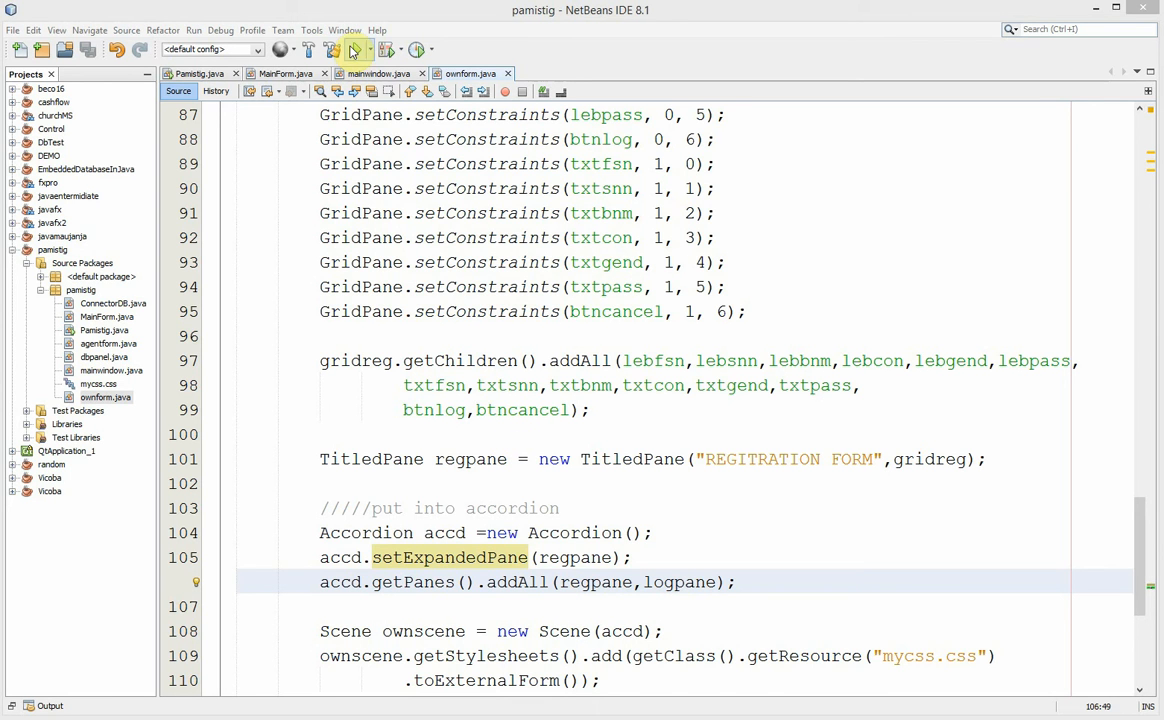
# - Run the pamistig project so the accordion form window appears
pyautogui.click(352, 48)
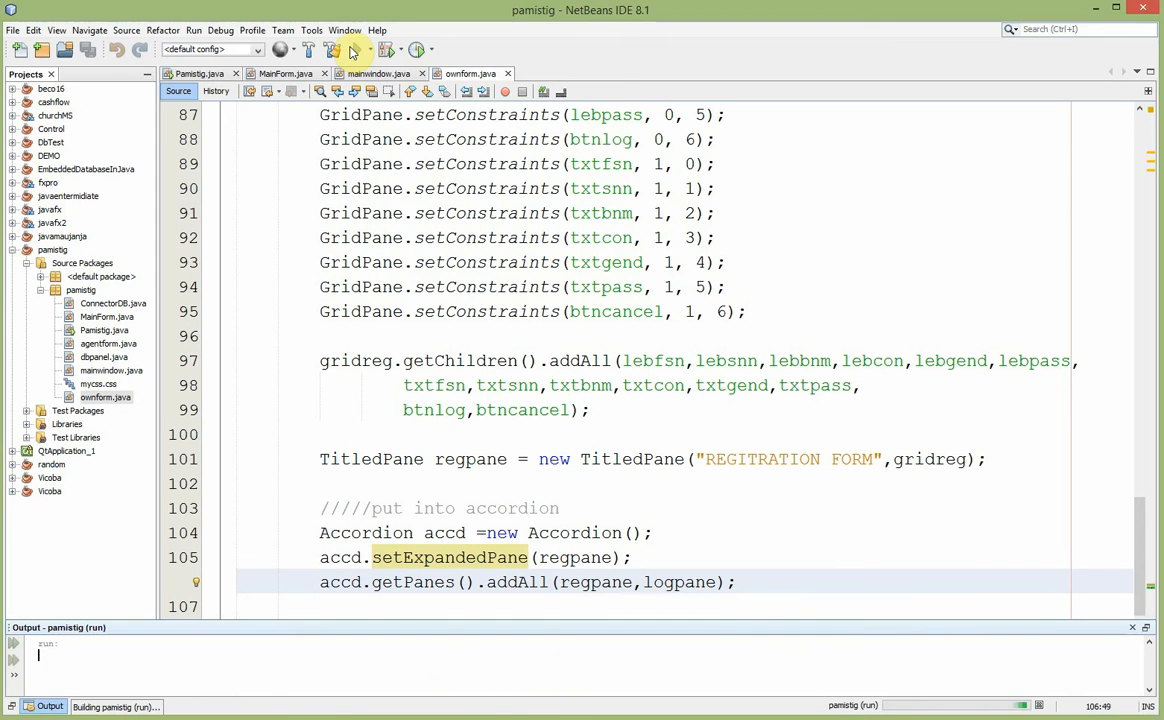
pyautogui.click(352, 48)
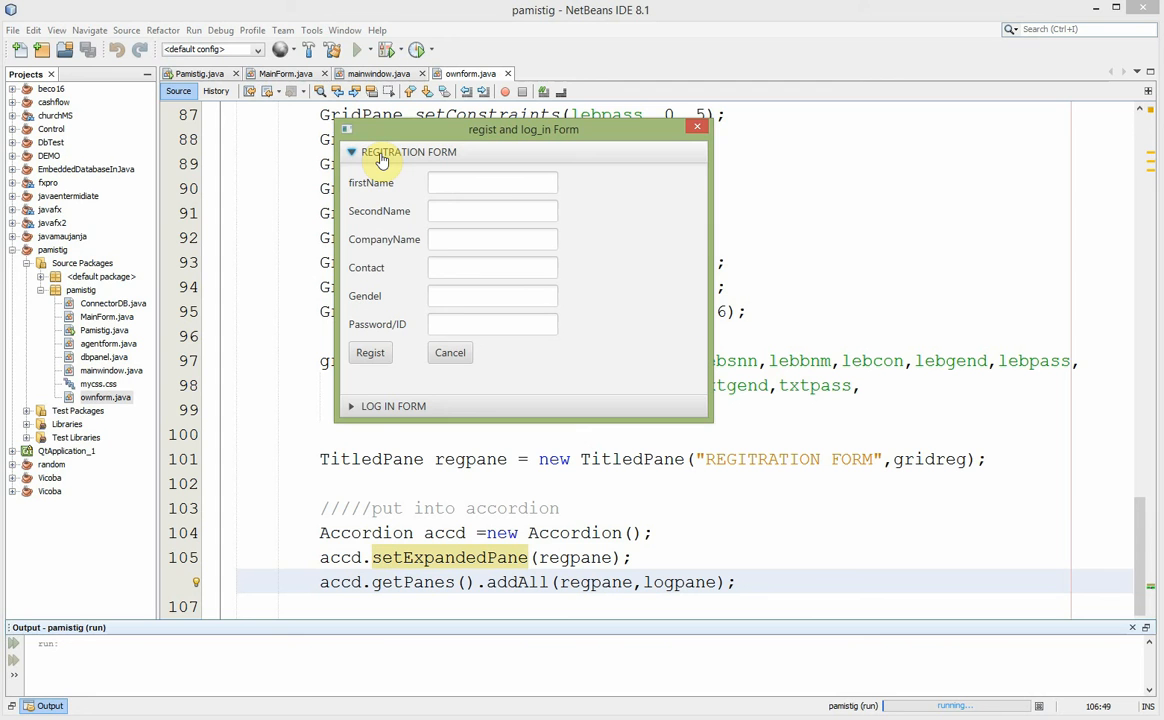
pyautogui.moveTo(382, 412)
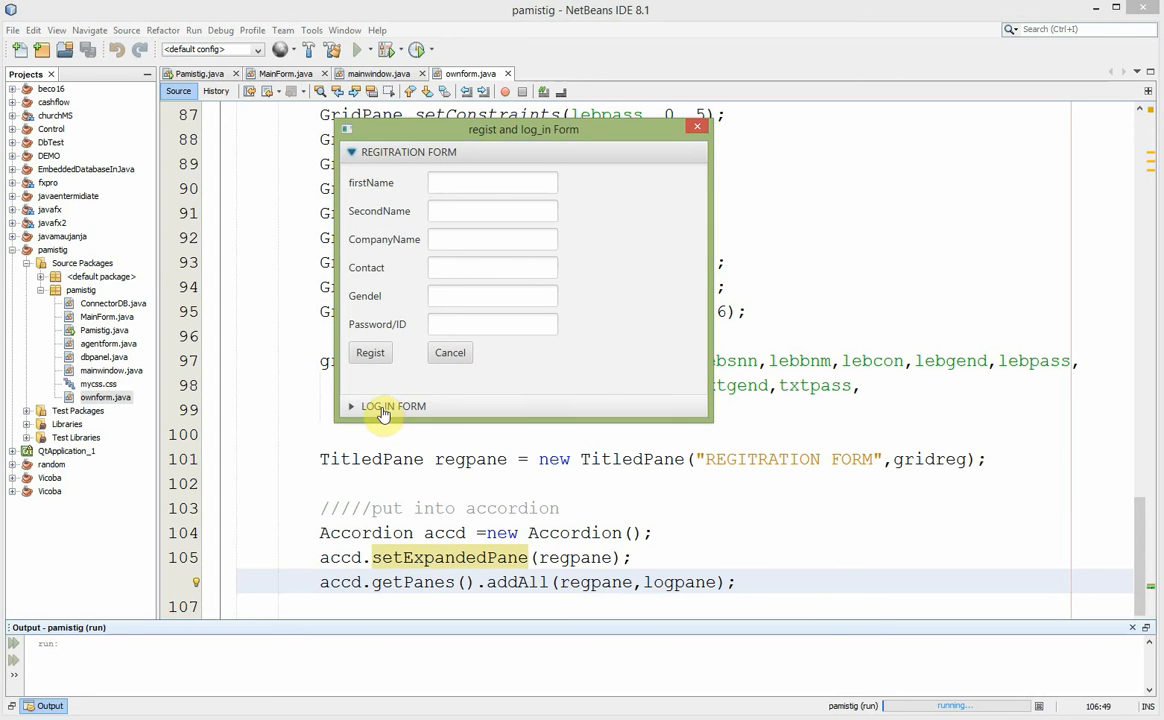
# - Toggle the LOG IN FORM and REGITRATION FORM panes in turn, then close the form window
pyautogui.click(384, 406)
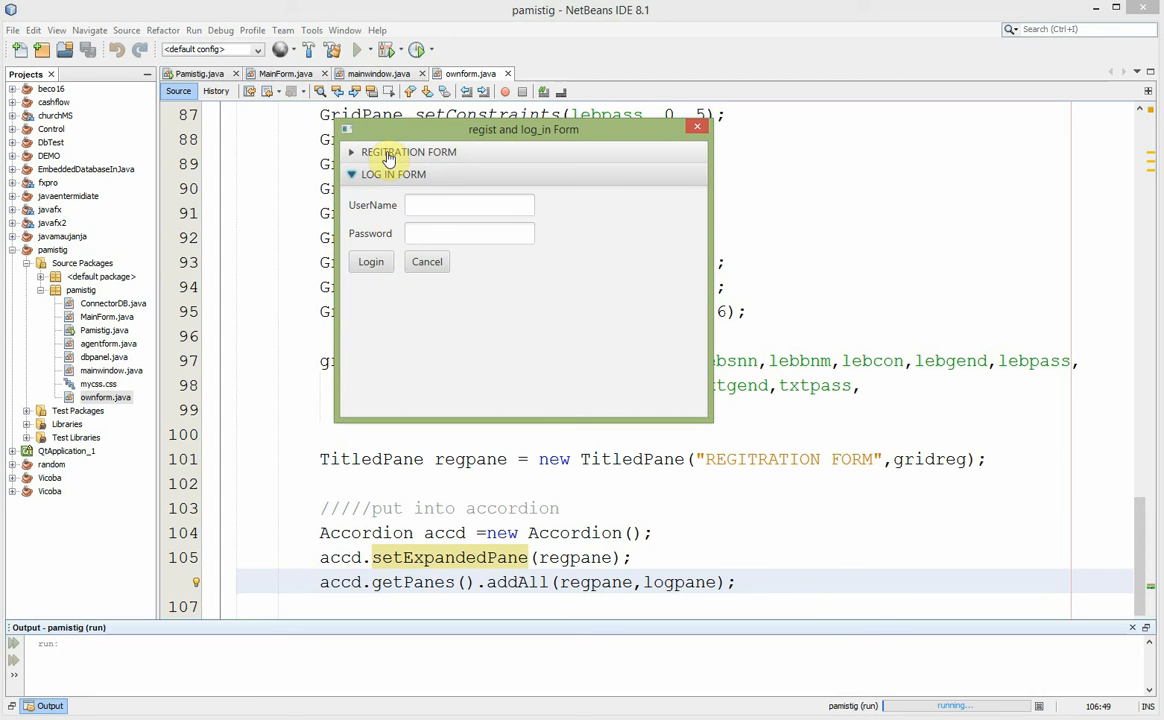
pyautogui.click(408, 152)
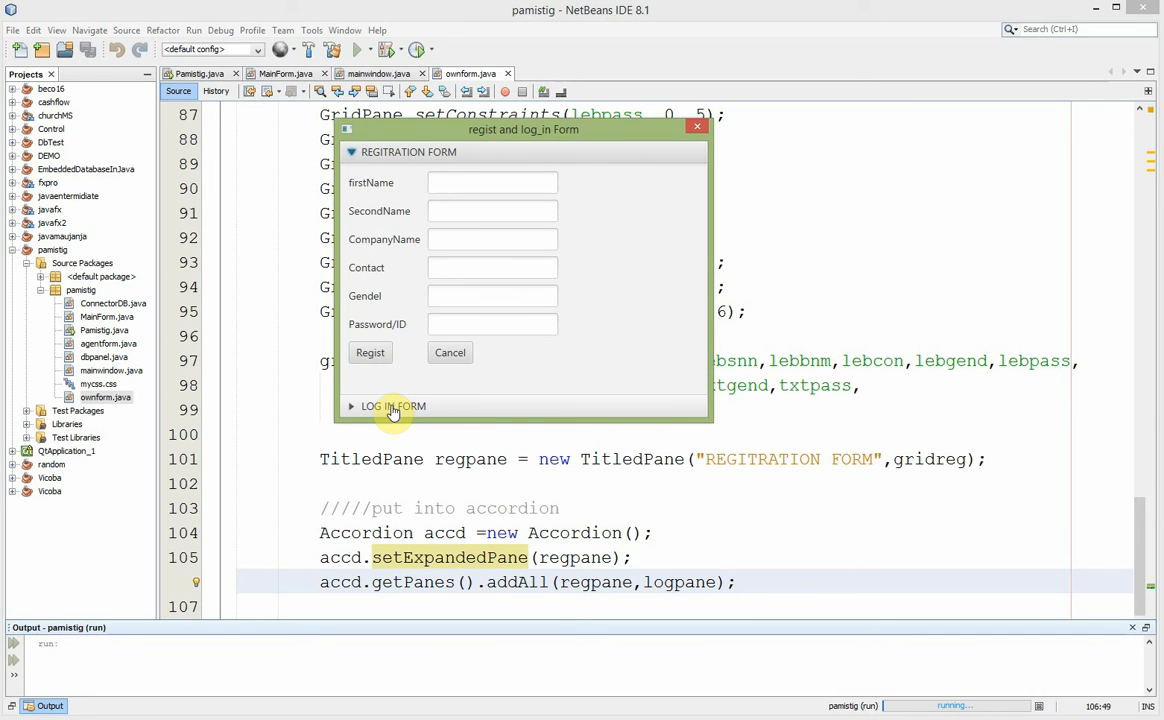
pyautogui.click(390, 406)
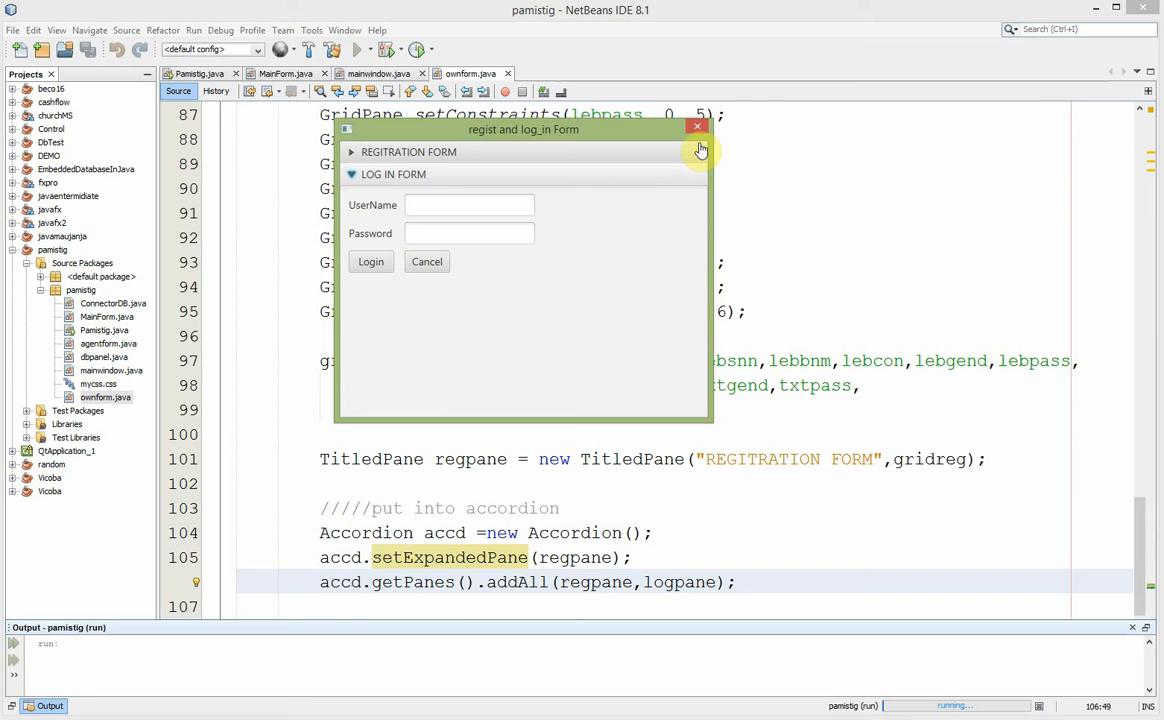
pyautogui.click(696, 126)
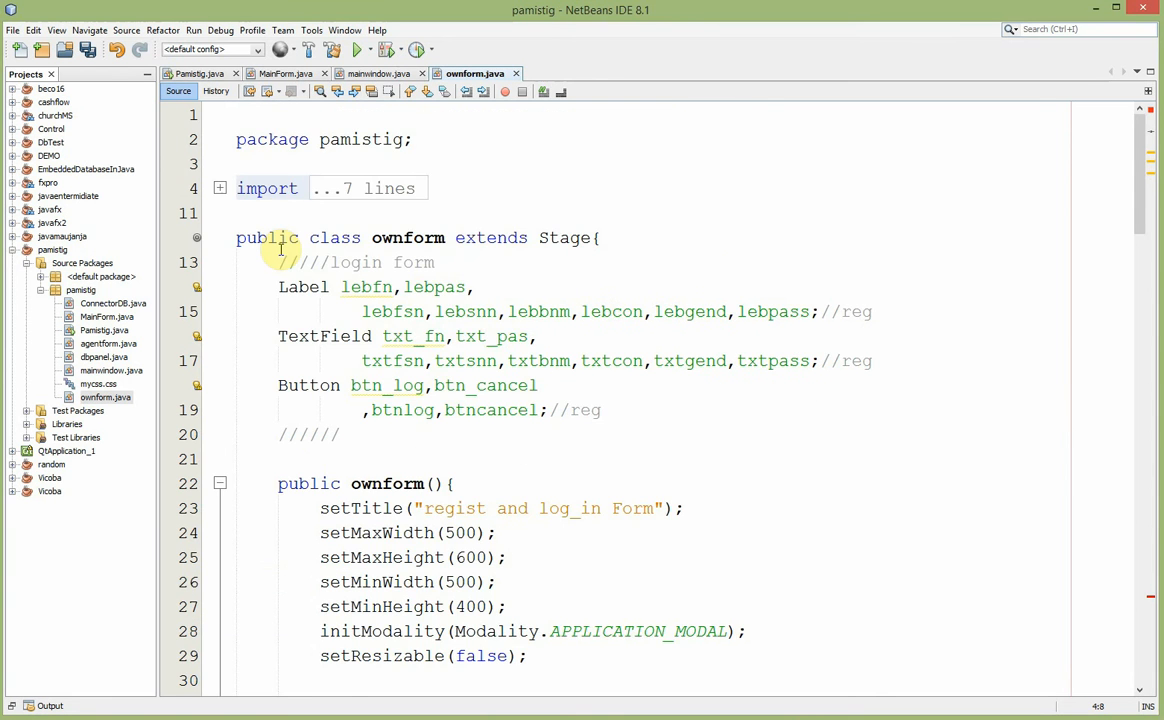
pyautogui.scroll(-3)
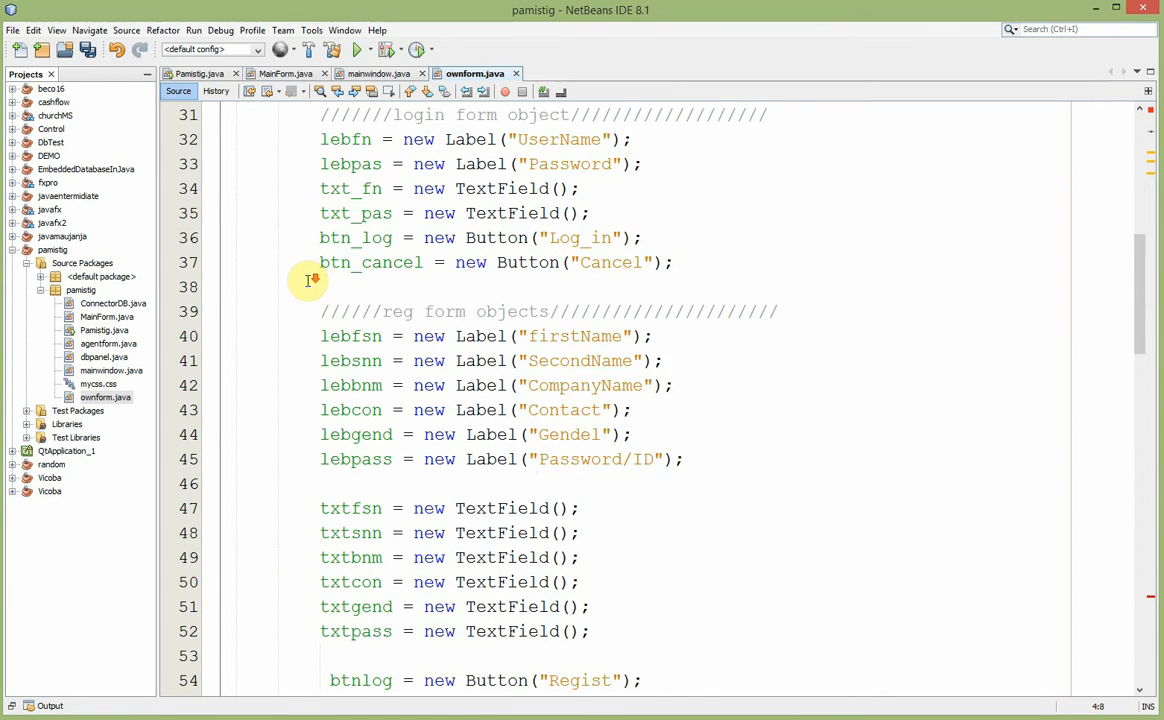
pyautogui.scroll(-3)
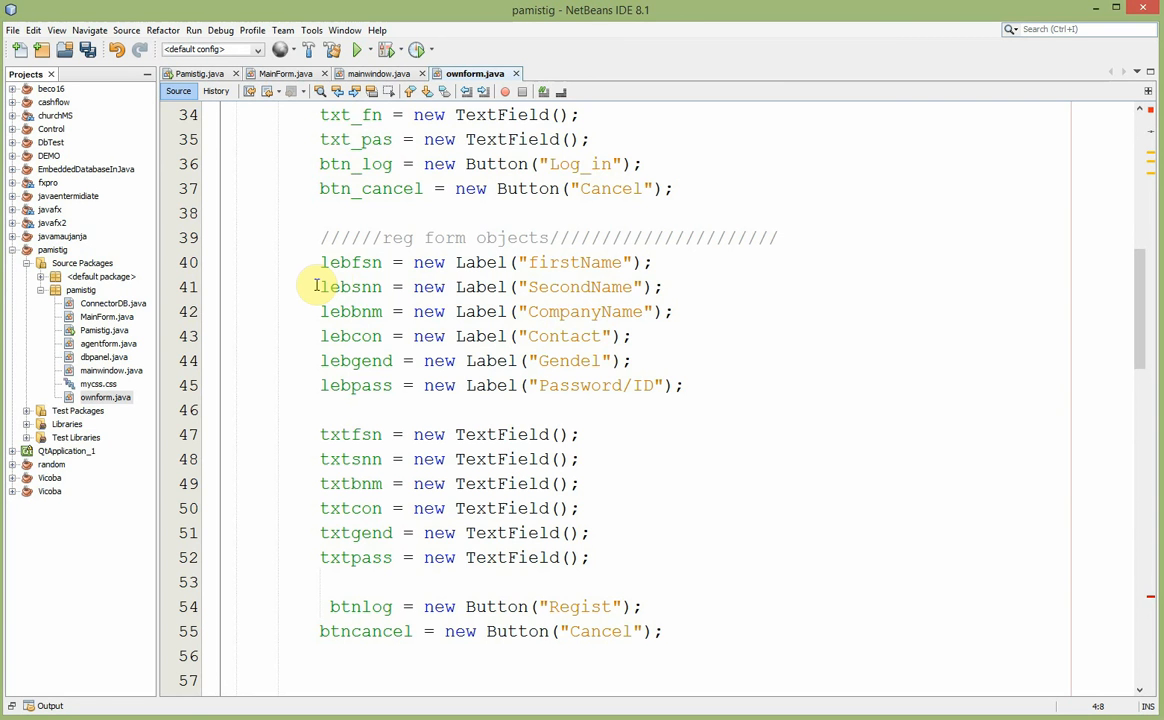
pyautogui.scroll(-3)
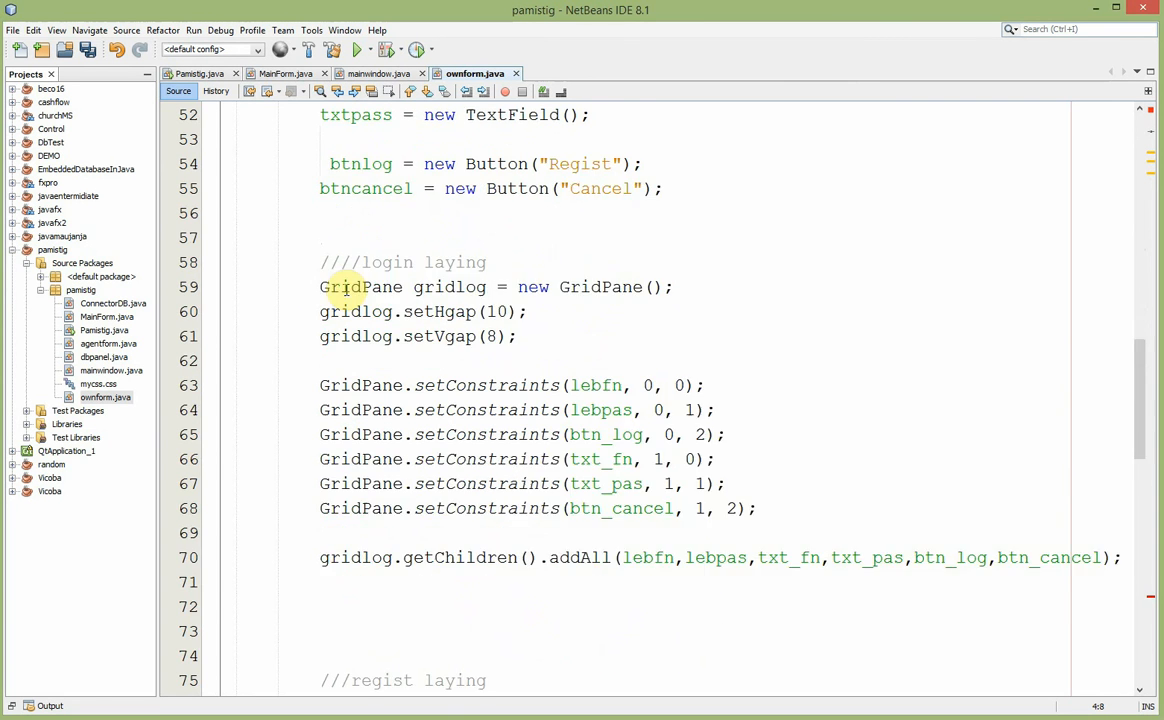
pyautogui.scroll(-3)
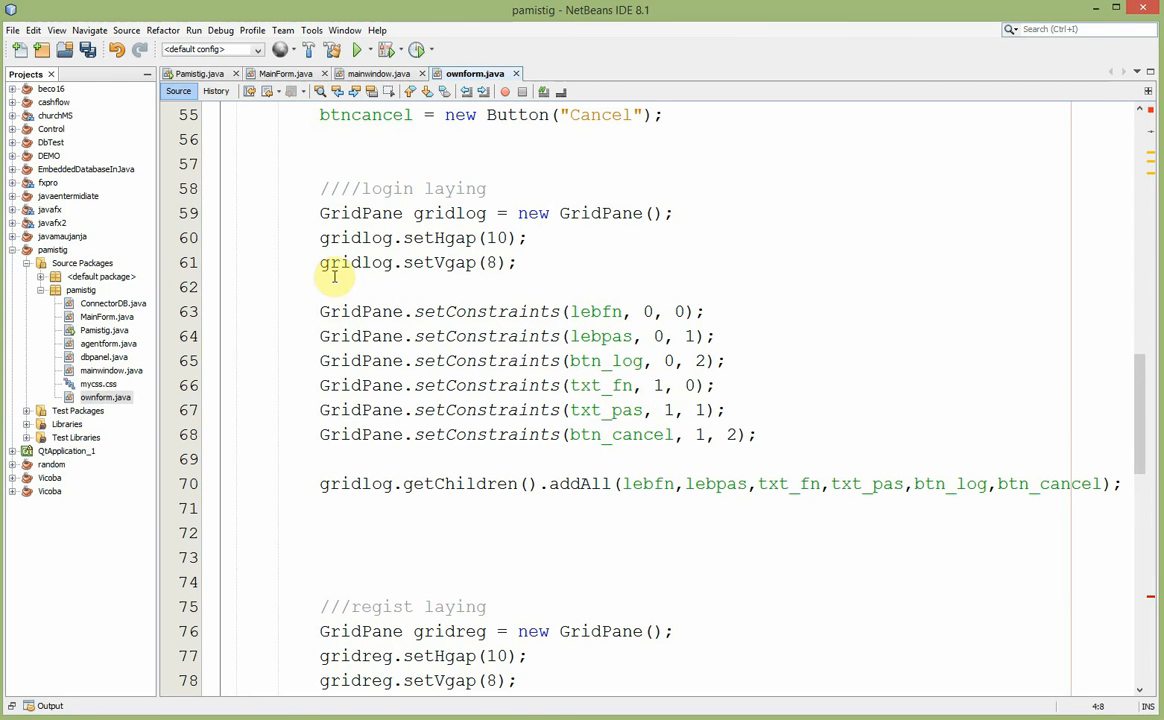
pyautogui.moveTo(496, 384)
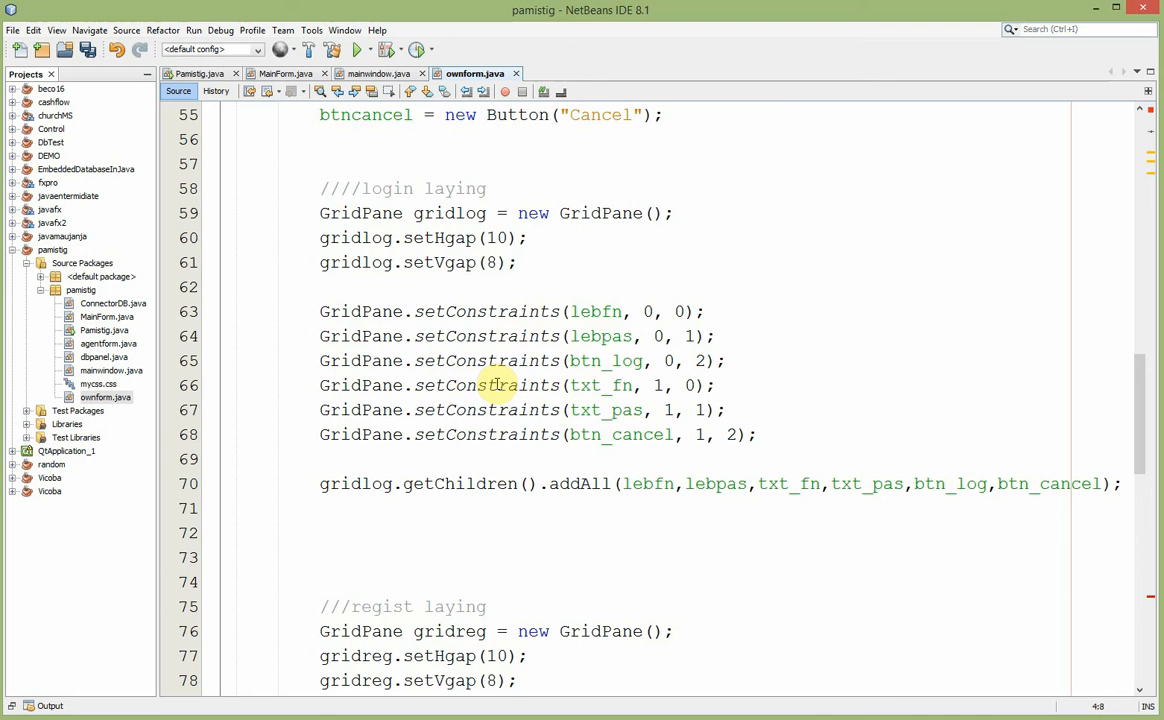
pyautogui.scroll(-3)
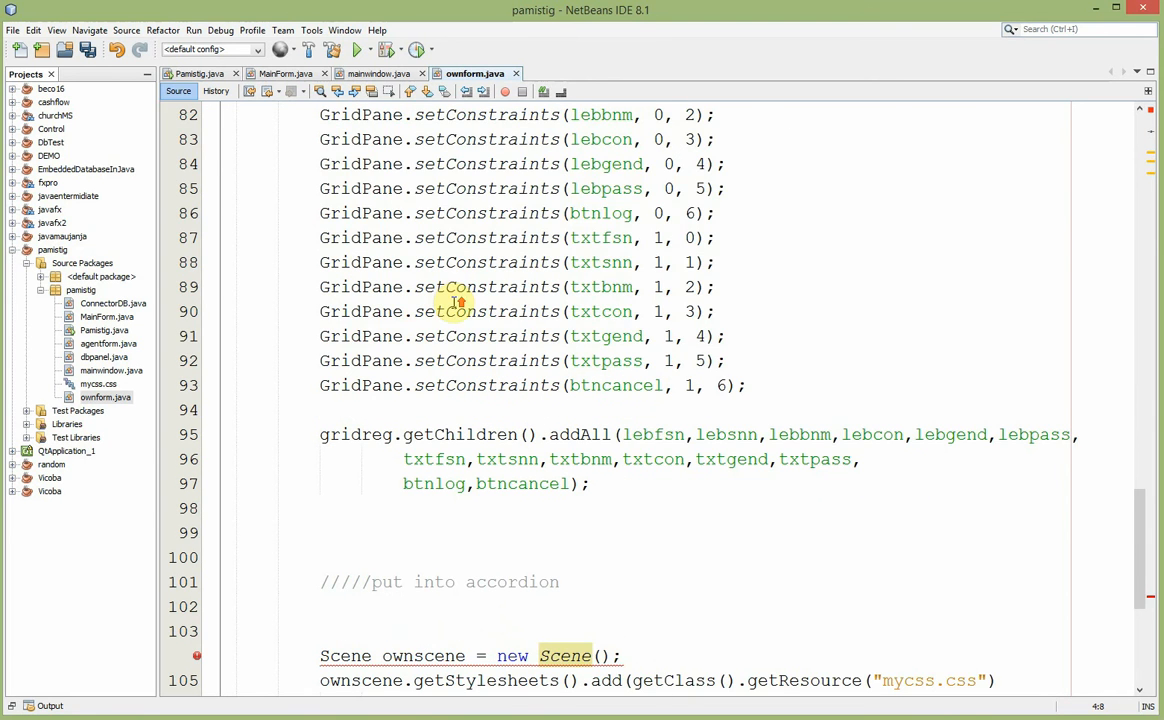
pyautogui.scroll(3)
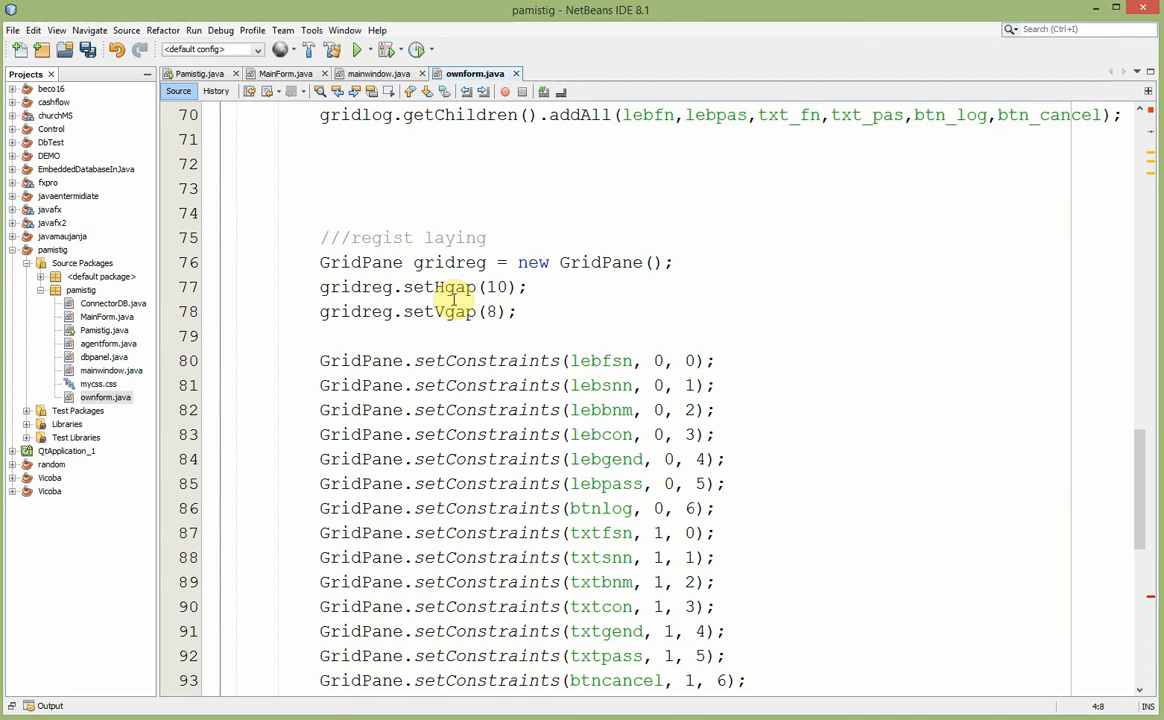
pyautogui.scroll(-3)
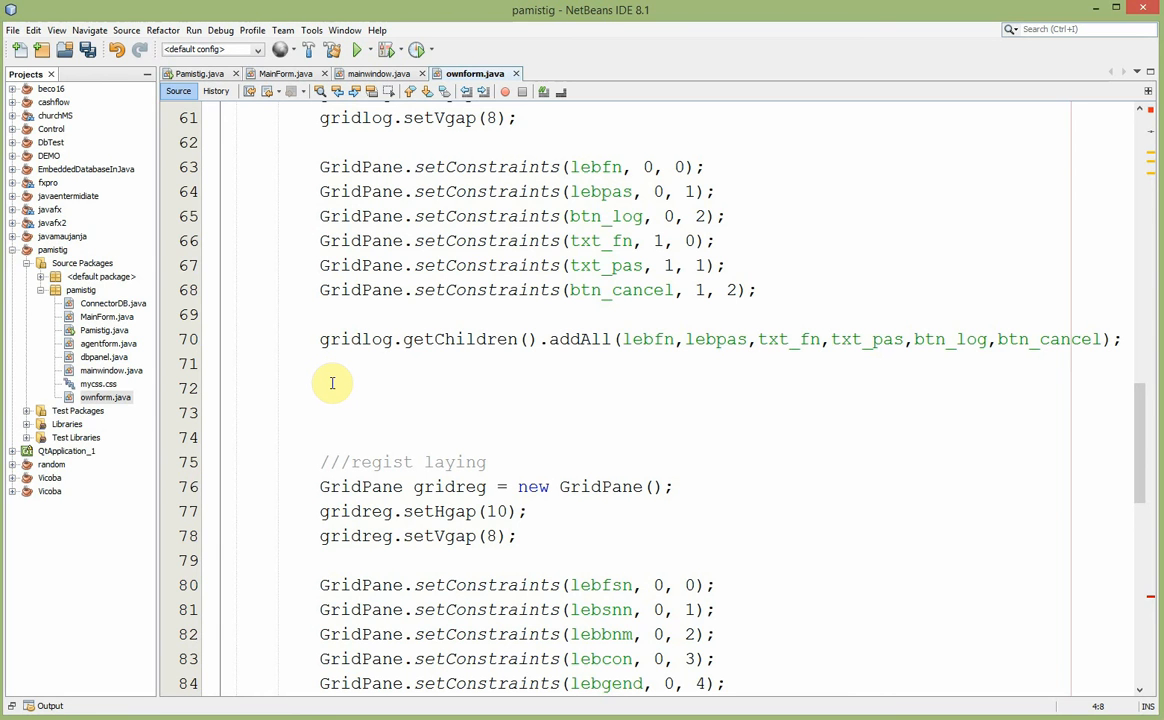
# - Write TitledPane logpane = new TitledPane(); below the login grid code and import TitledPane
pyautogui.click(322, 388)
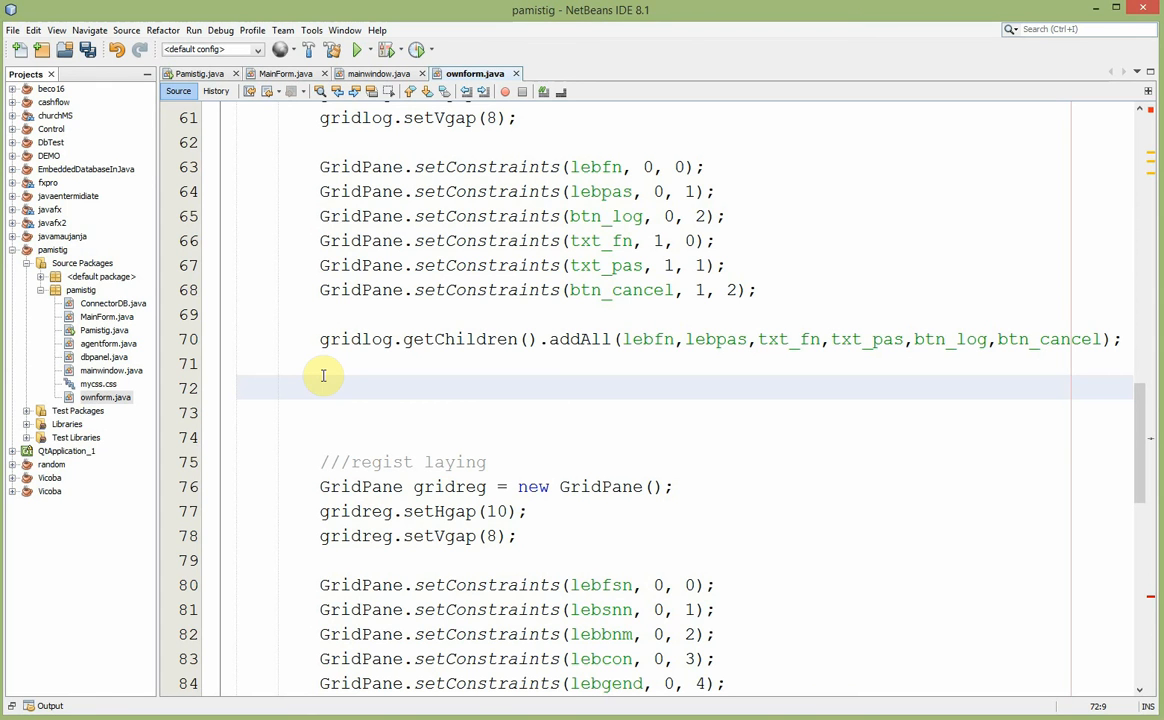
pyautogui.click(322, 388)
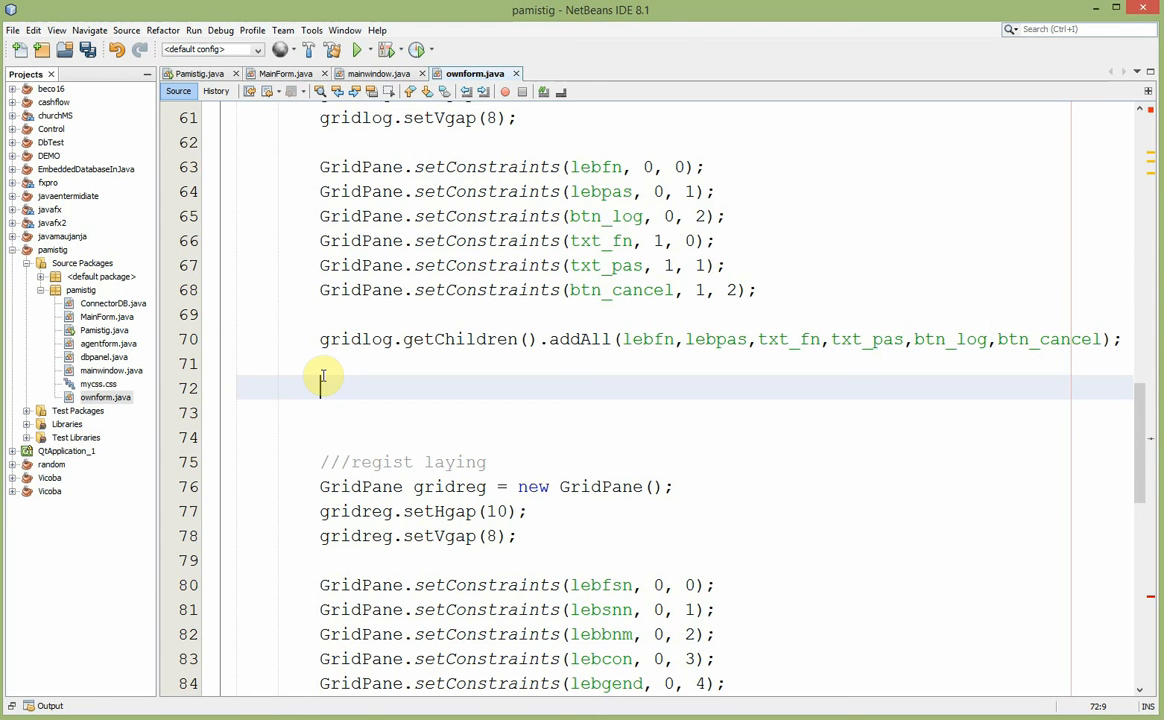
pyautogui.write('Title')
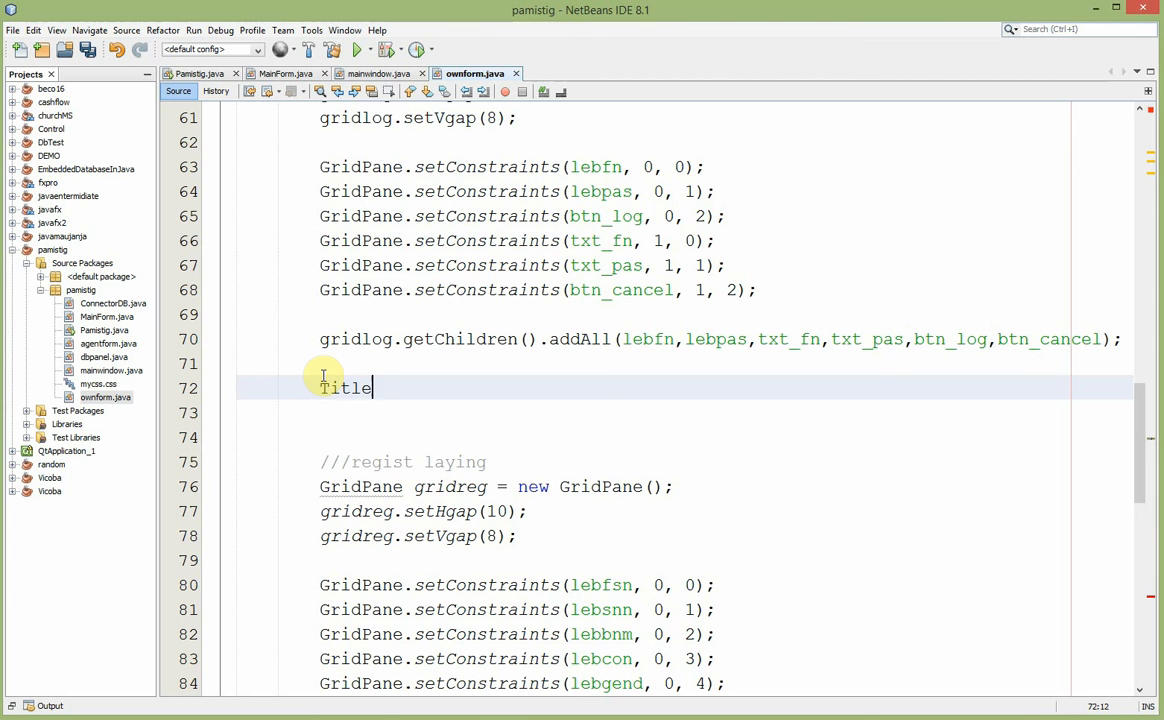
pyautogui.write('dP')
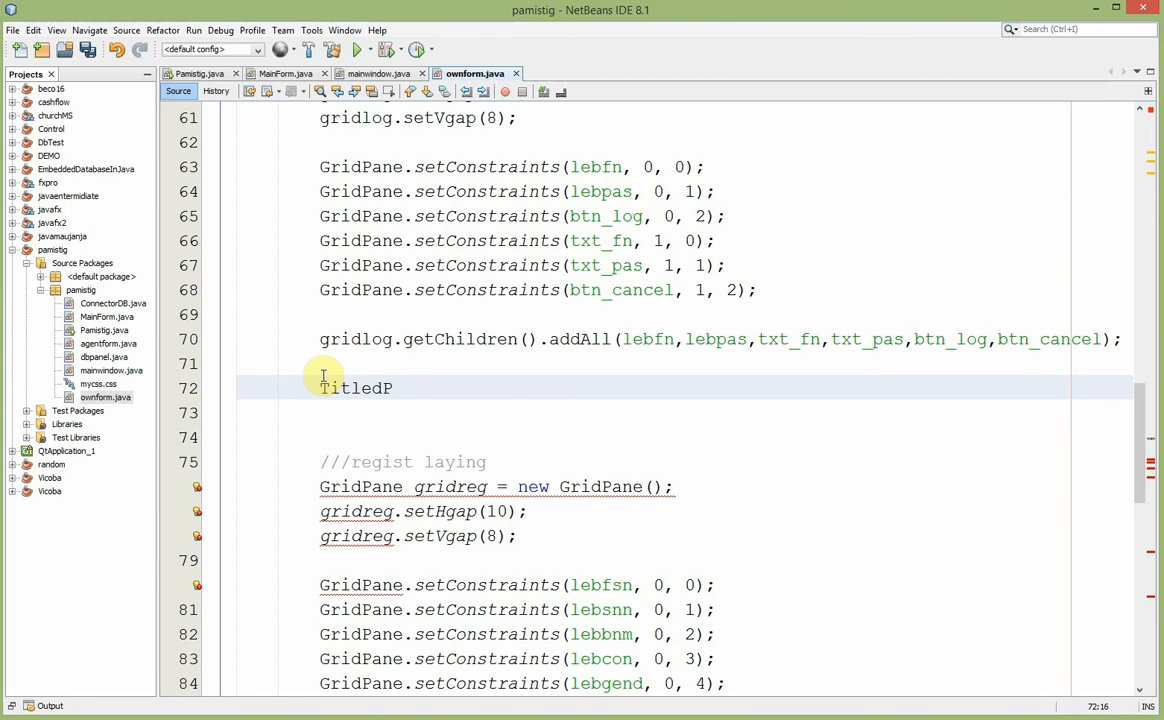
pyautogui.write('ane')
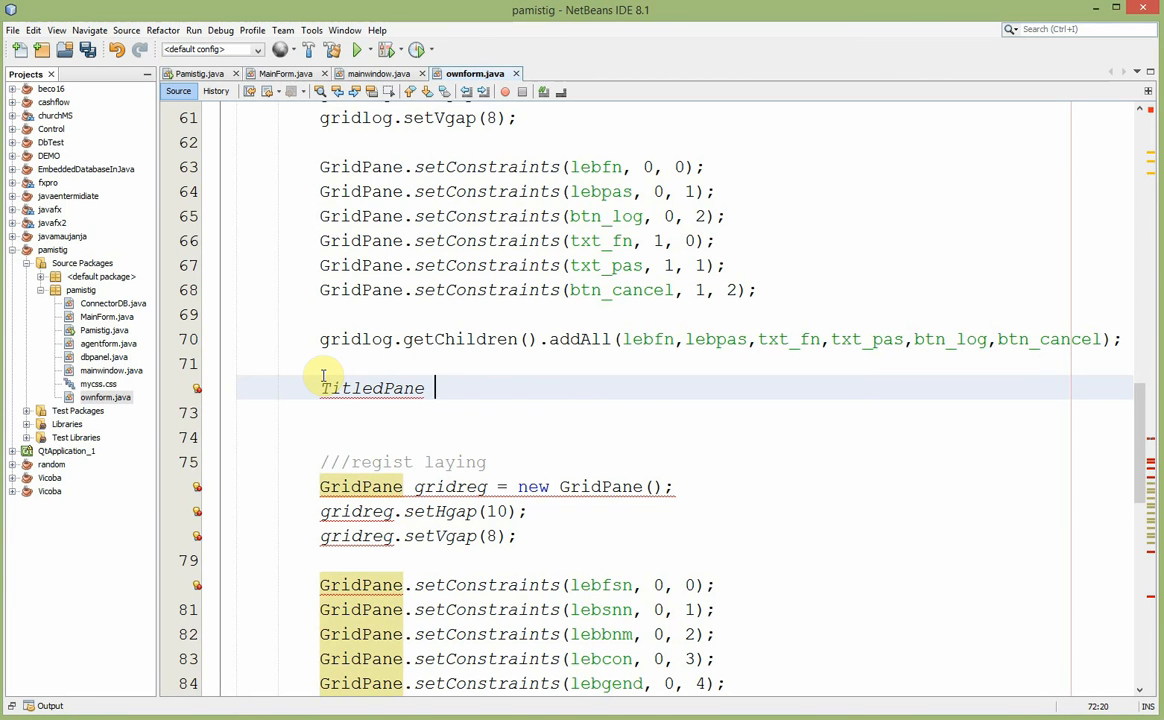
pyautogui.write('logp')
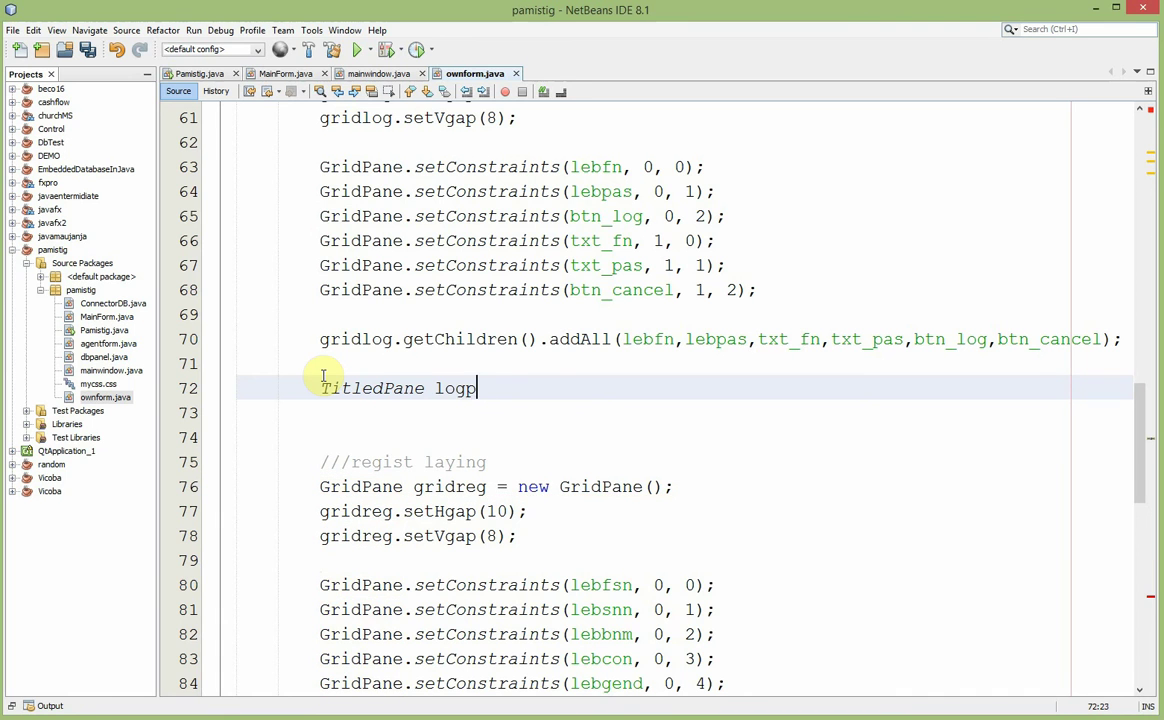
pyautogui.write('ane')
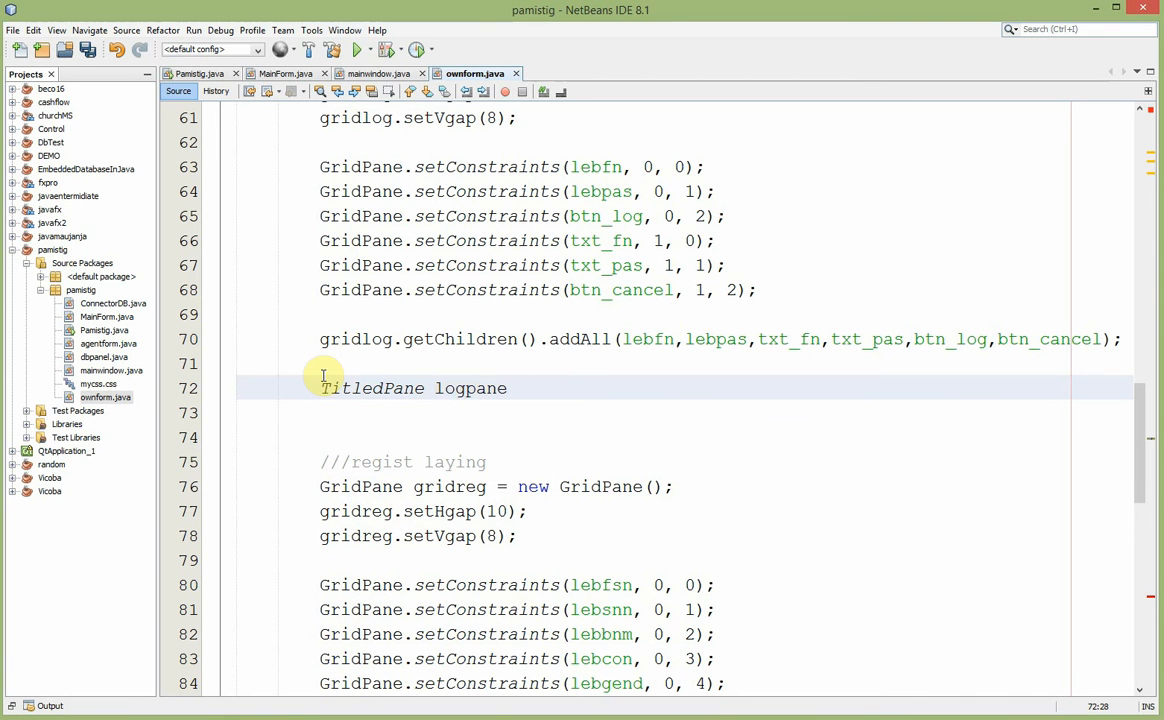
pyautogui.write('= new')
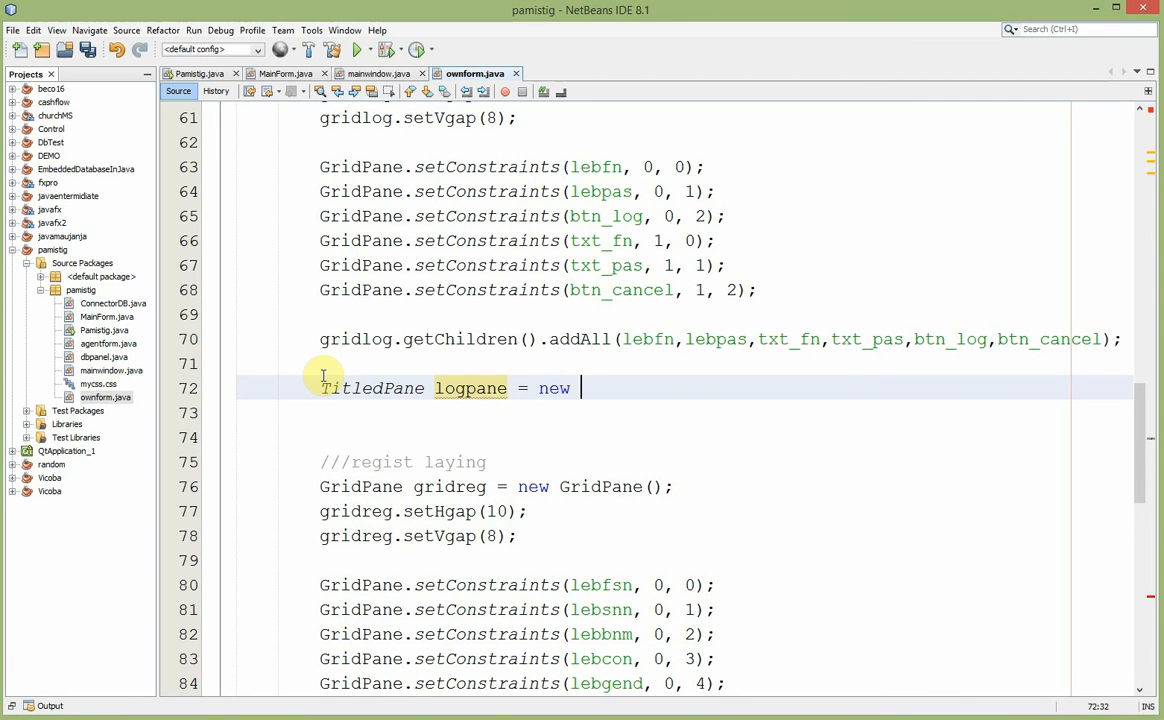
pyautogui.write('TitledP')
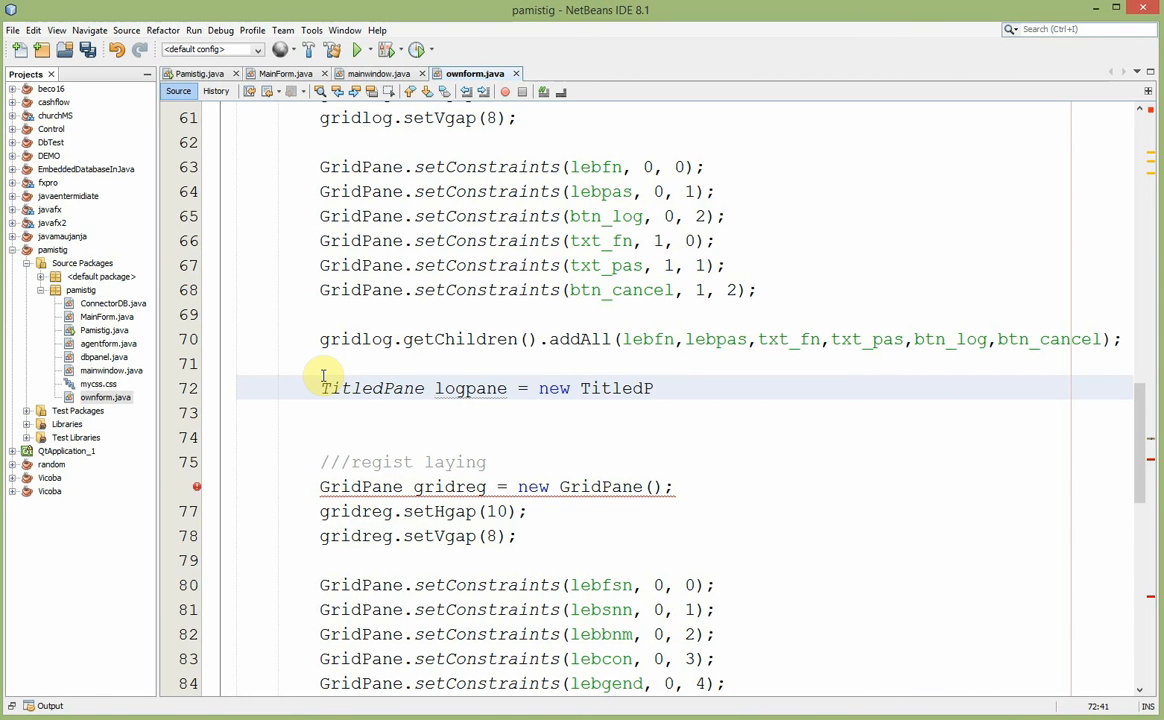
pyautogui.write('()')
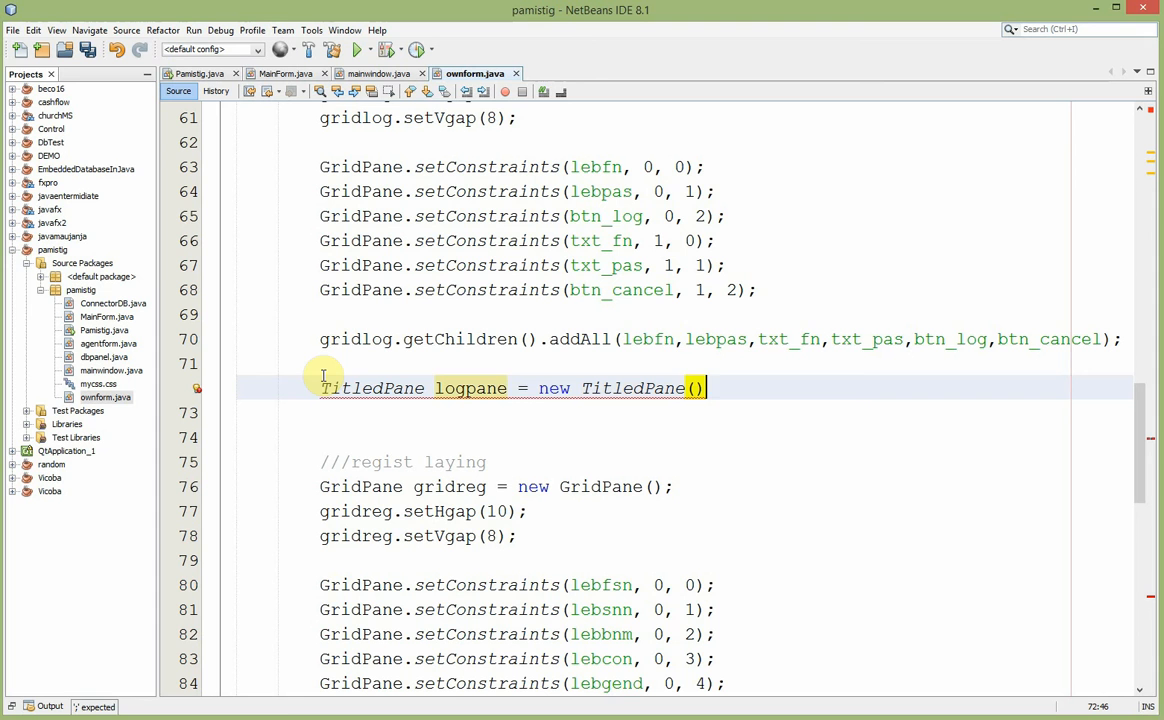
pyautogui.write(';')
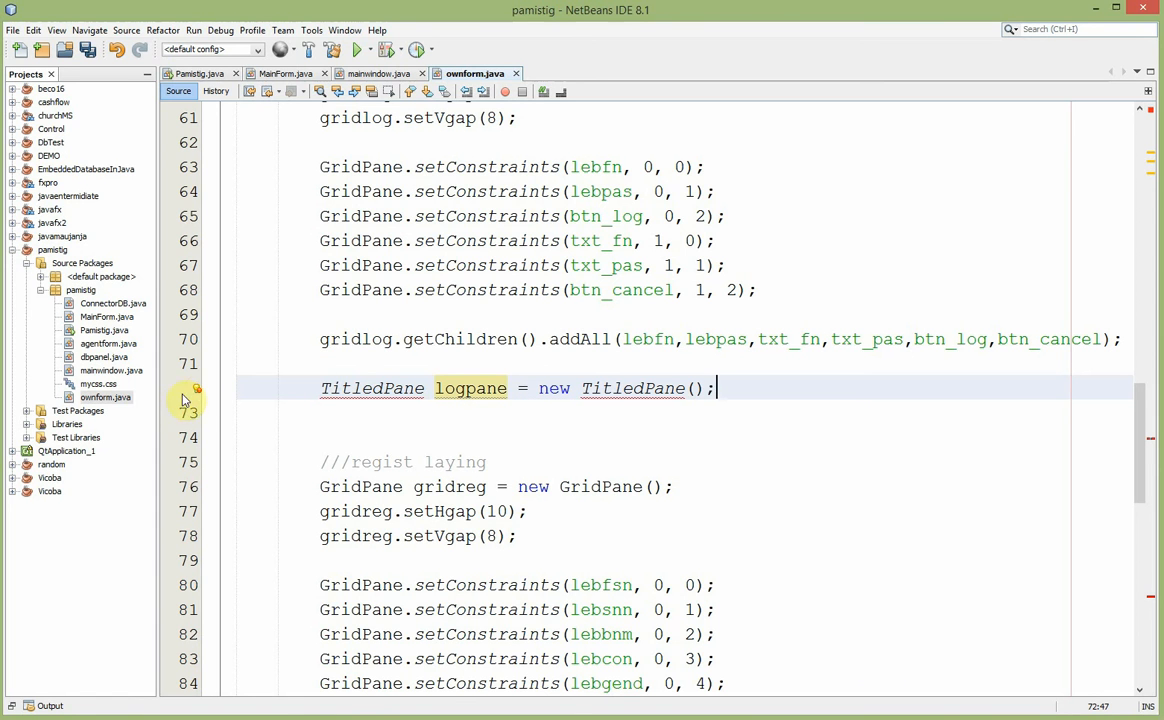
pyautogui.click(196, 388)
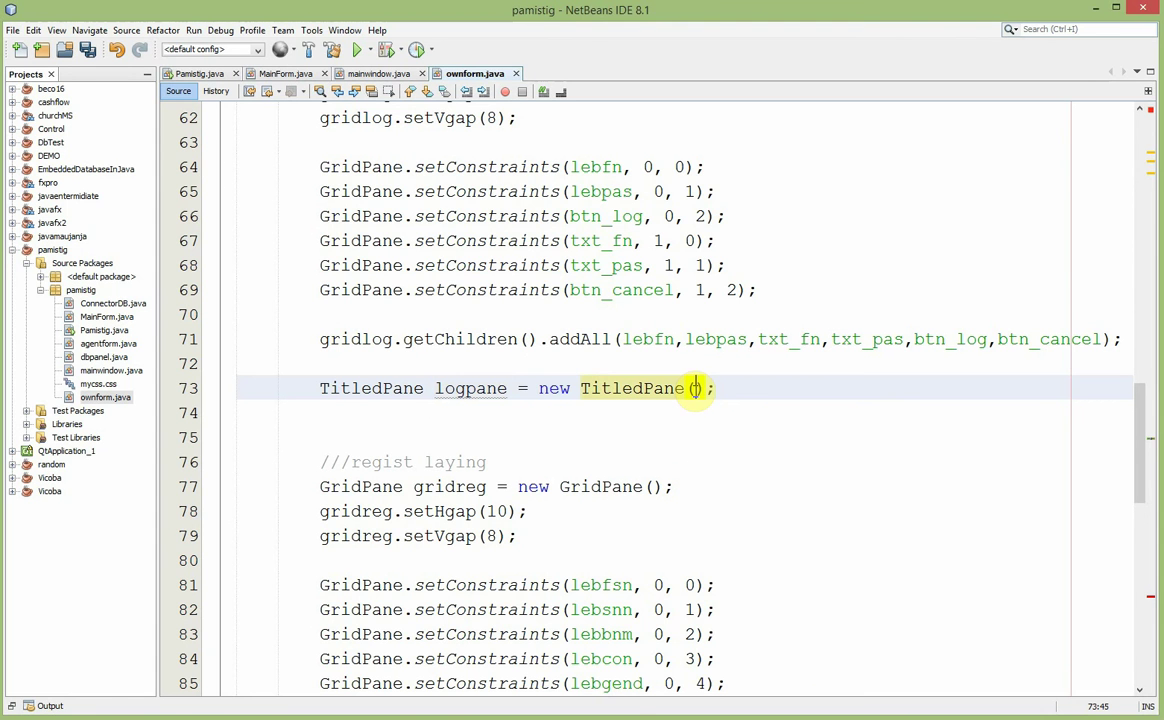
# - Fill the constructor with the title "LOG IN FORM" and the gridlog grid
pyautogui.write('""')
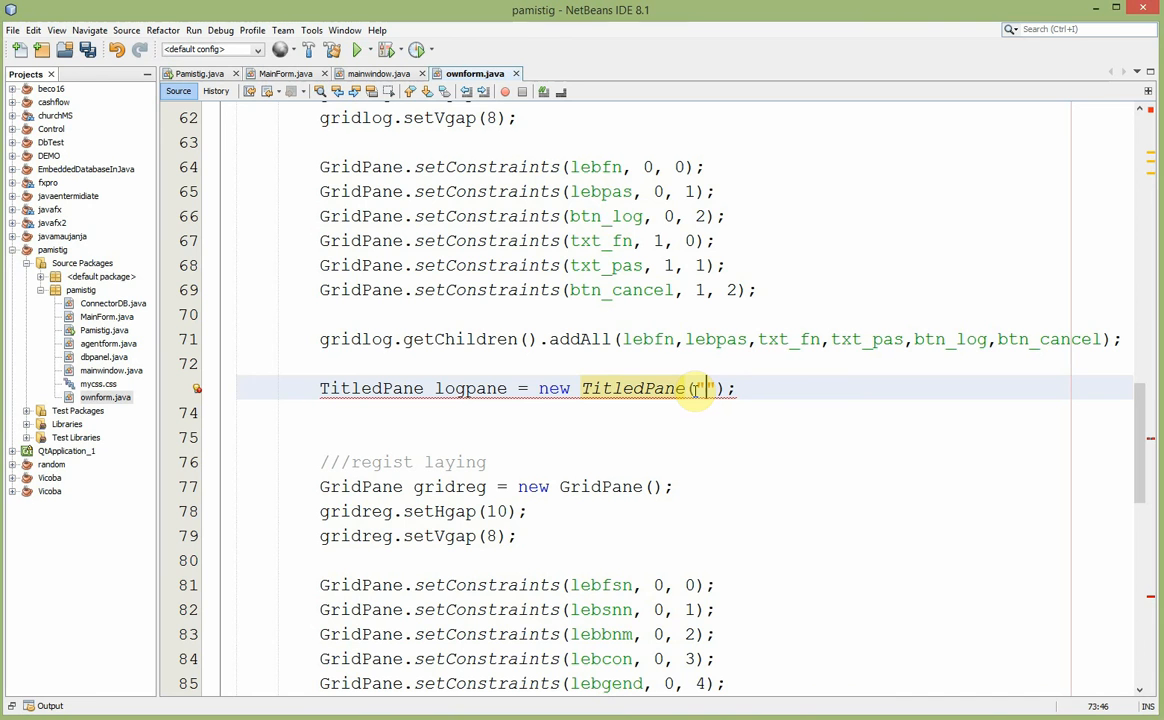
pyautogui.write('LOG IN F')
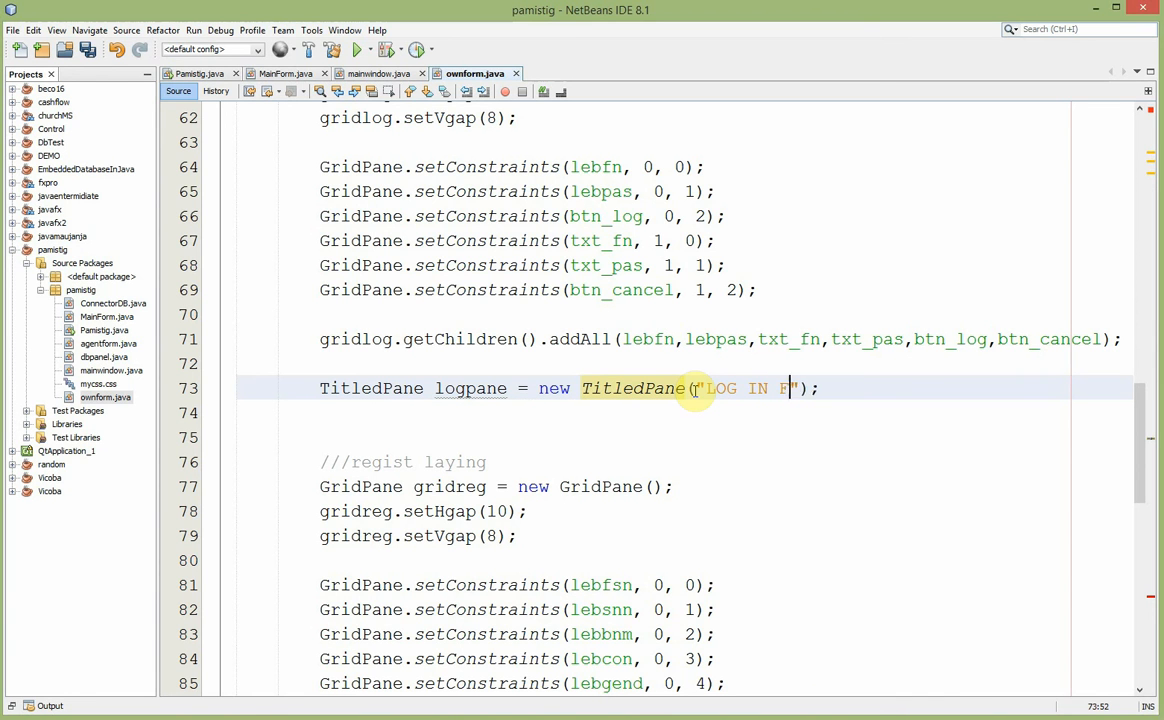
pyautogui.write('ORM')
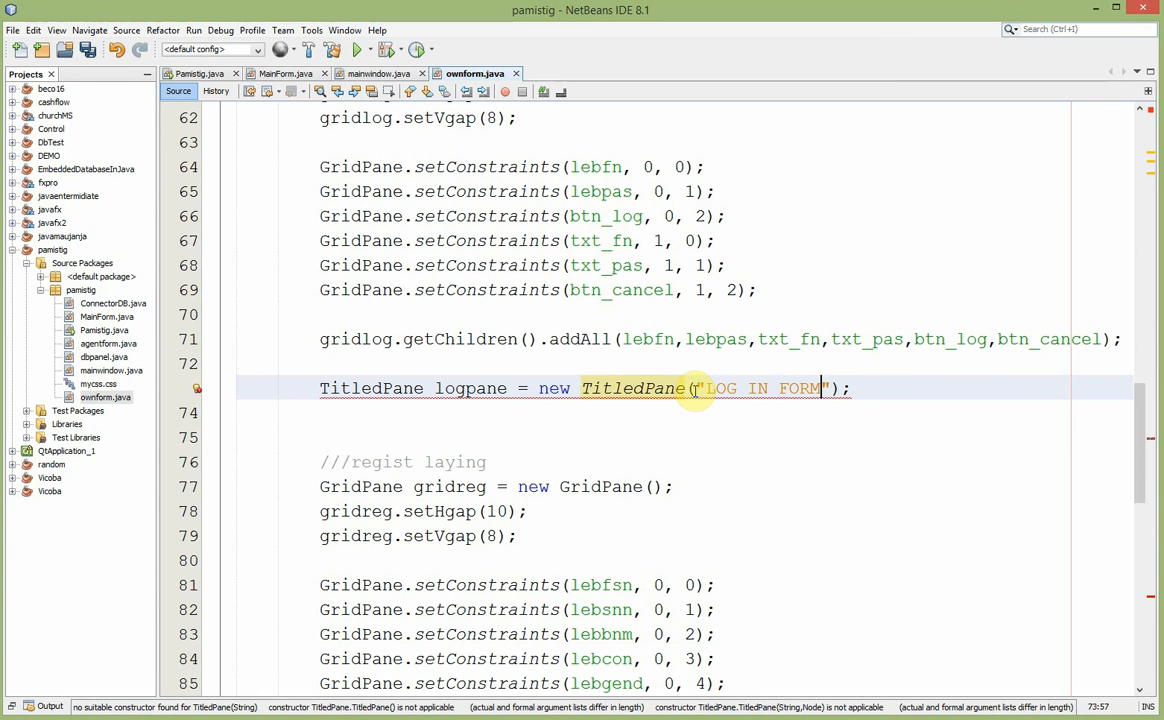
pyautogui.write(',')
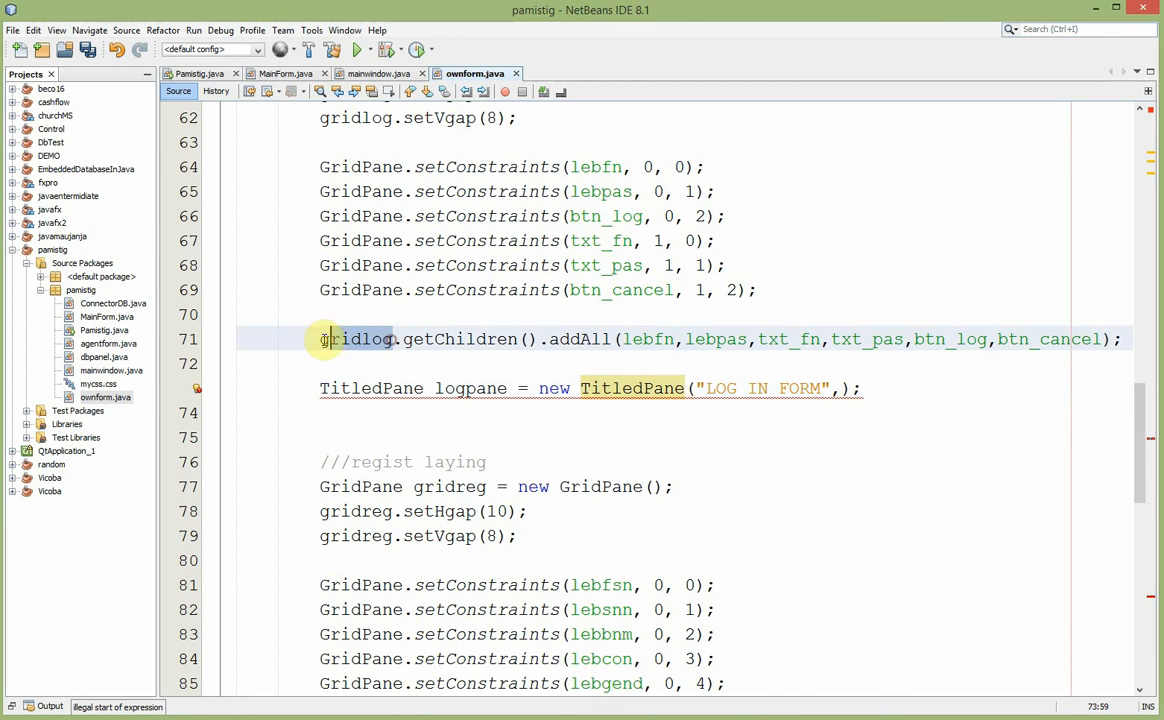
pyautogui.rightClick(356, 340)
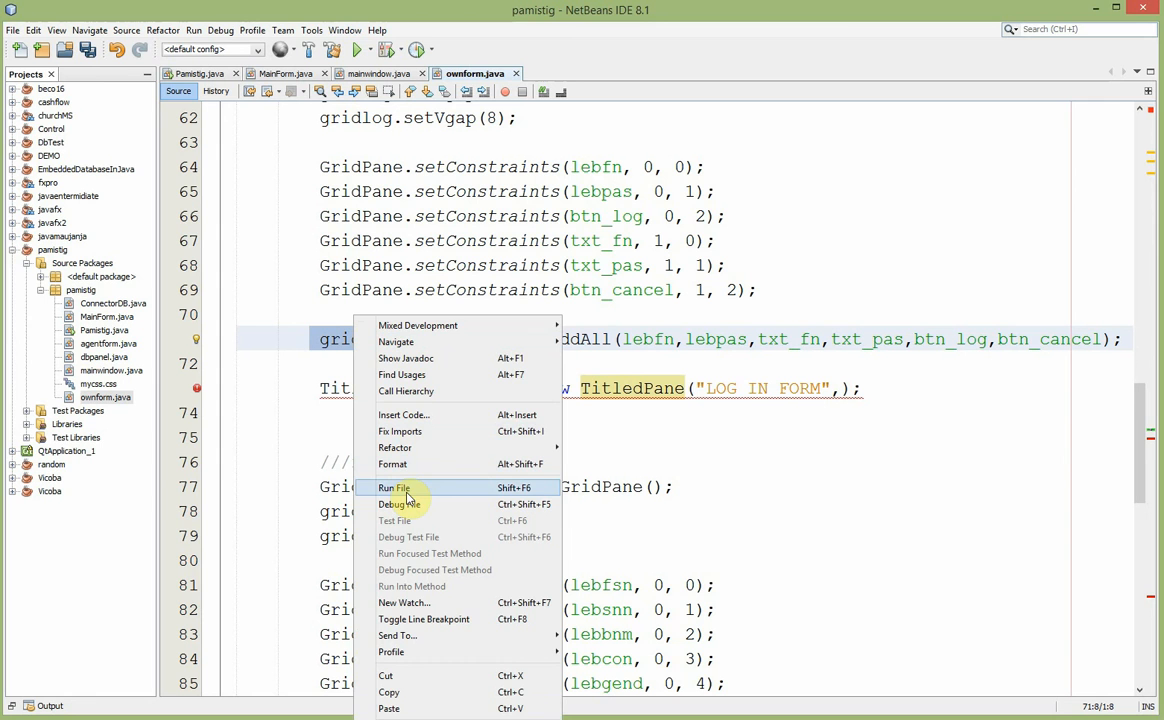
pyautogui.moveTo(424, 692)
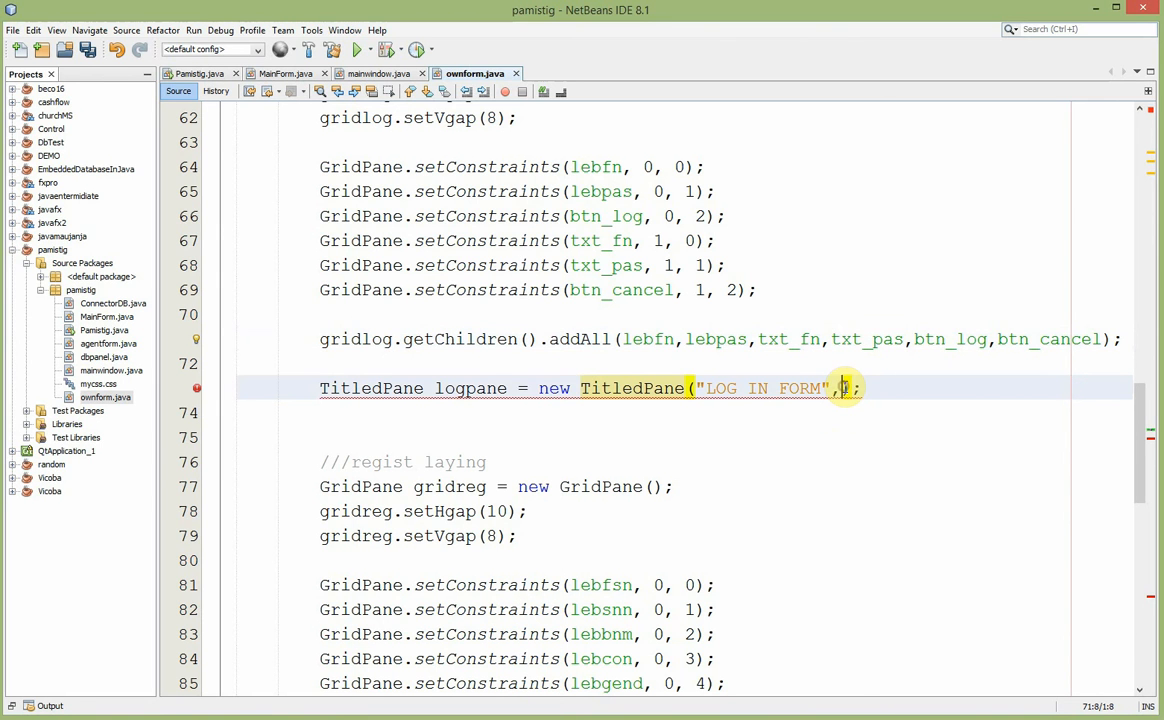
pyautogui.write('gridlog')
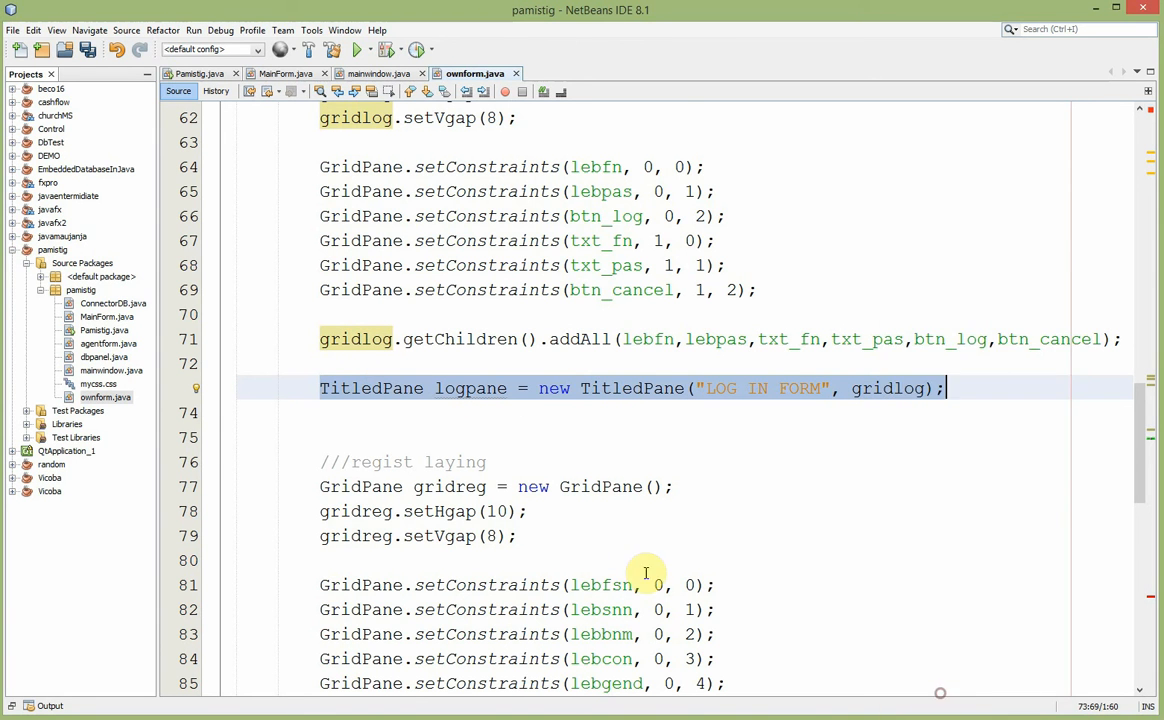
pyautogui.scroll(-3)
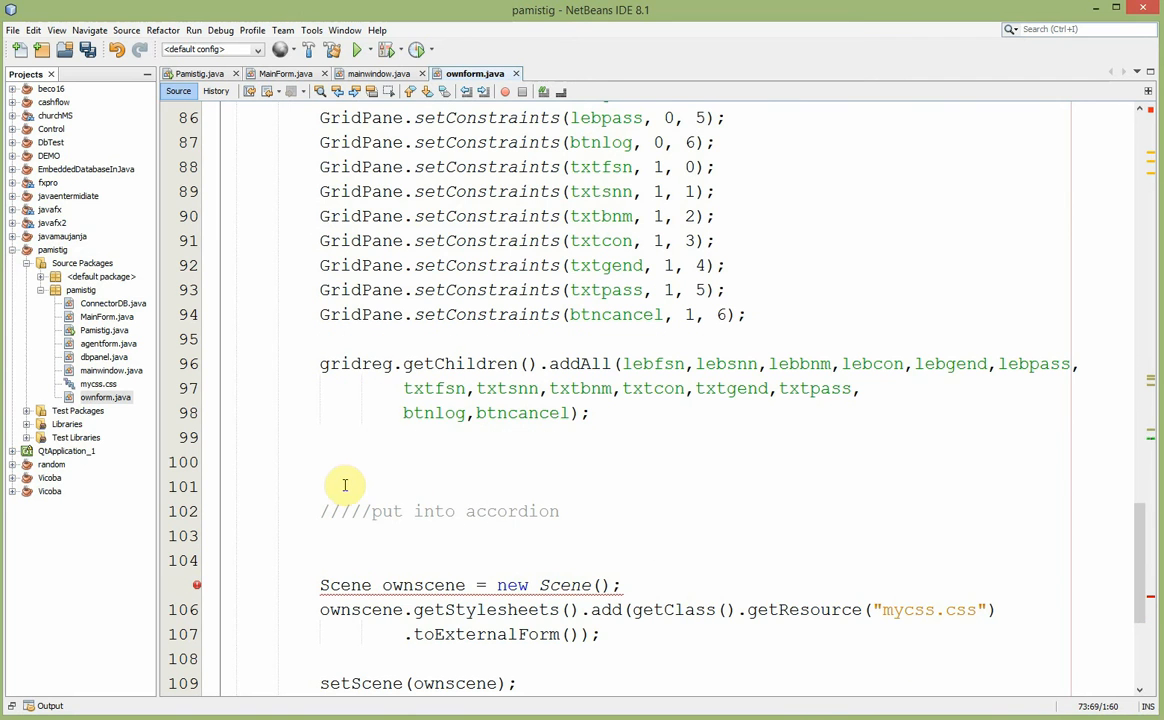
# - Paste the TitledPane line on line 100 and turn it into regpane titled "REG FORM" holding gridreg
pyautogui.click(328, 464)
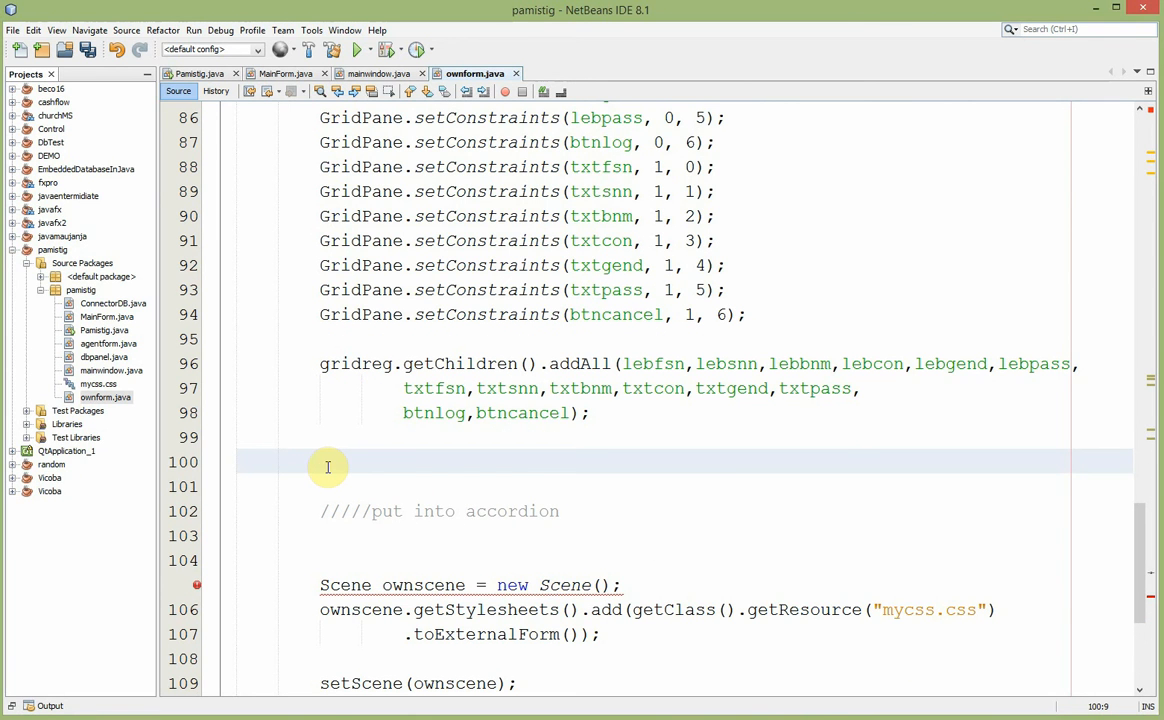
pyautogui.write('TitledPane logpane = new TitledPane("LOG IN FORM", gridlog);')
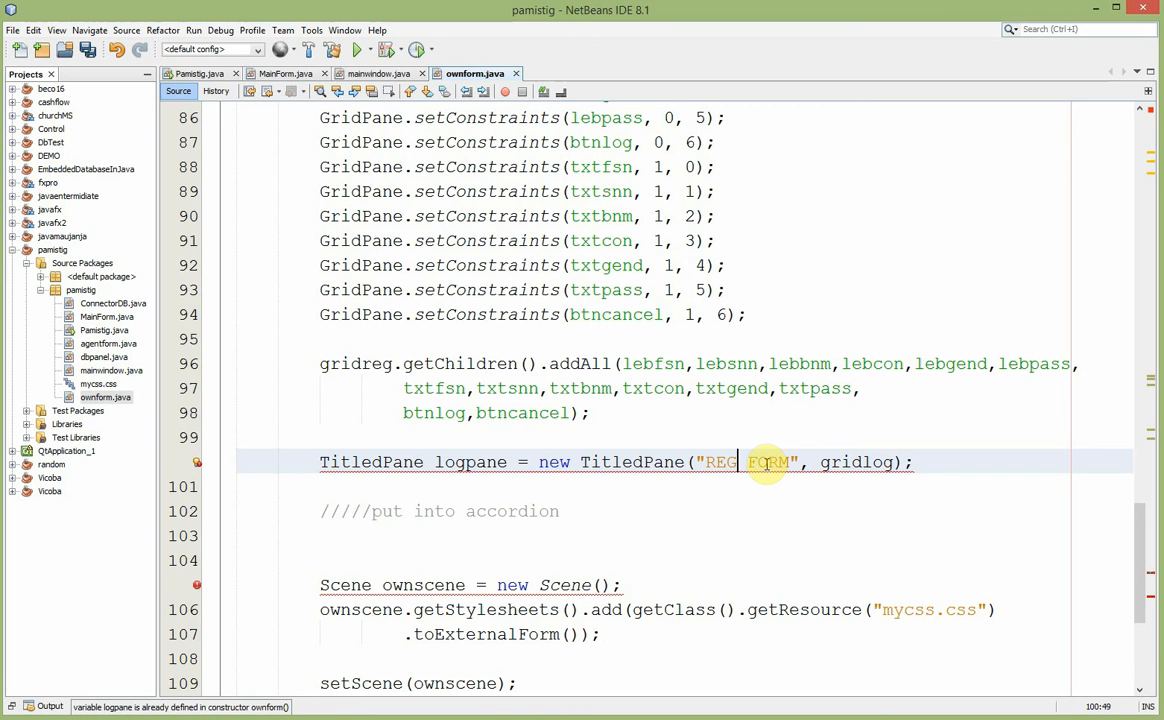
pyautogui.moveTo(884, 464)
pyautogui.write('r')
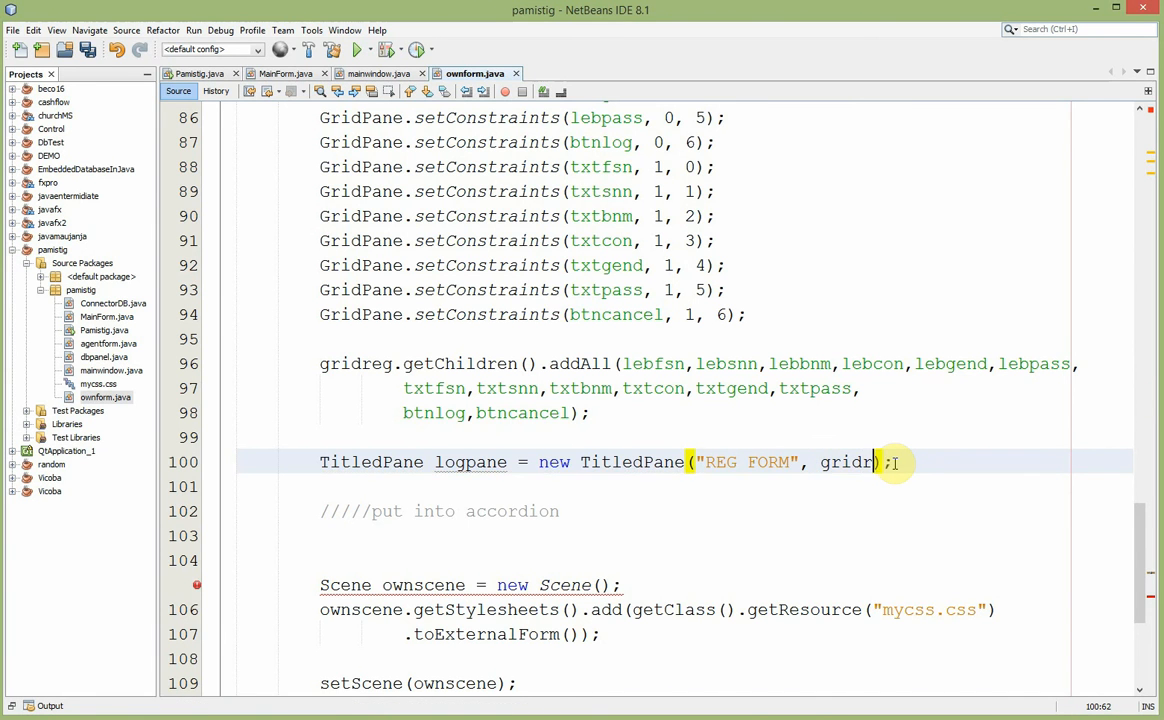
pyautogui.write('eg')
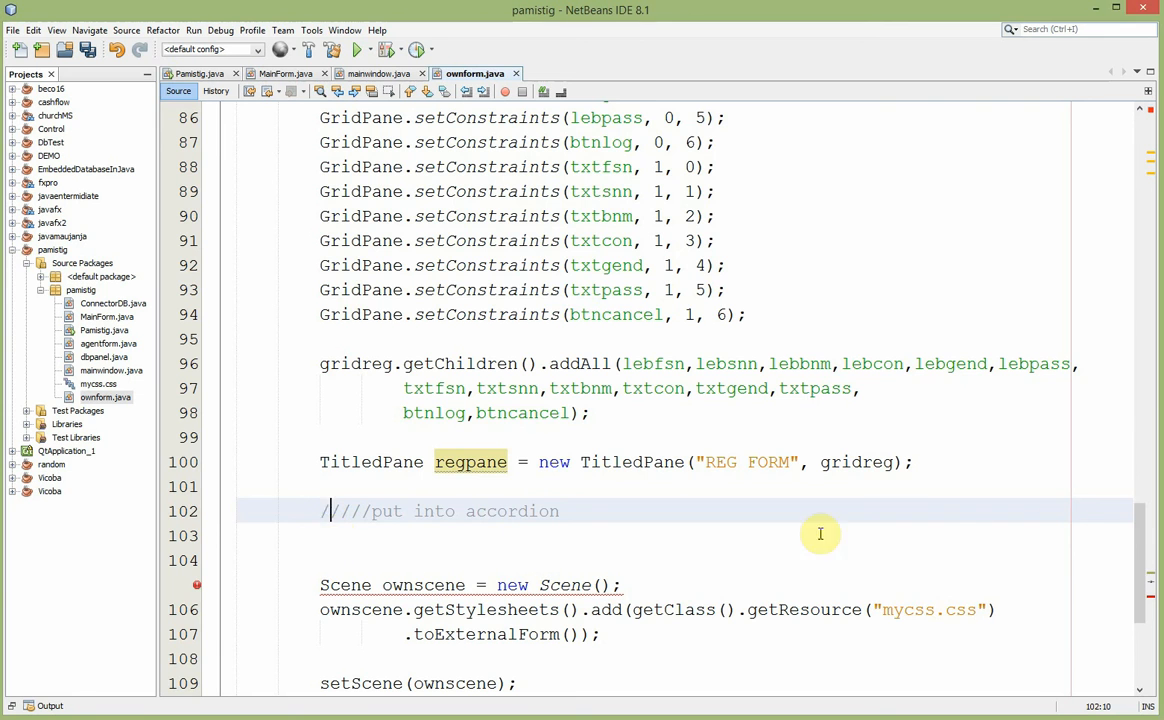
# - Declare Accordion accd = new Accordion(); and import javafx.scene.control.Accordion via the error hint
pyautogui.scroll(-3)
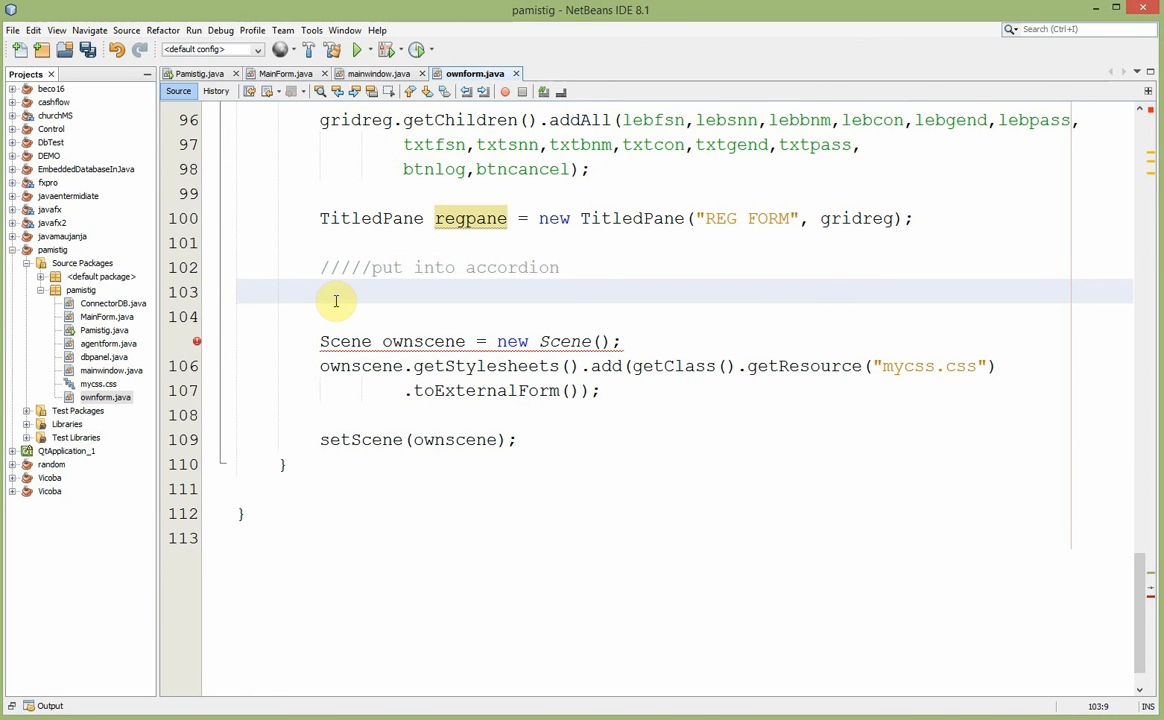
pyautogui.write('A')
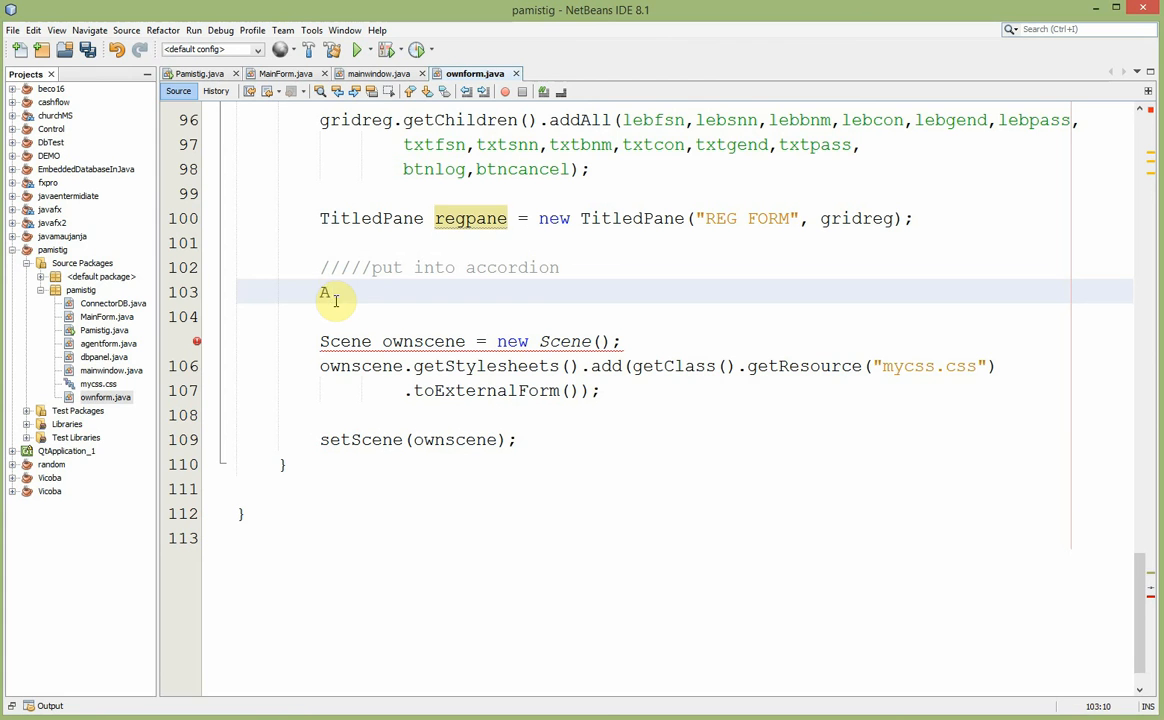
pyautogui.write('ccordio')
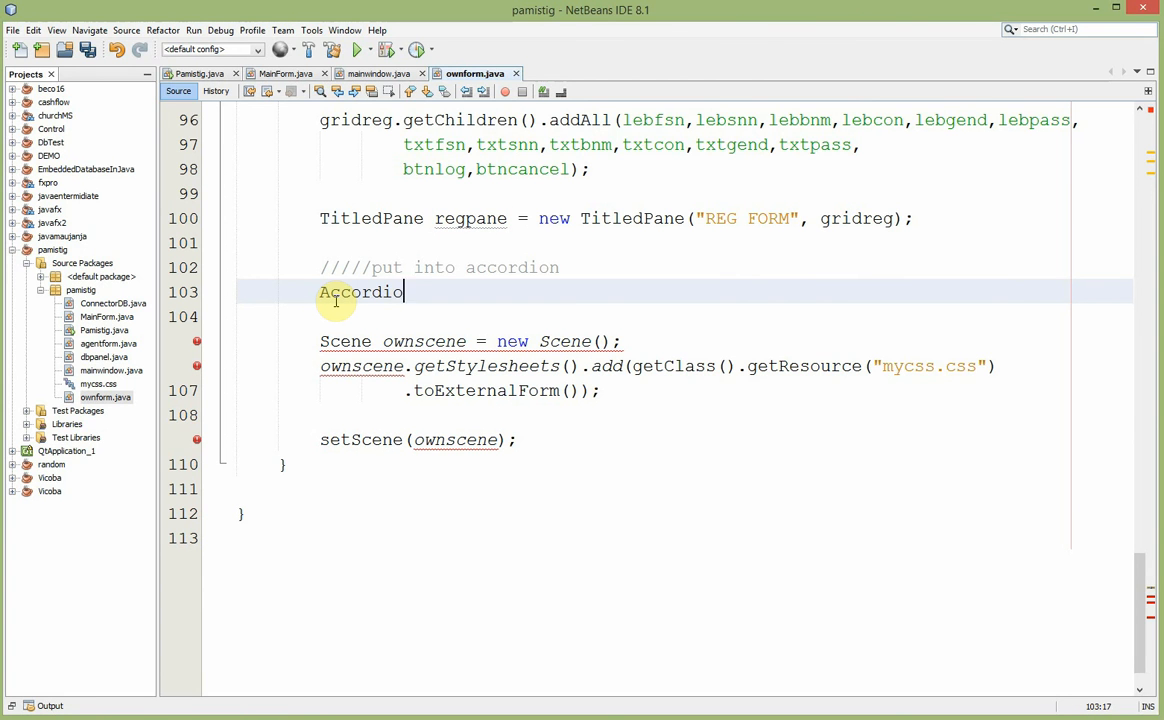
pyautogui.write('n')
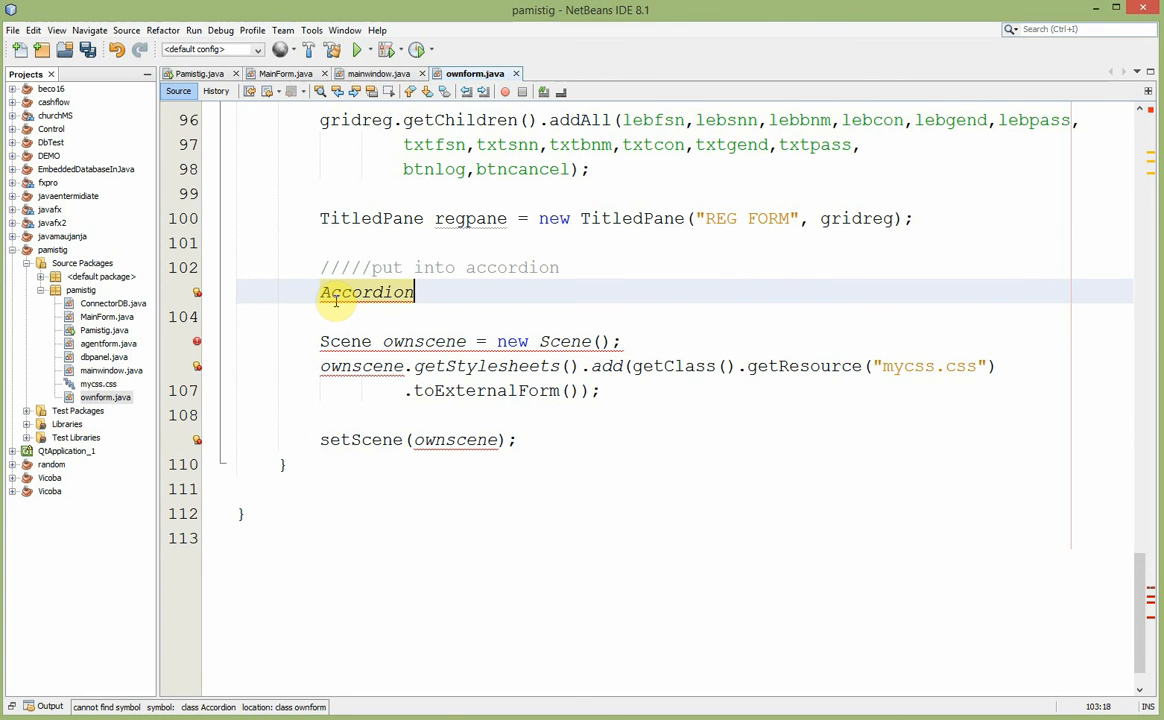
pyautogui.write('a')
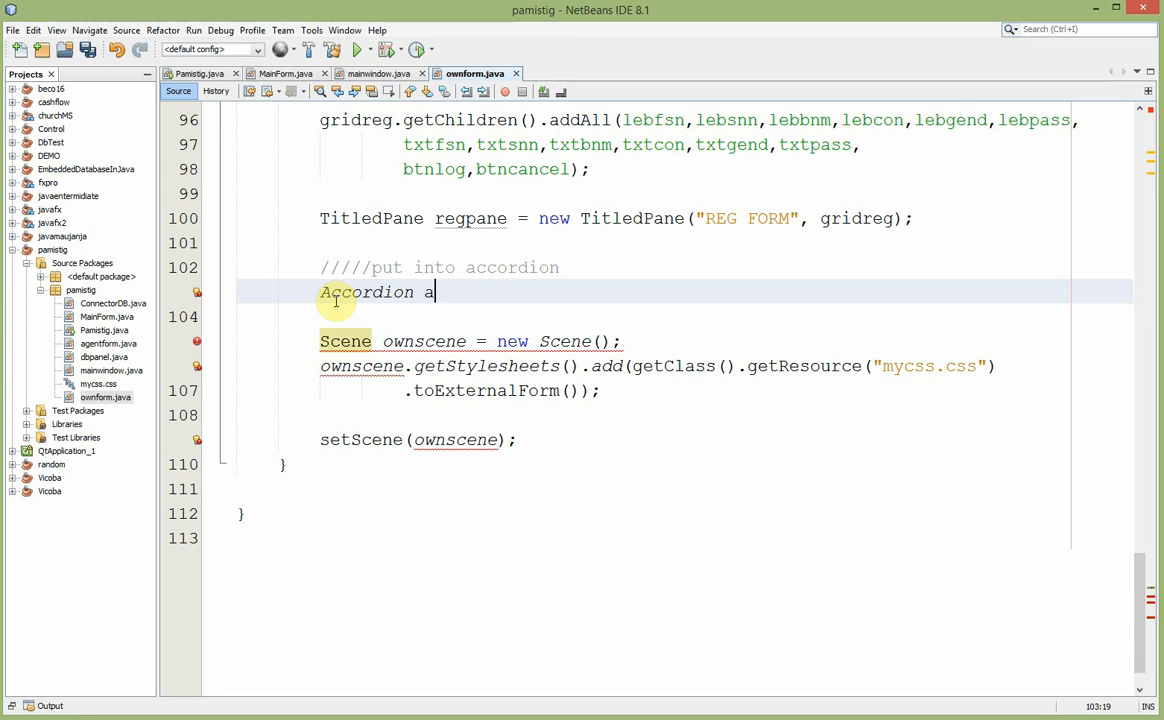
pyautogui.write('ccd =')
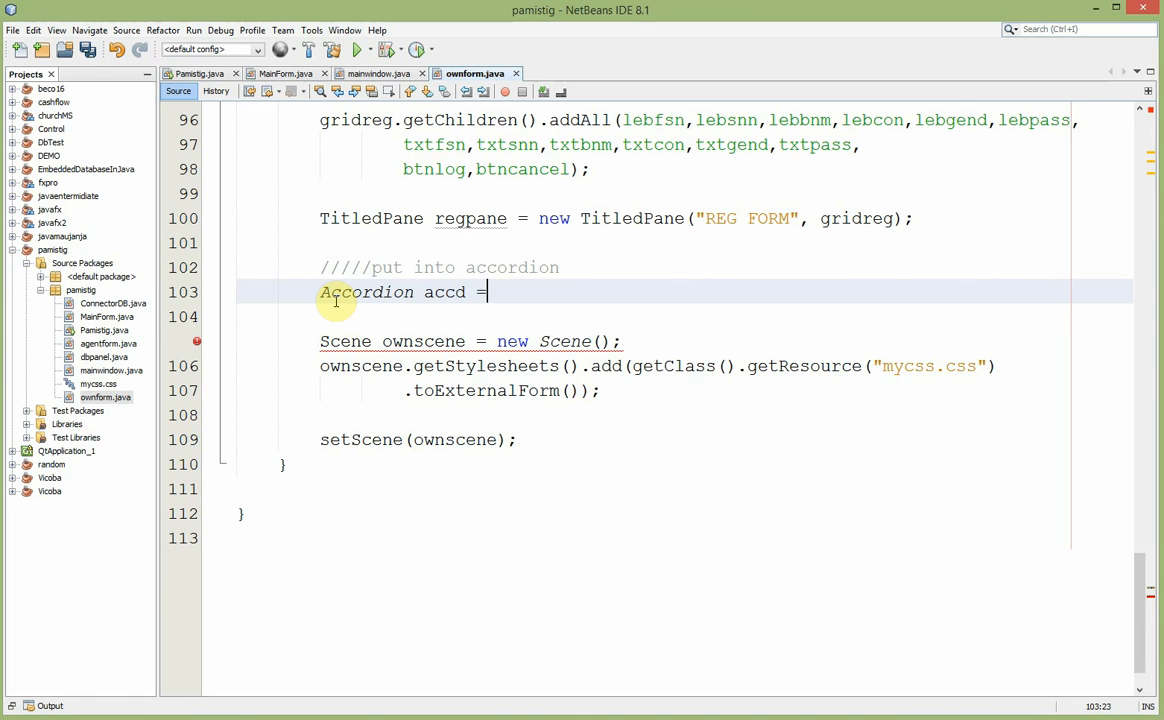
pyautogui.write('new')
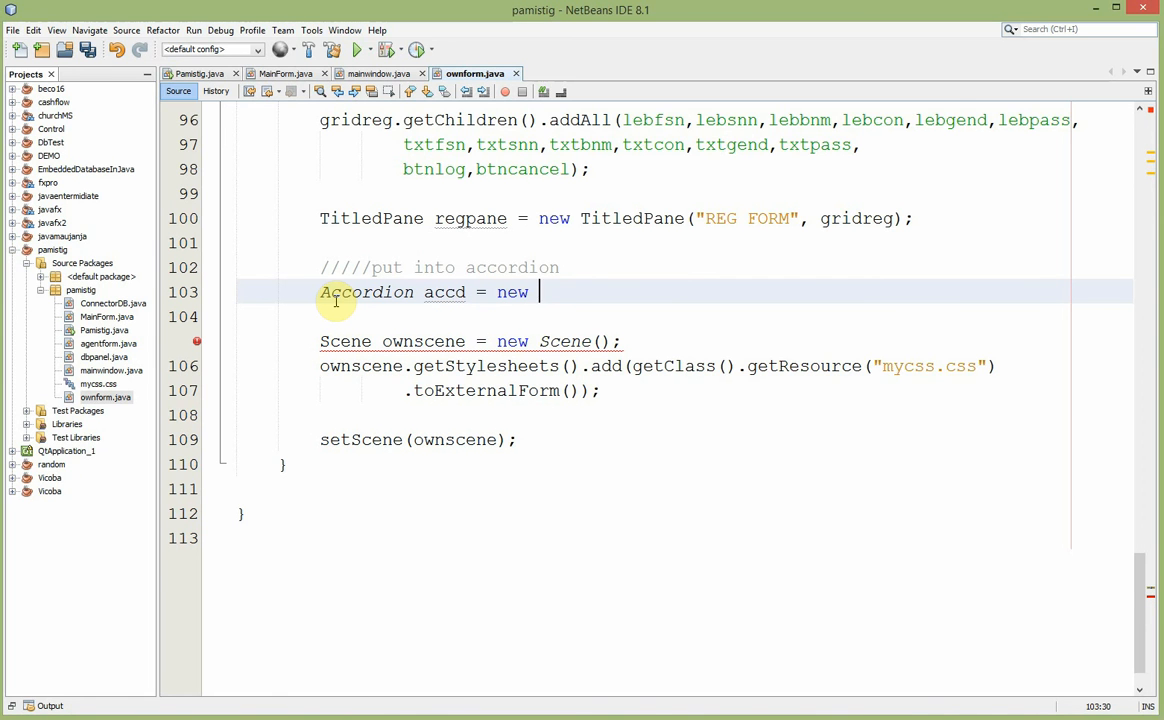
pyautogui.write('Accor')
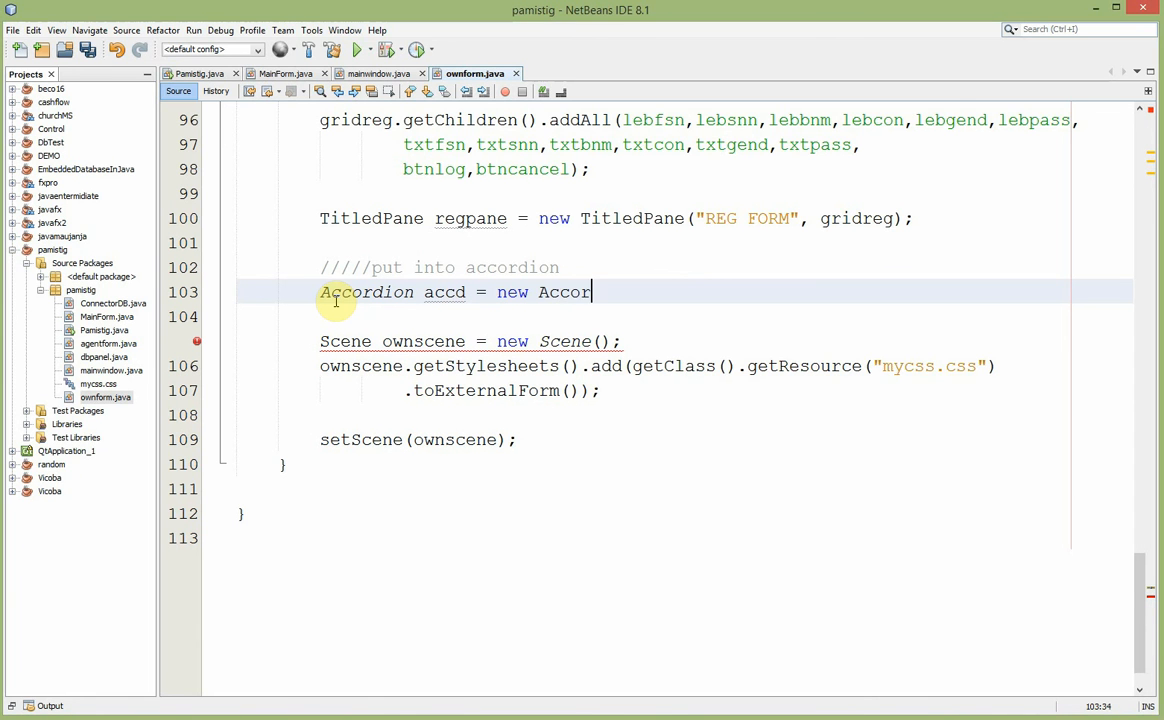
pyautogui.write('dion')
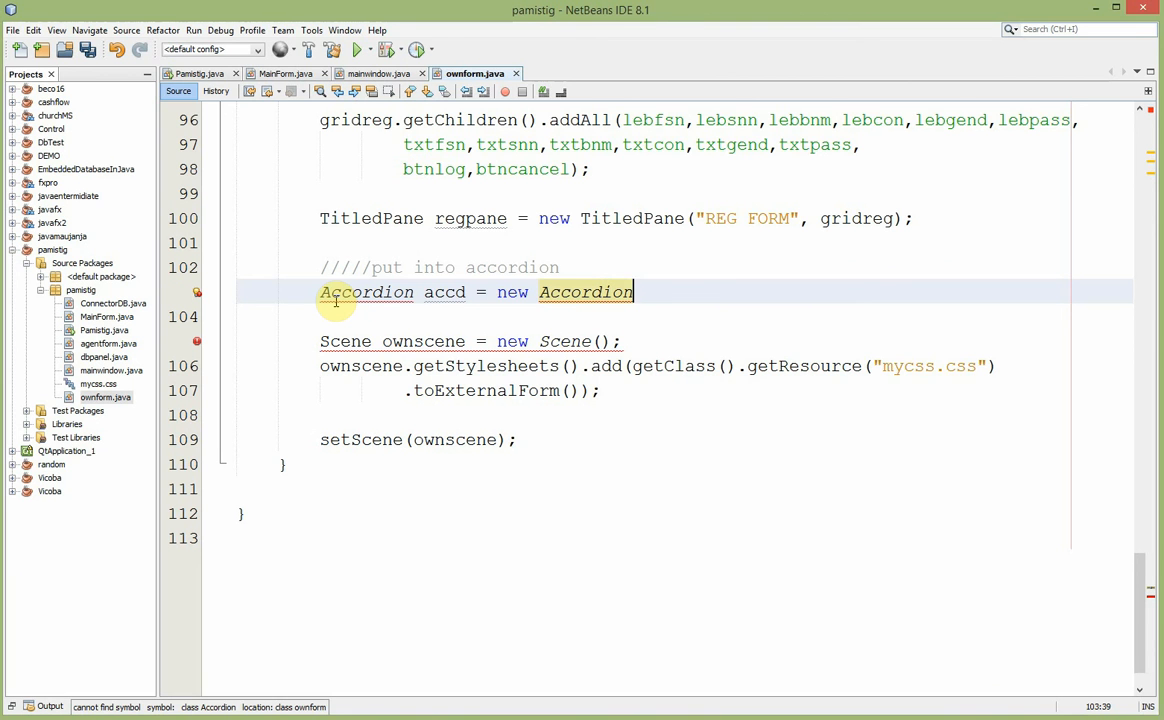
pyautogui.write('()')
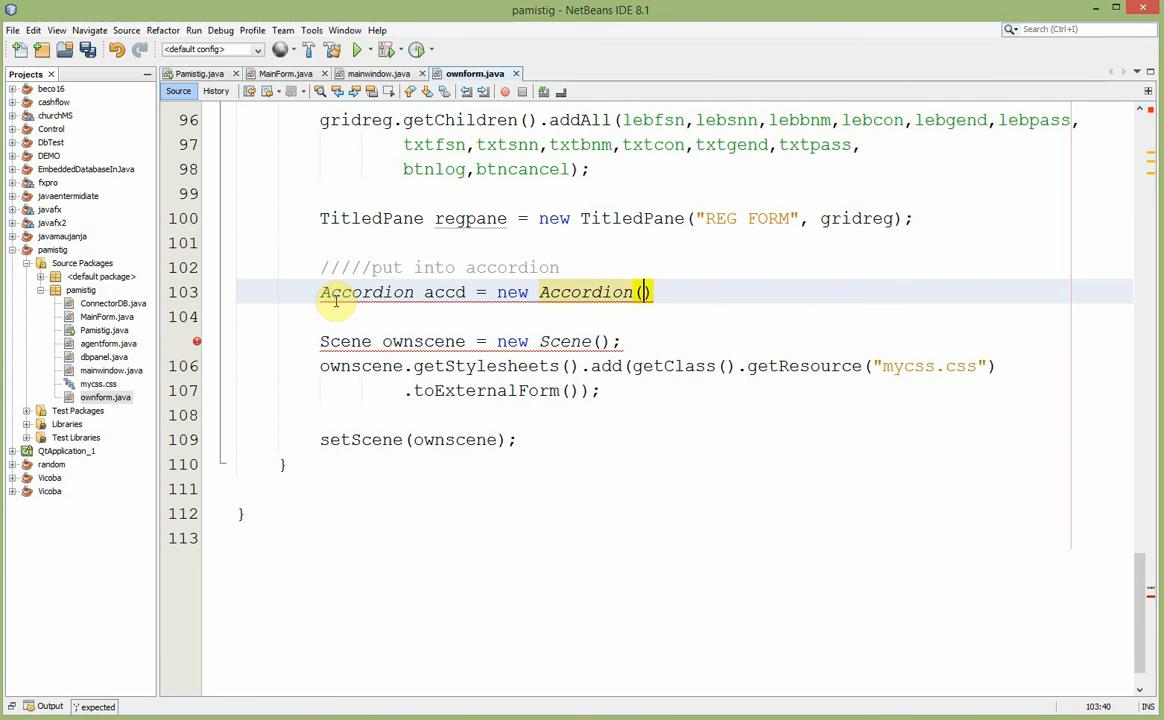
pyautogui.write(';')
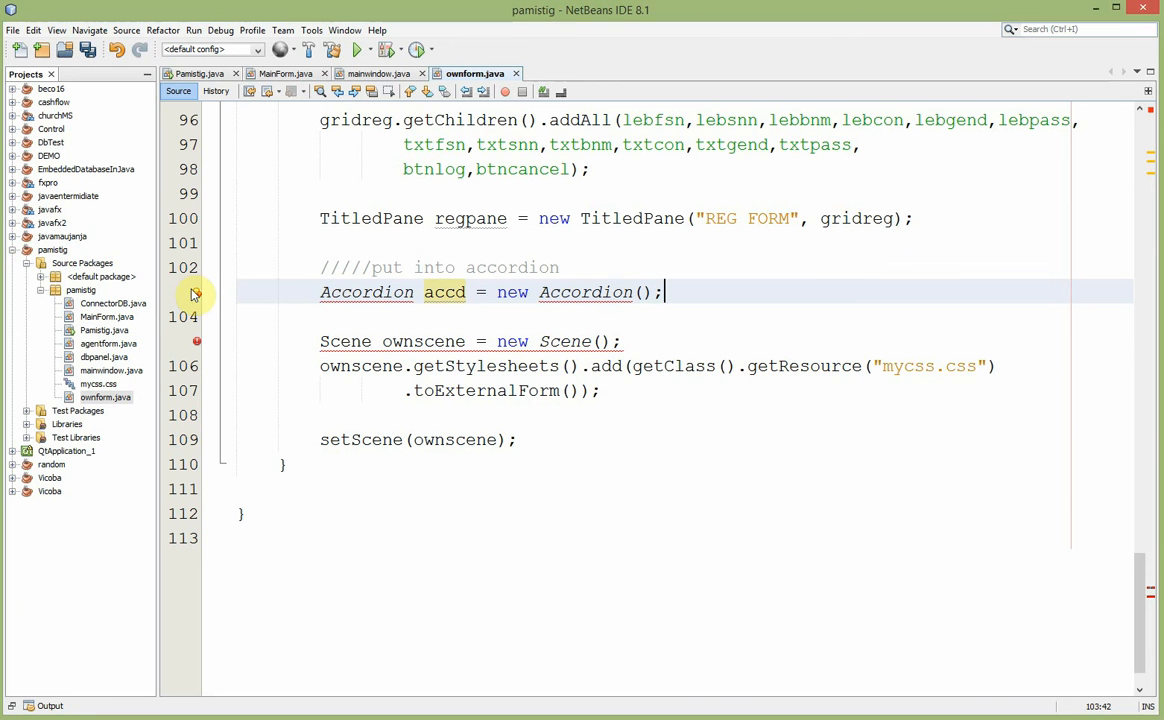
pyautogui.click(194, 292)
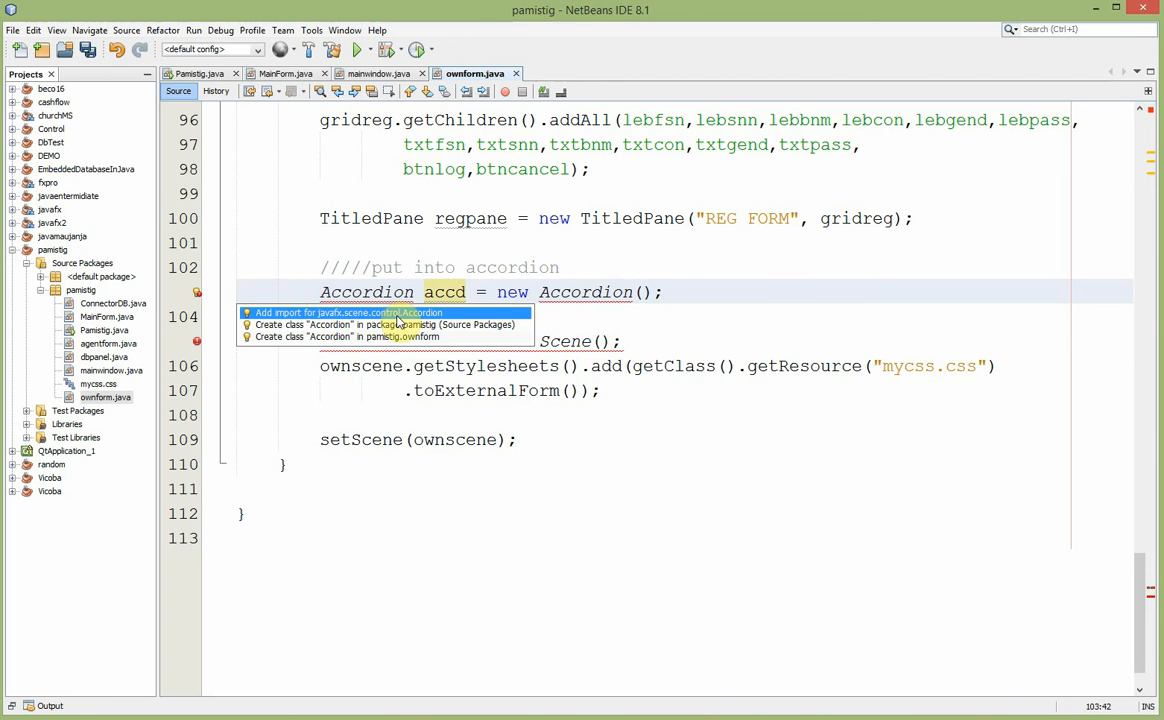
pyautogui.click(340, 312)
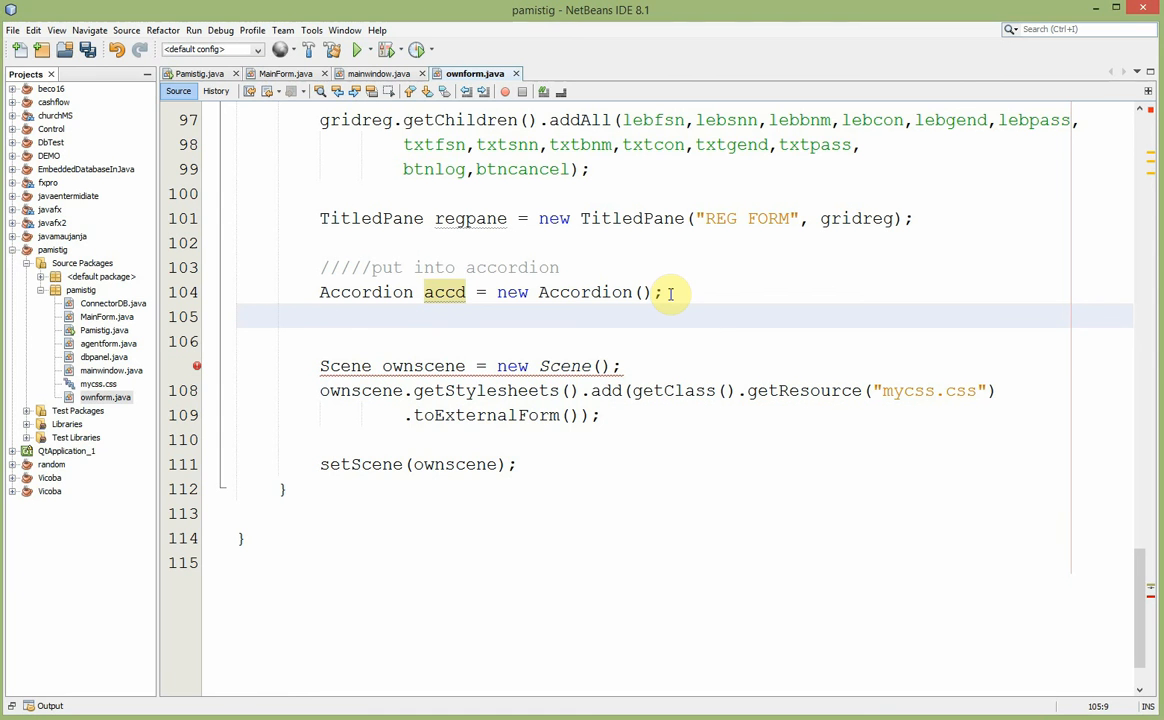
# - Write accd.getPanes().addAll(regpane,logpane); and start passing accd to the Scene constructor
pyautogui.write('accd')
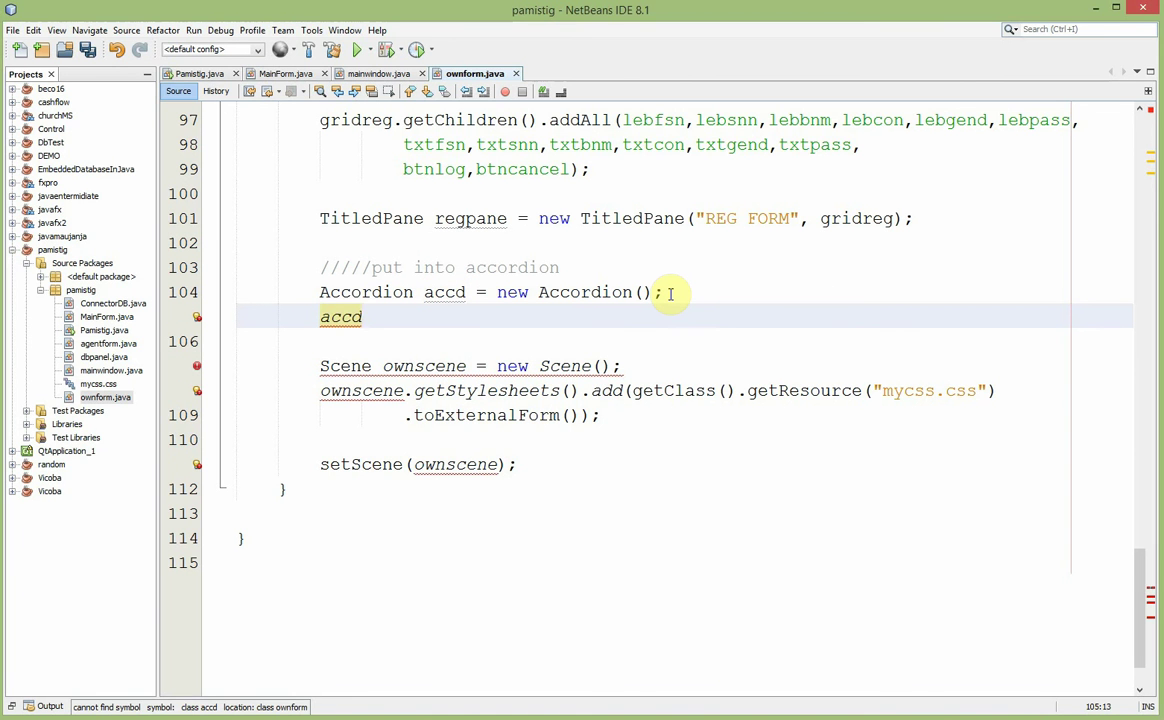
pyautogui.write('.')
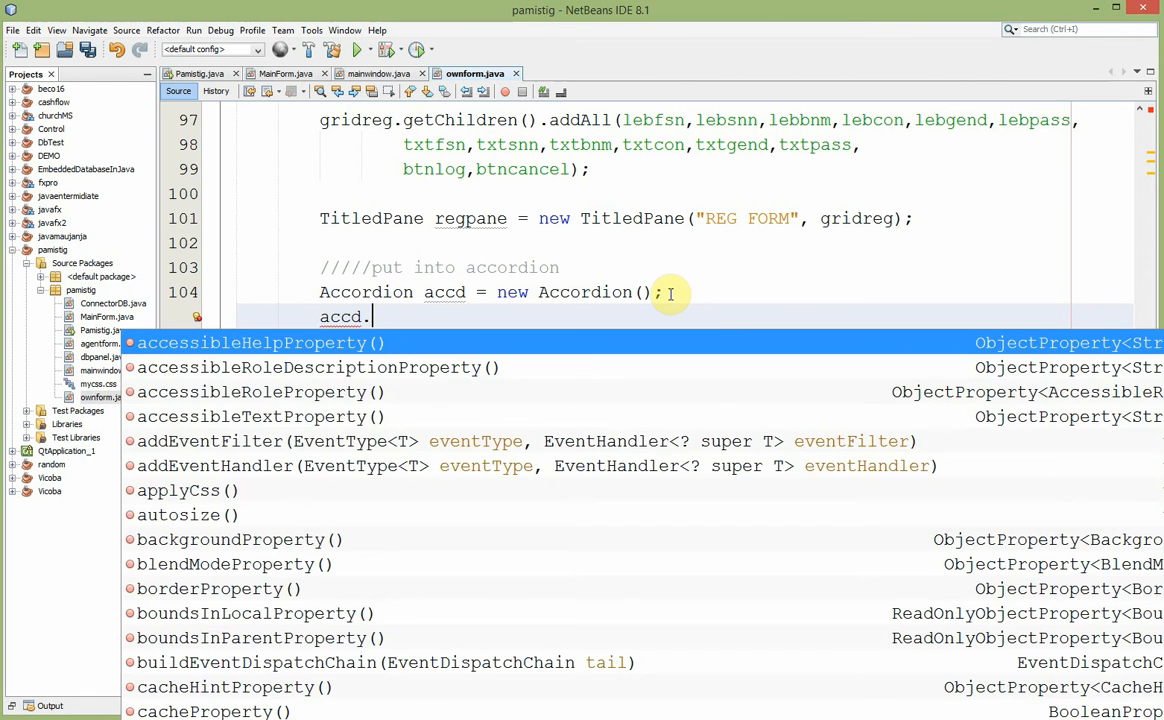
pyautogui.write('get')
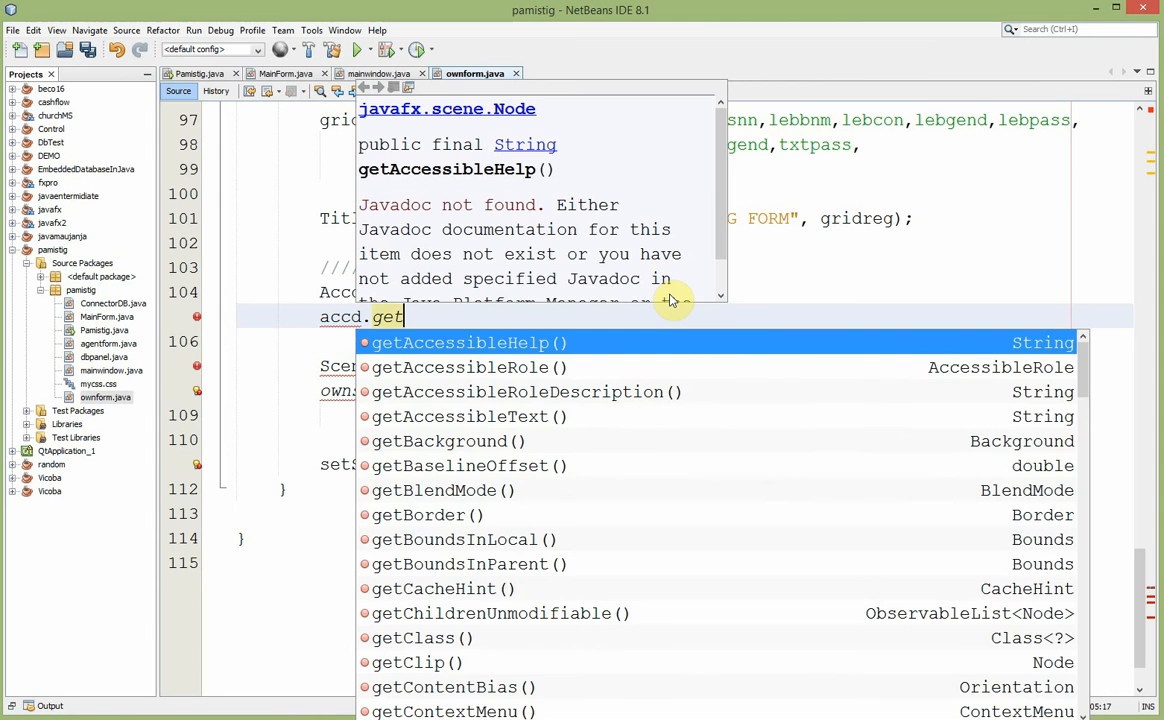
pyautogui.write('Panes(')
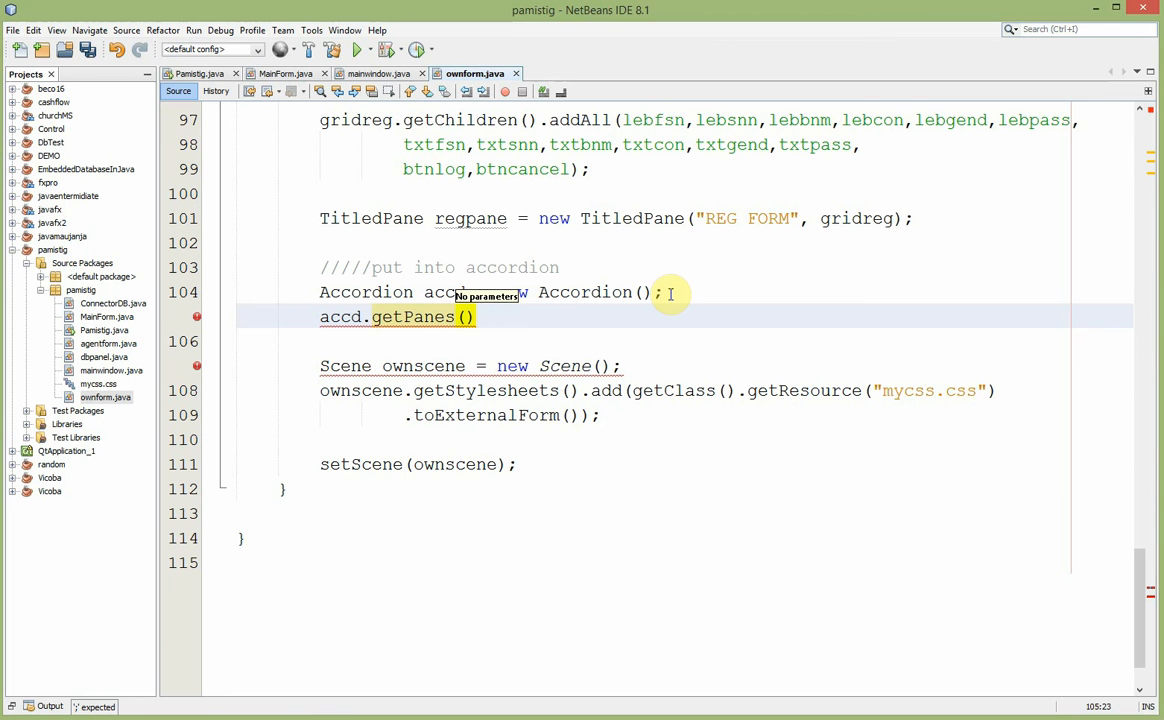
pyautogui.write('reg')
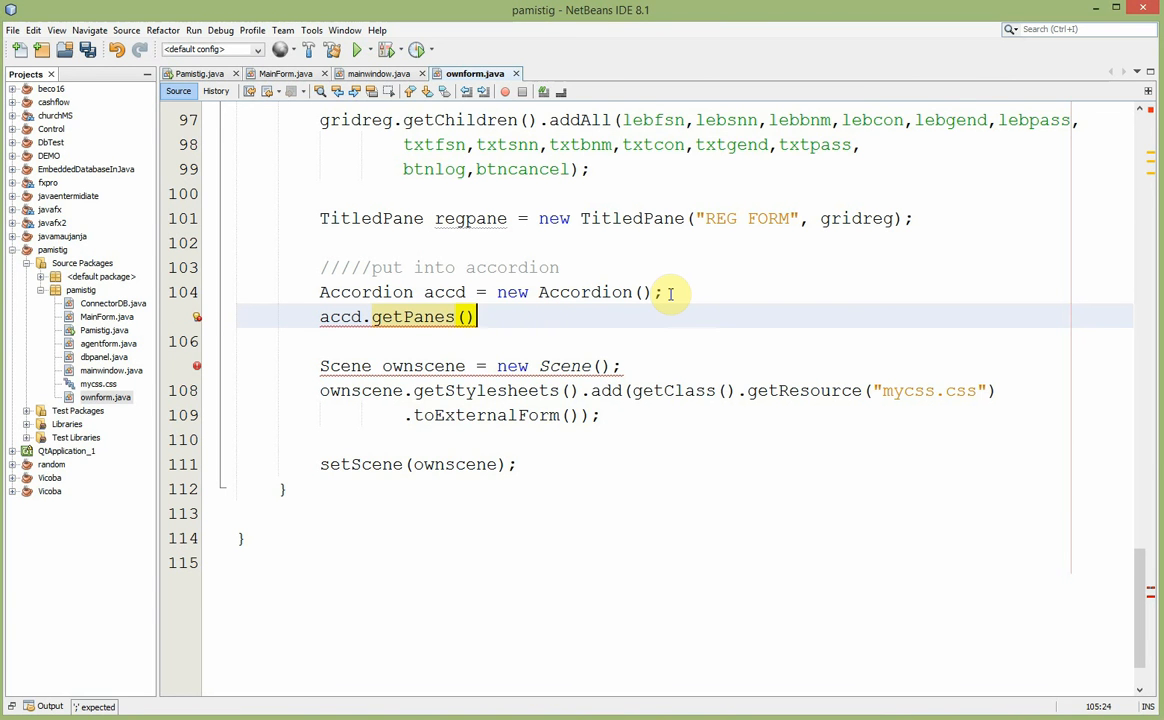
pyautogui.write('.addAll(r')
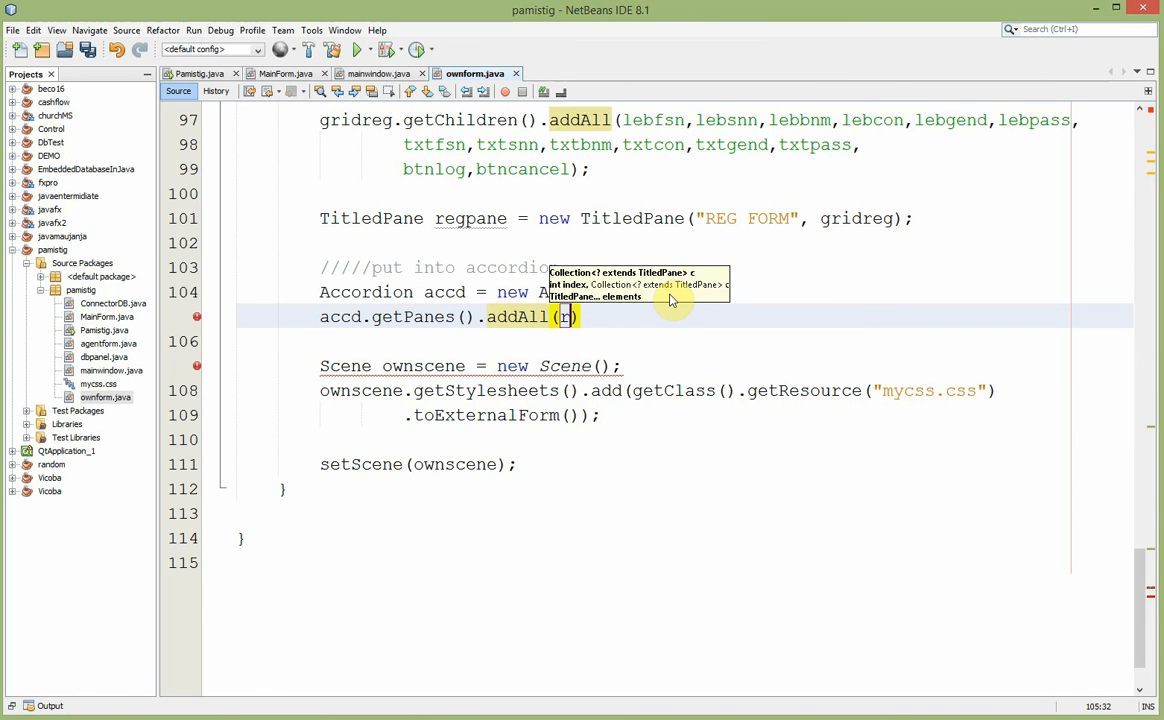
pyautogui.write('egpane,')
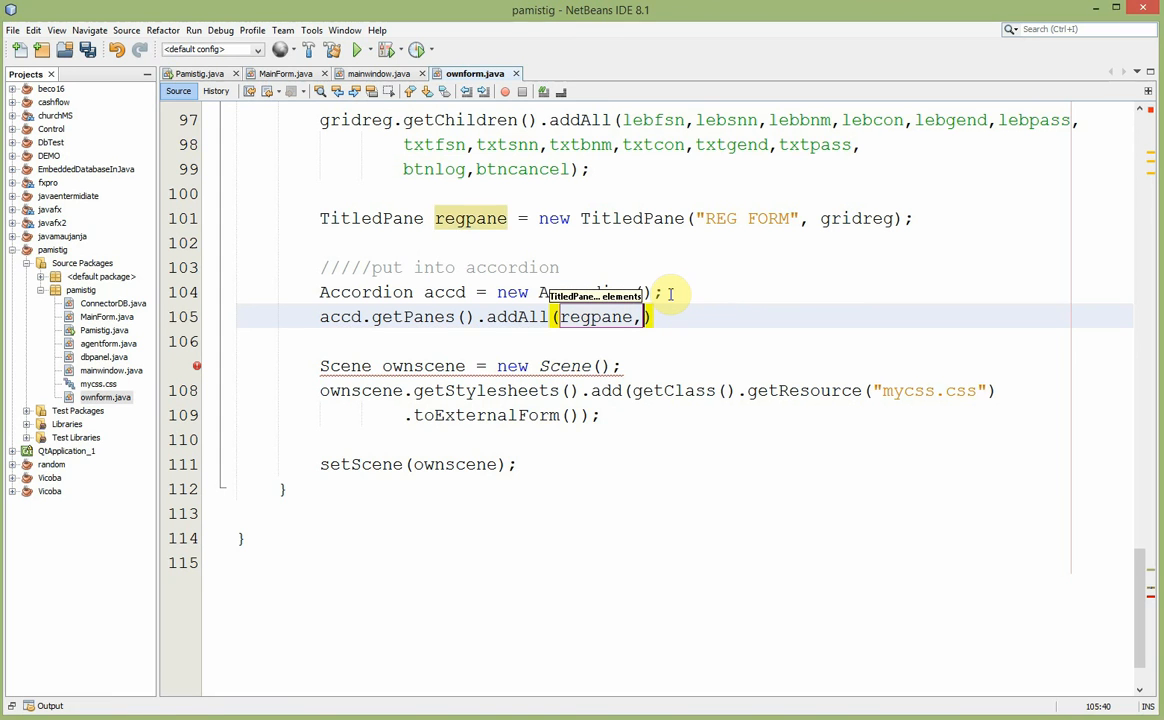
pyautogui.write('log')
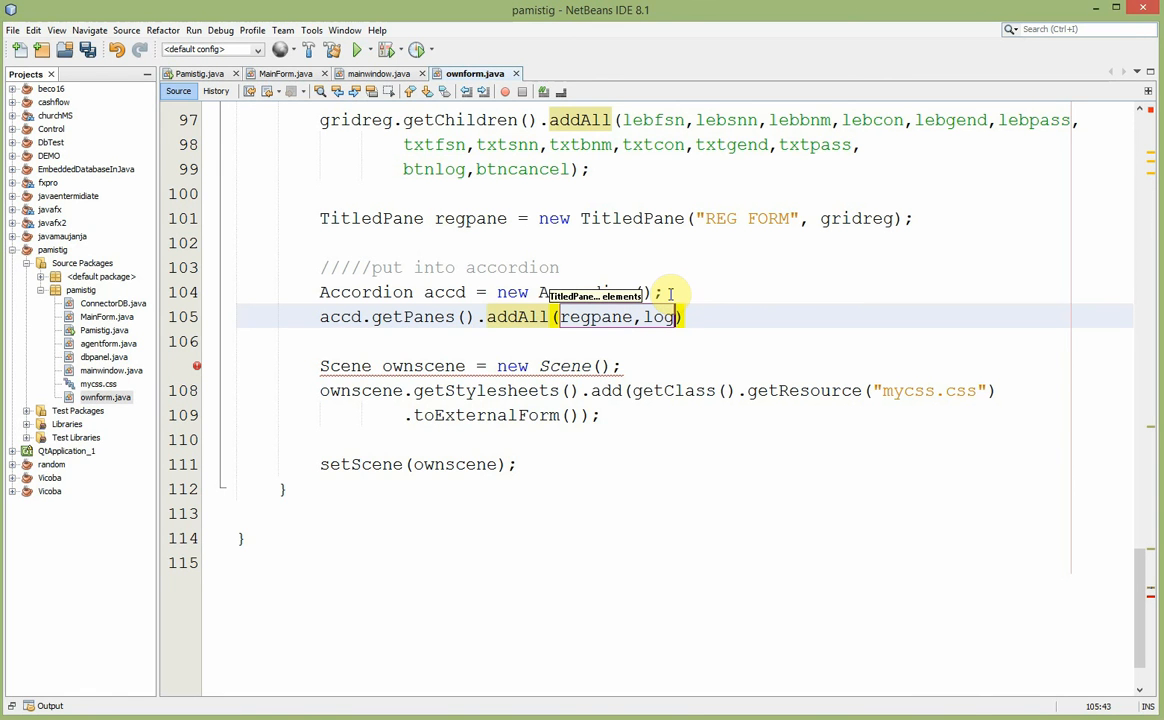
pyautogui.write('pane')
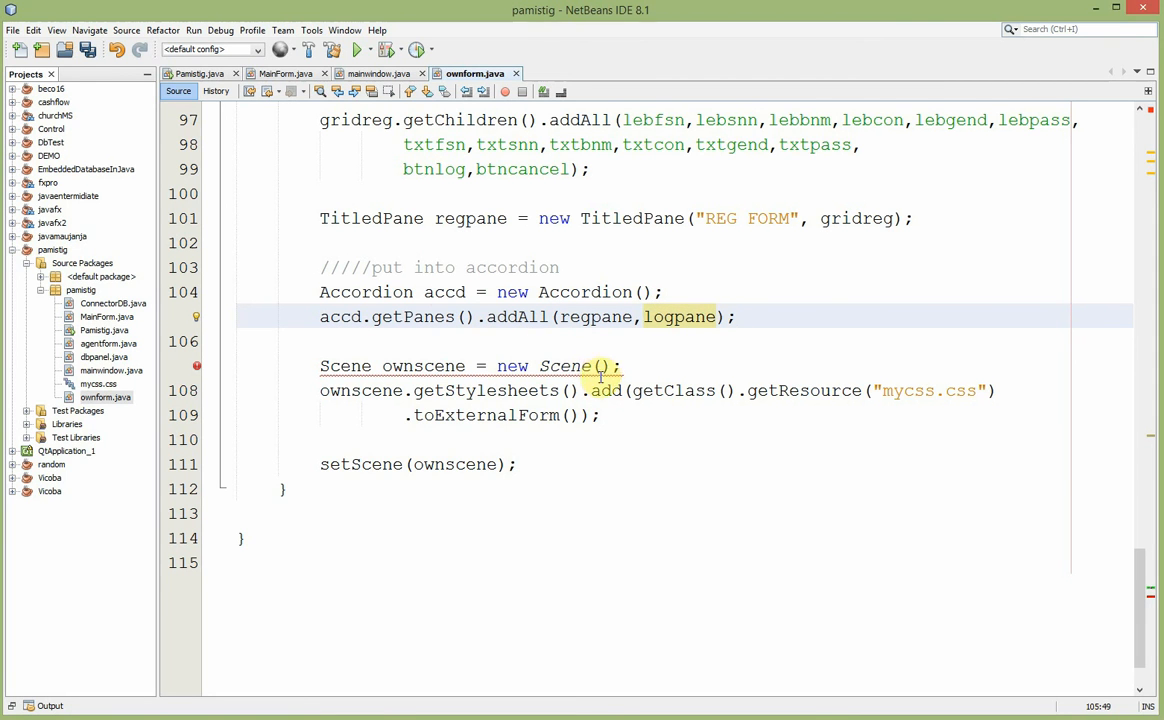
pyautogui.write('accd')
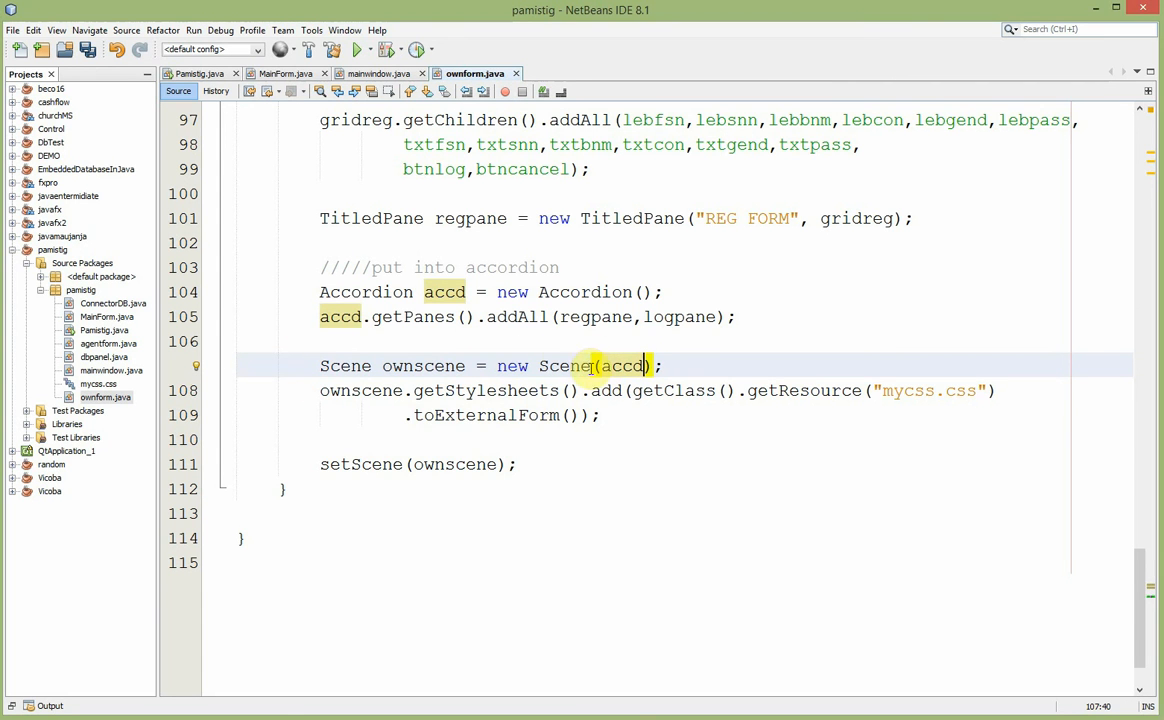
# - Run the project to test the accordion as the scene root
pyautogui.click(352, 48)
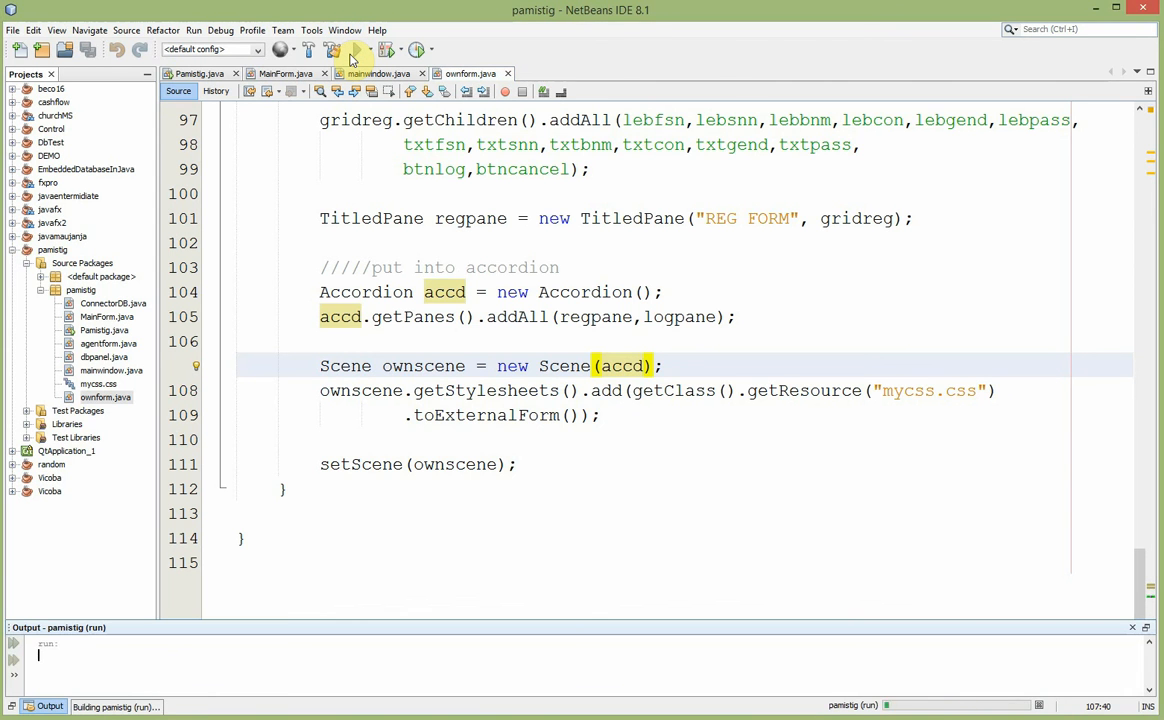
pyautogui.click(352, 48)
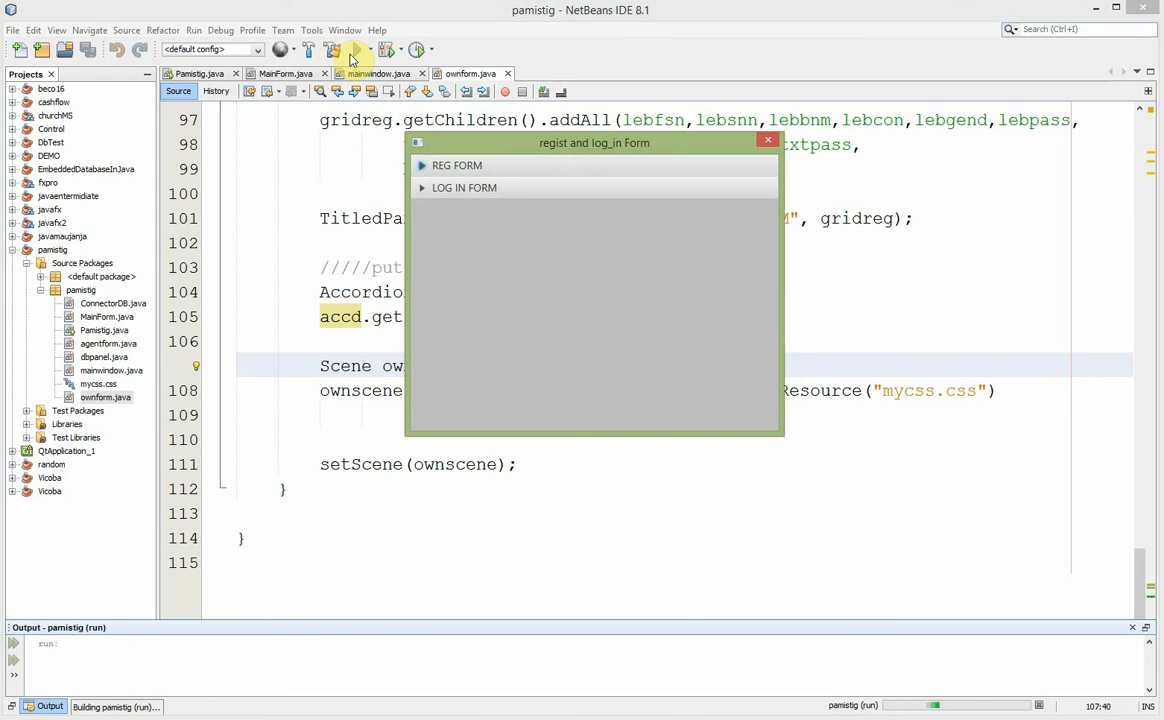
pyautogui.click(462, 188)
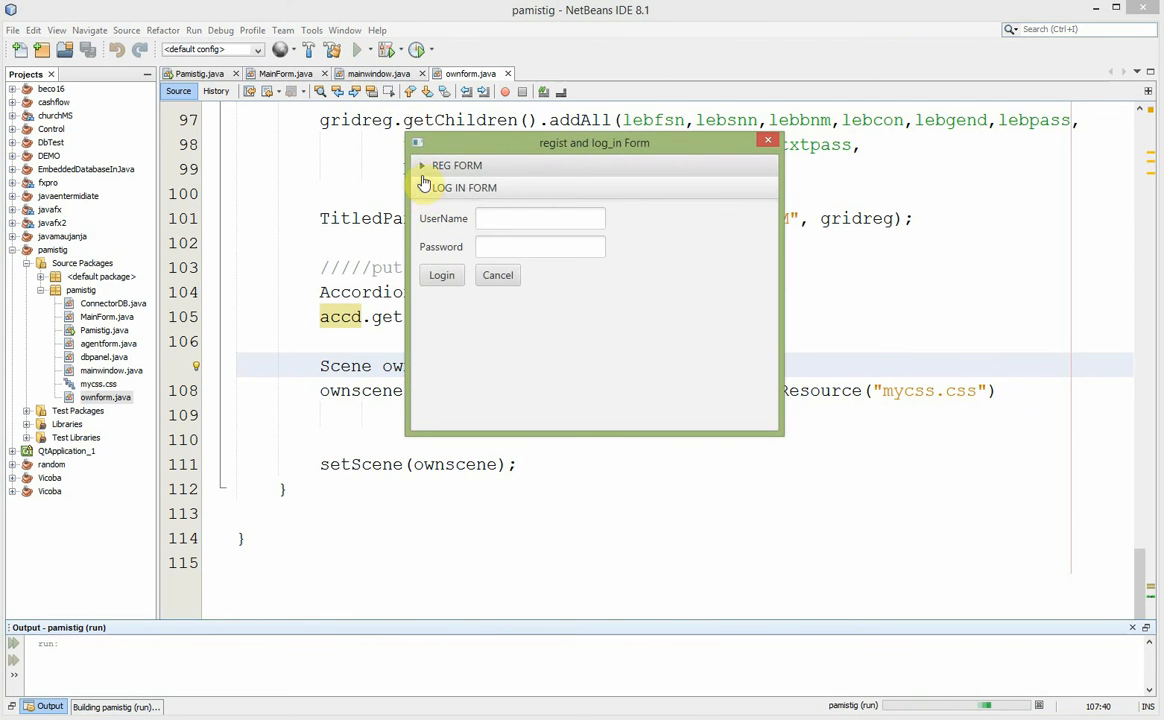
pyautogui.click(420, 164)
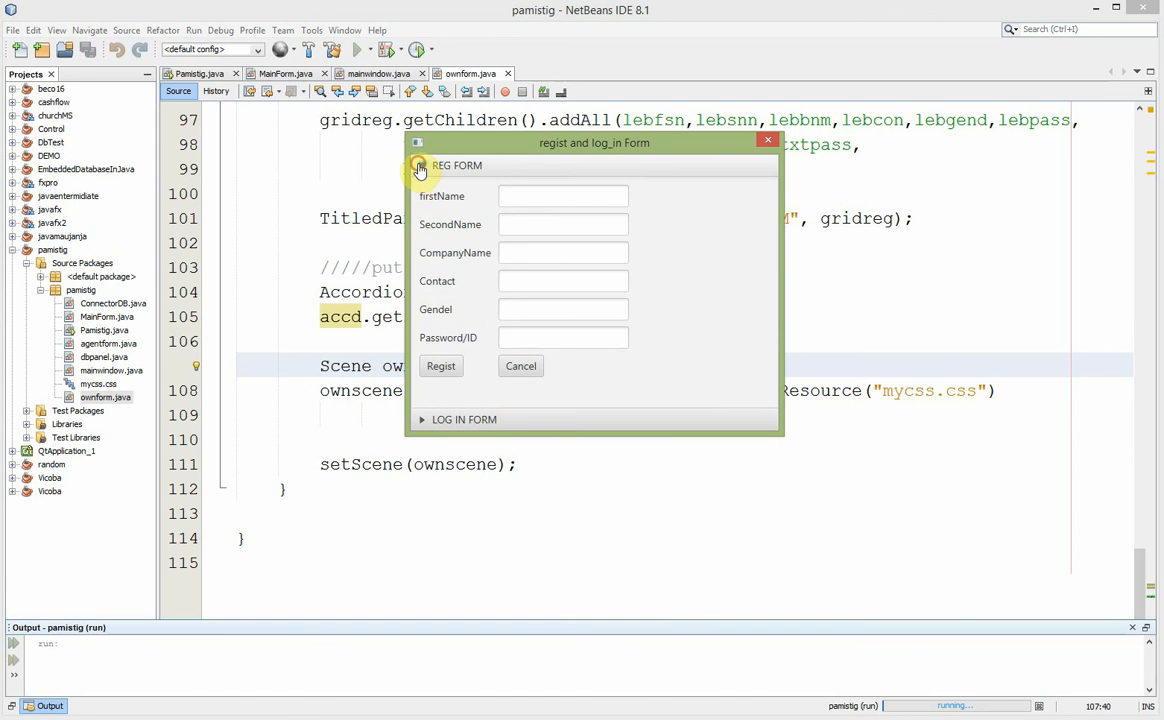
pyautogui.click(420, 164)
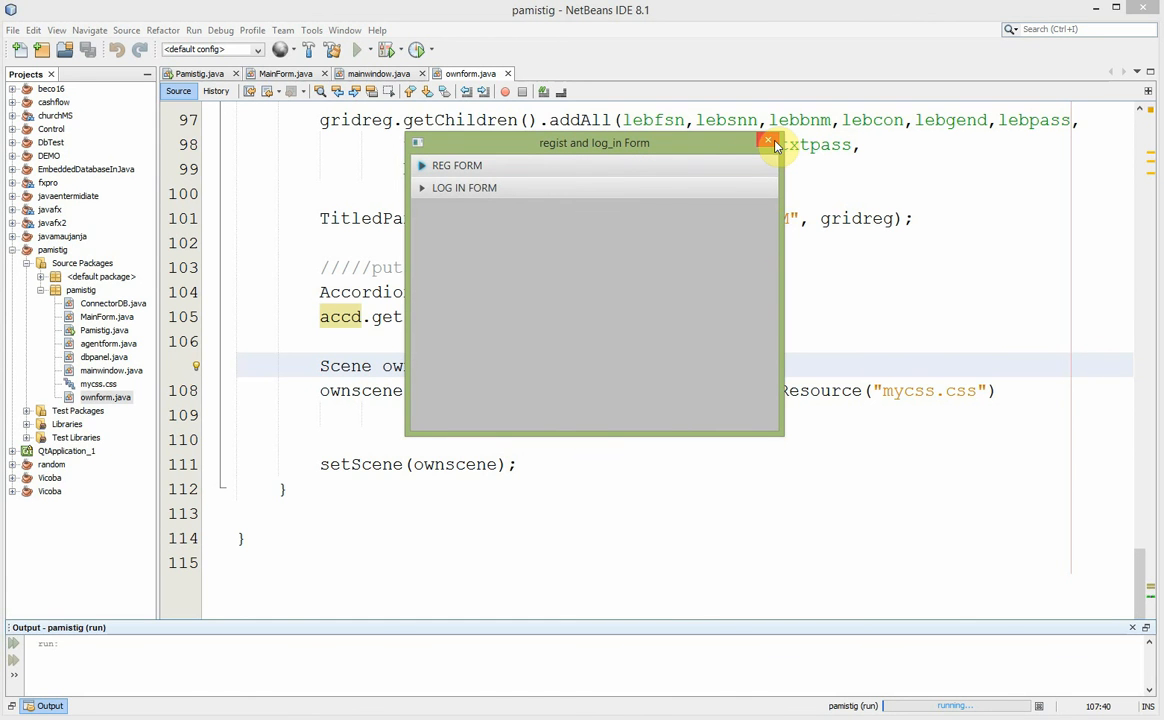
pyautogui.moveTo(688, 144)
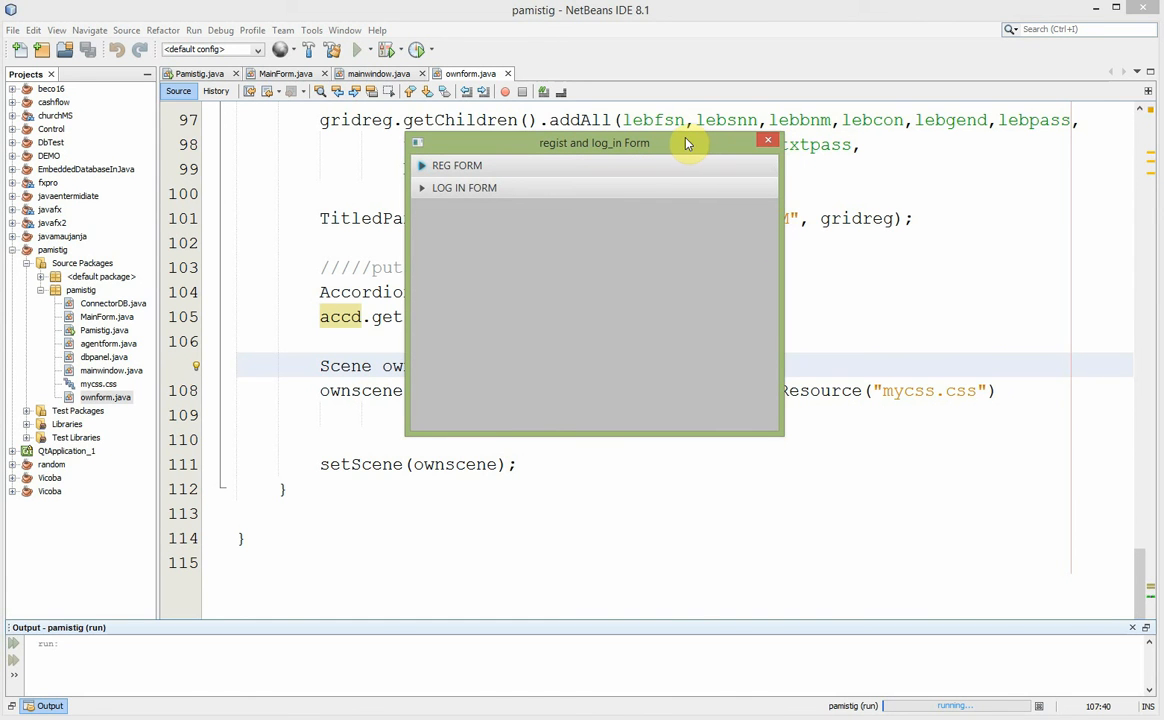
pyautogui.moveTo(506, 264)
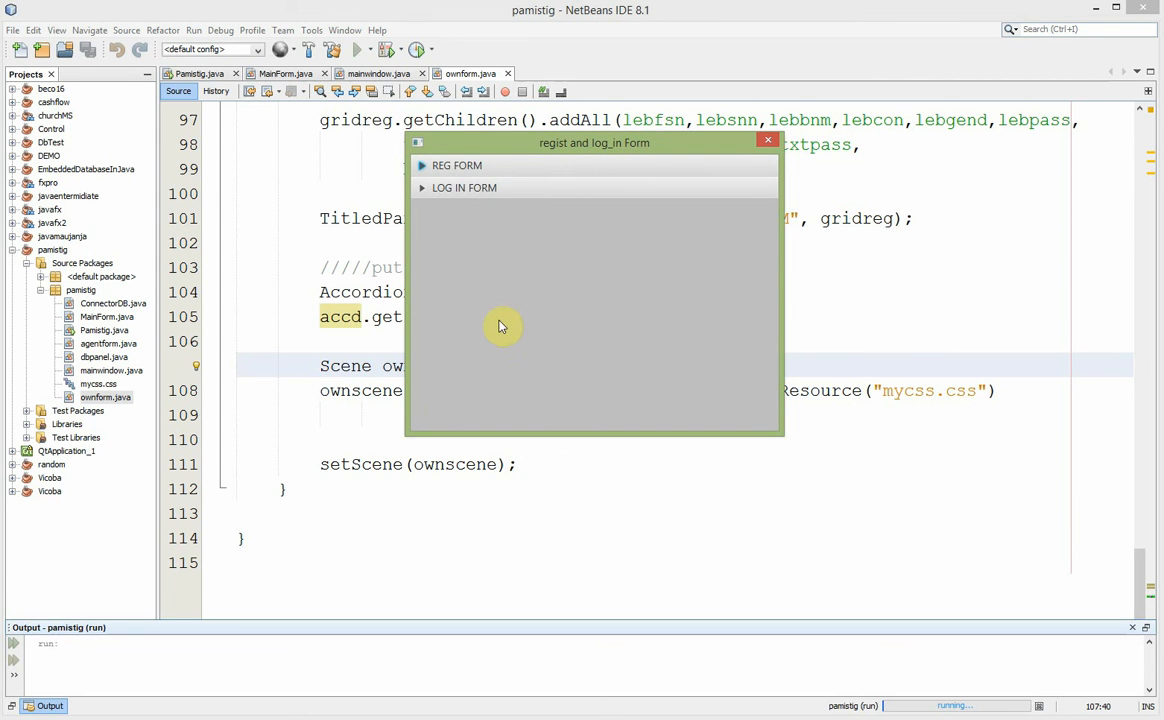
pyautogui.moveTo(582, 318)
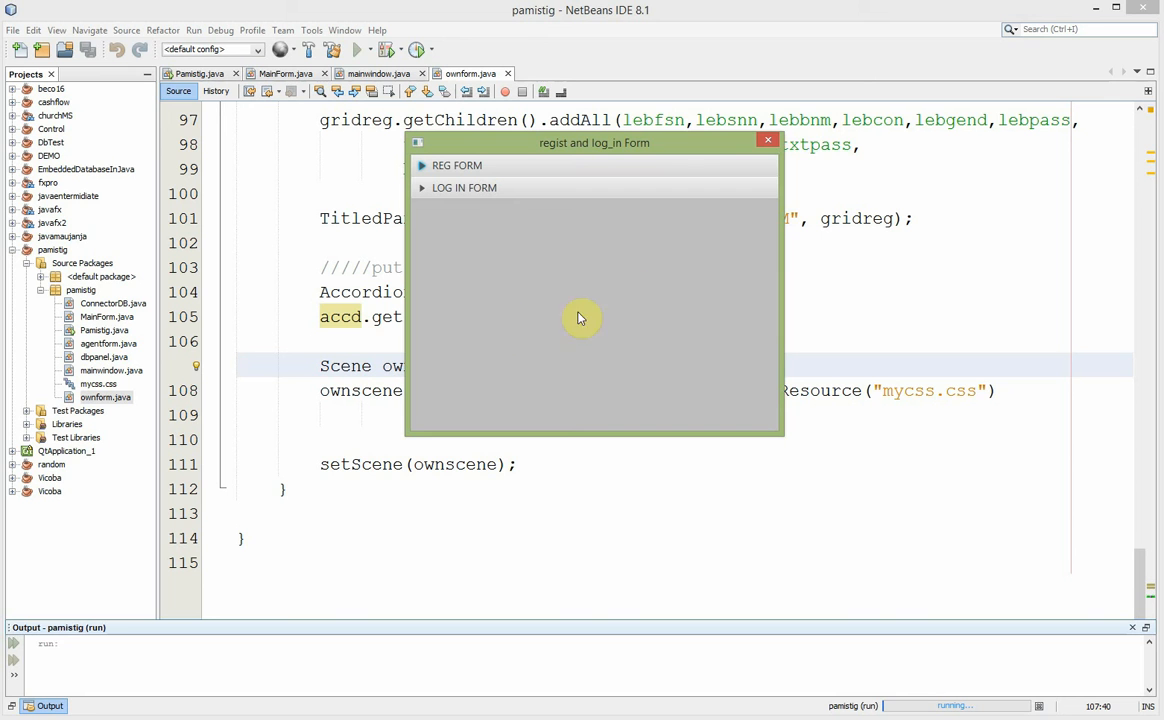
pyautogui.moveTo(756, 154)
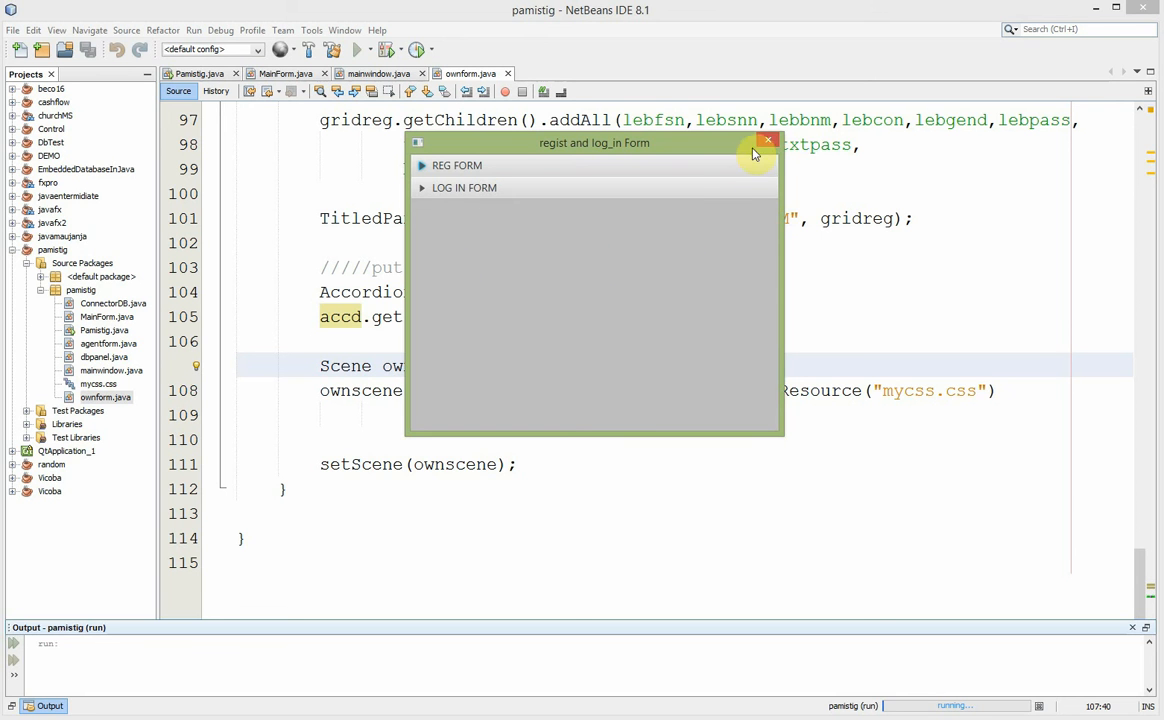
pyautogui.click(768, 140)
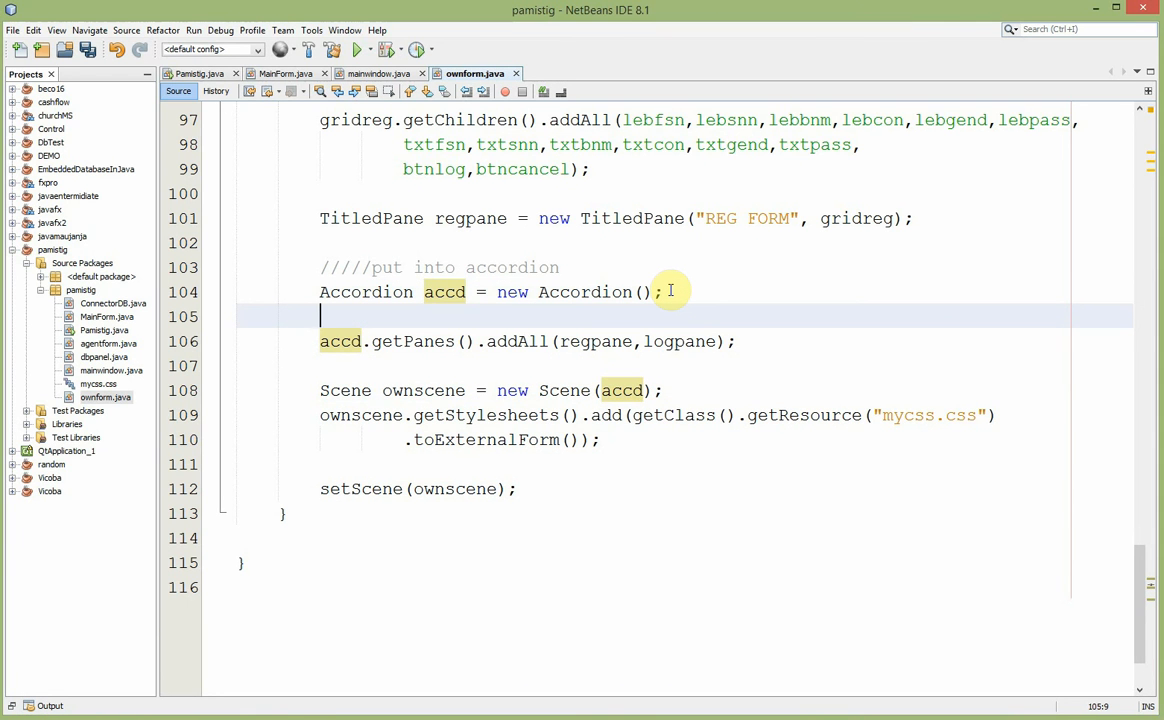
# - Insert accd.setExpandedPane(regpane); above the addAll call using code completion
pyautogui.write('aaa')
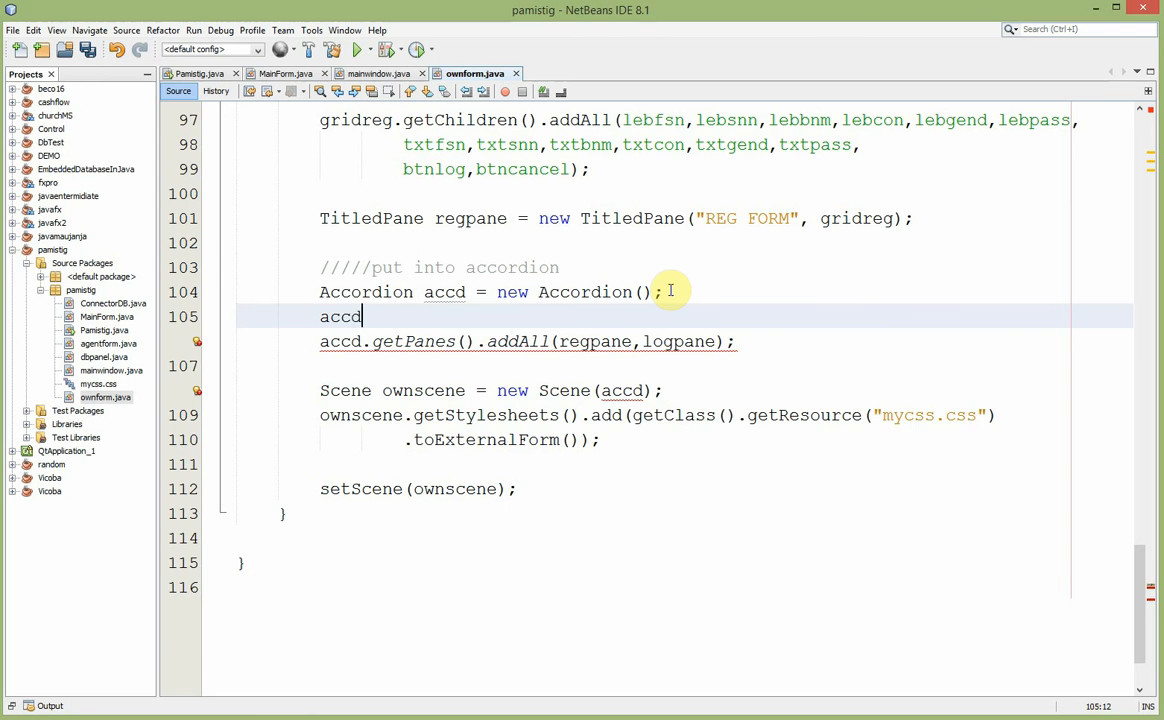
pyautogui.write('.')
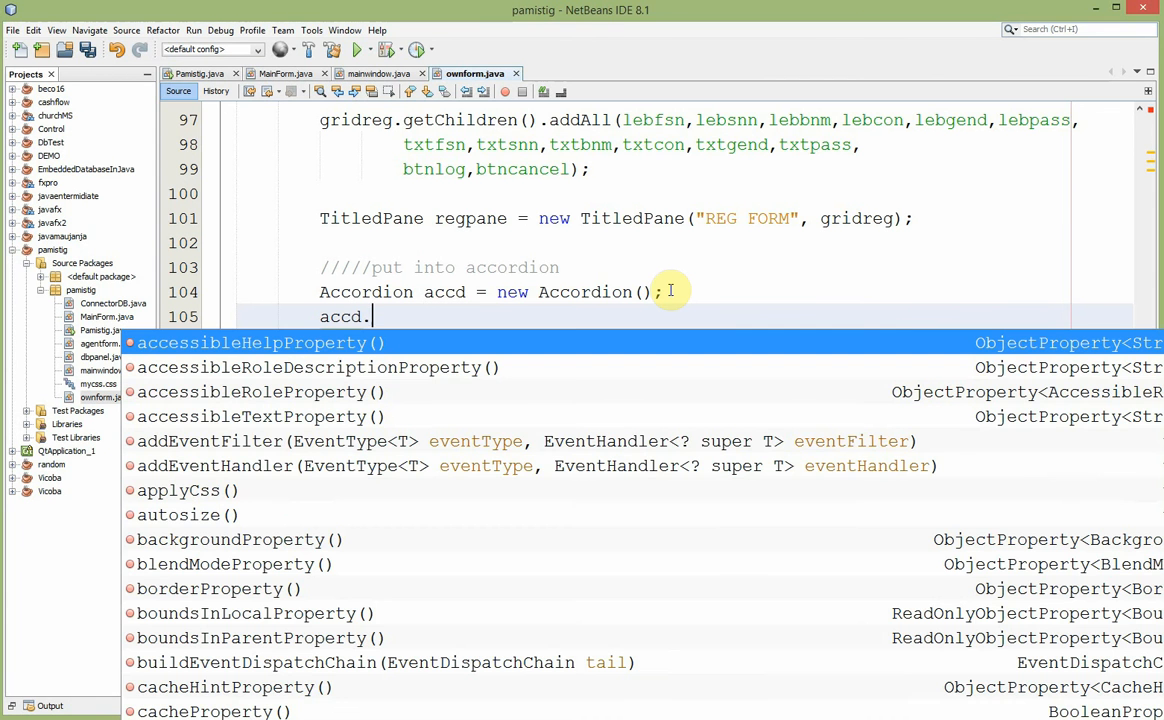
pyautogui.write('set')
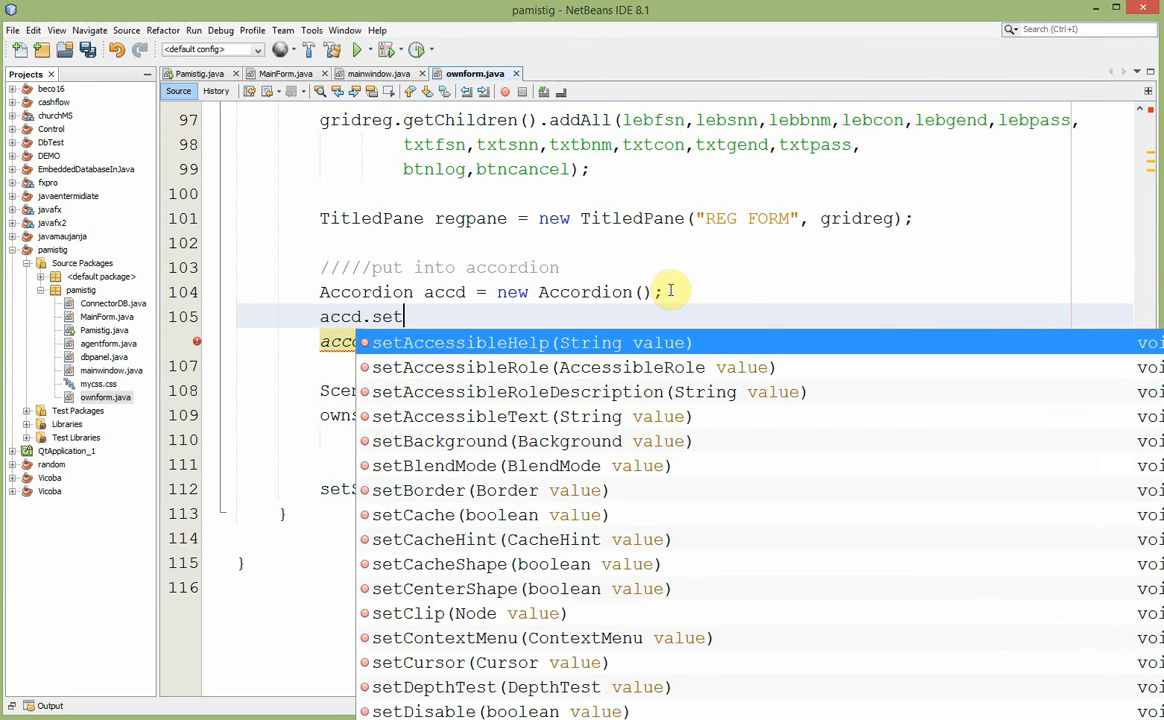
pyautogui.write('ExpandedPane(regpane);')
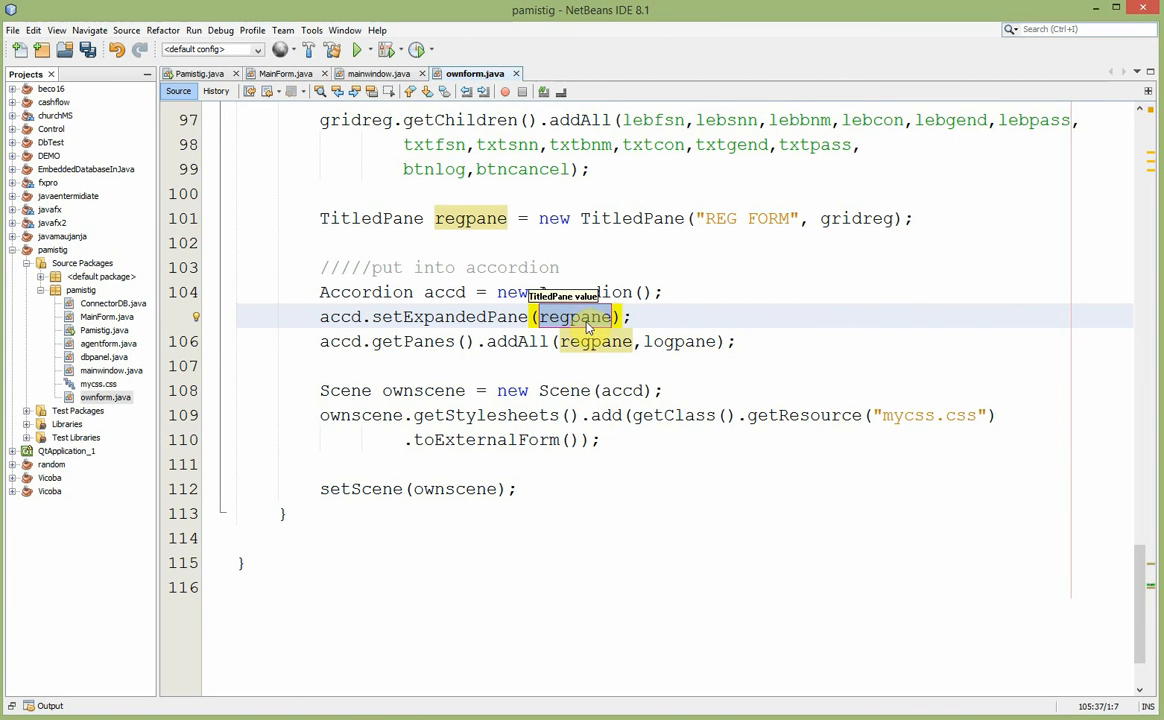
pyautogui.moveTo(576, 316)
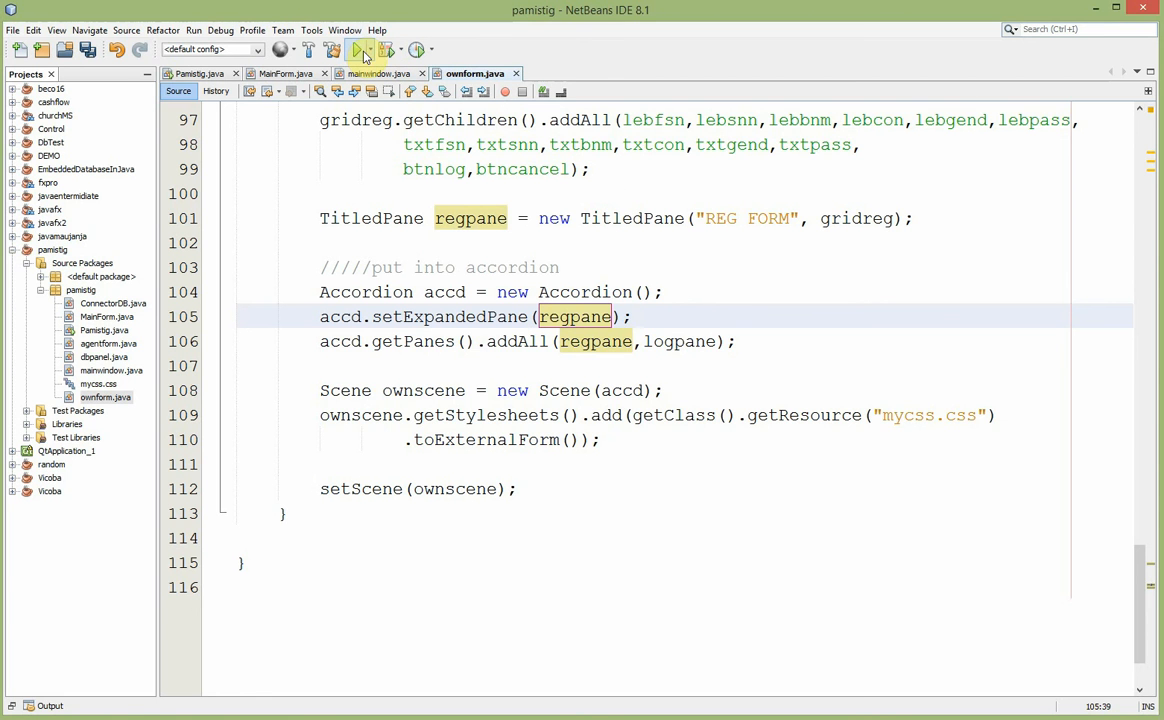
pyautogui.click(358, 48)
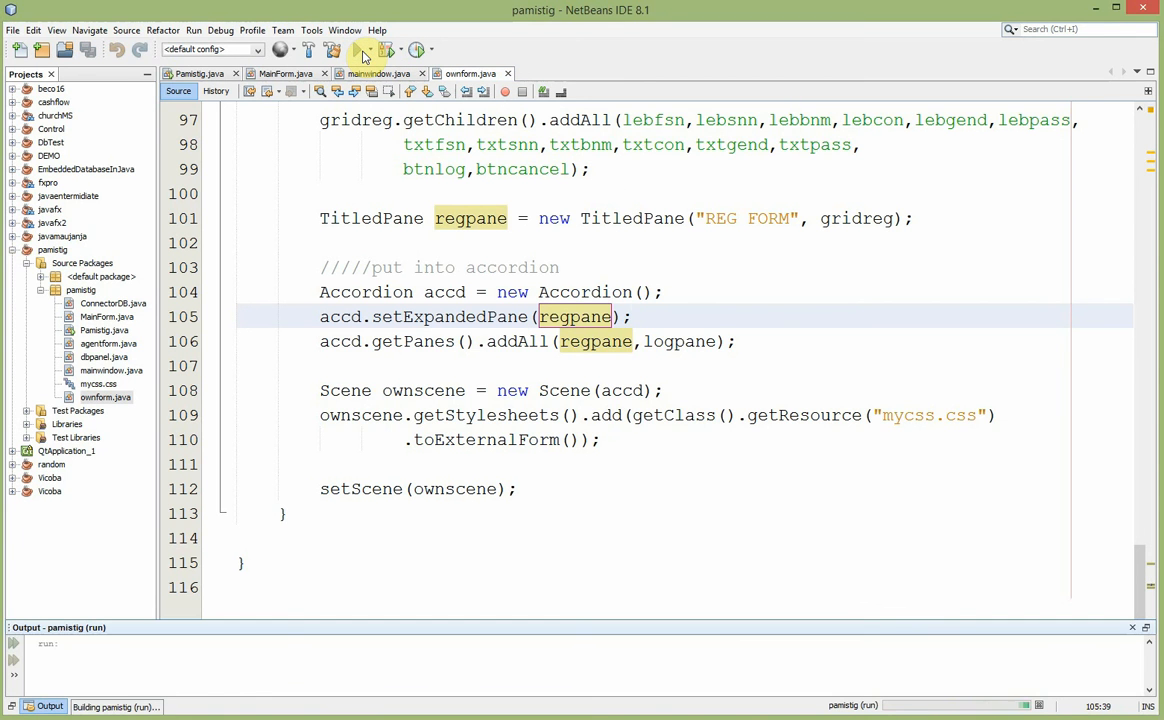
pyautogui.click(356, 48)
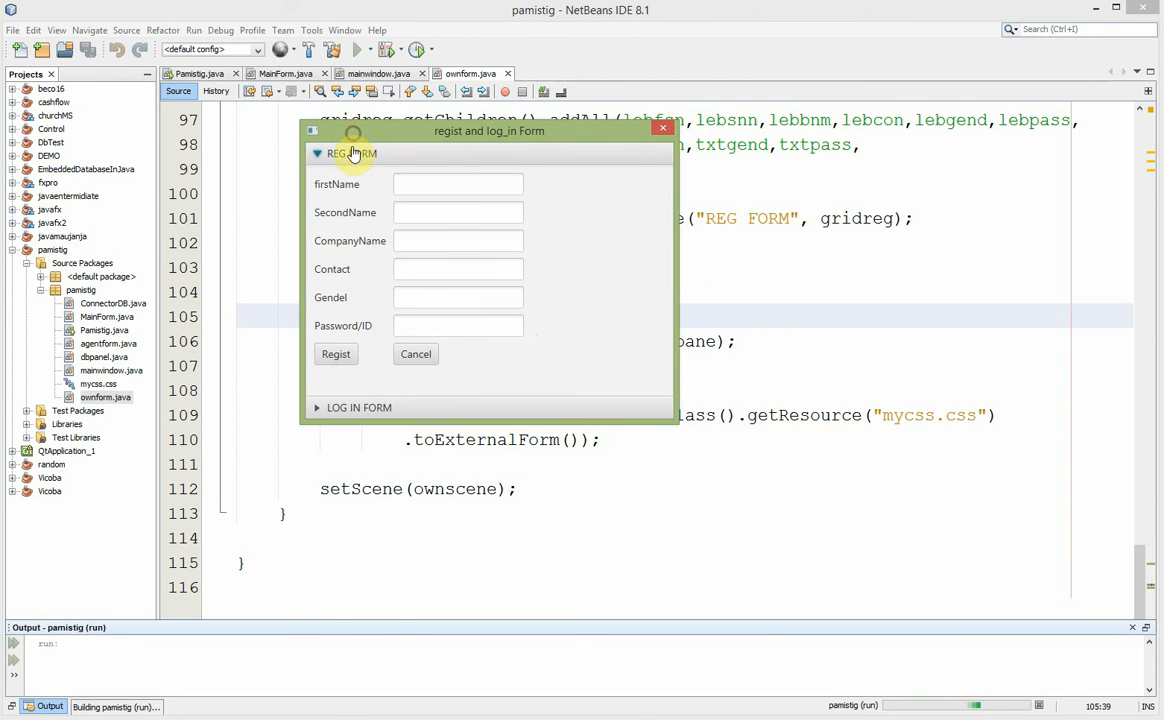
pyautogui.click(352, 152)
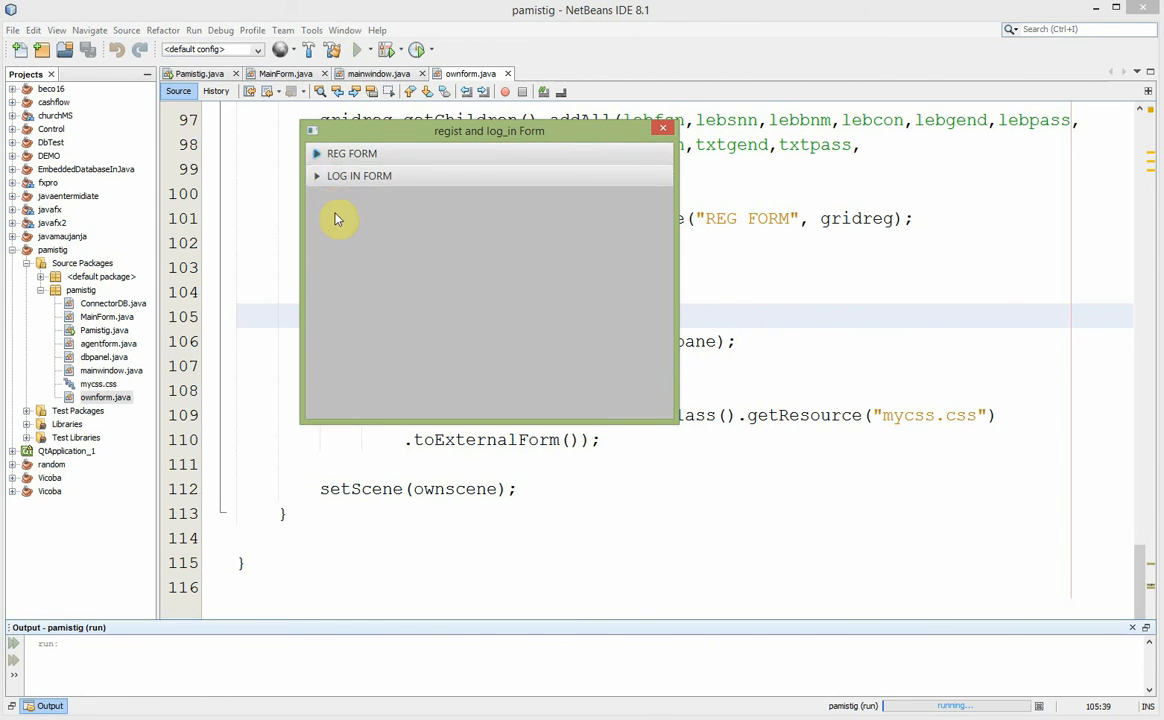
pyautogui.click(358, 176)
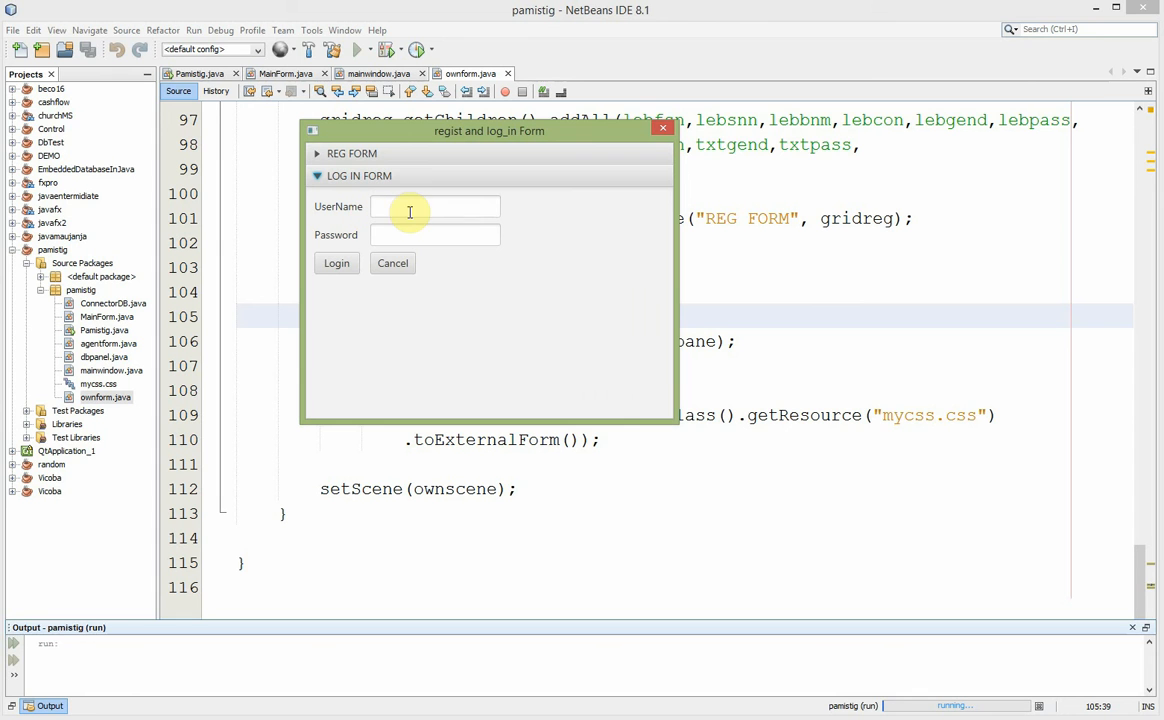
pyautogui.write('EEE')
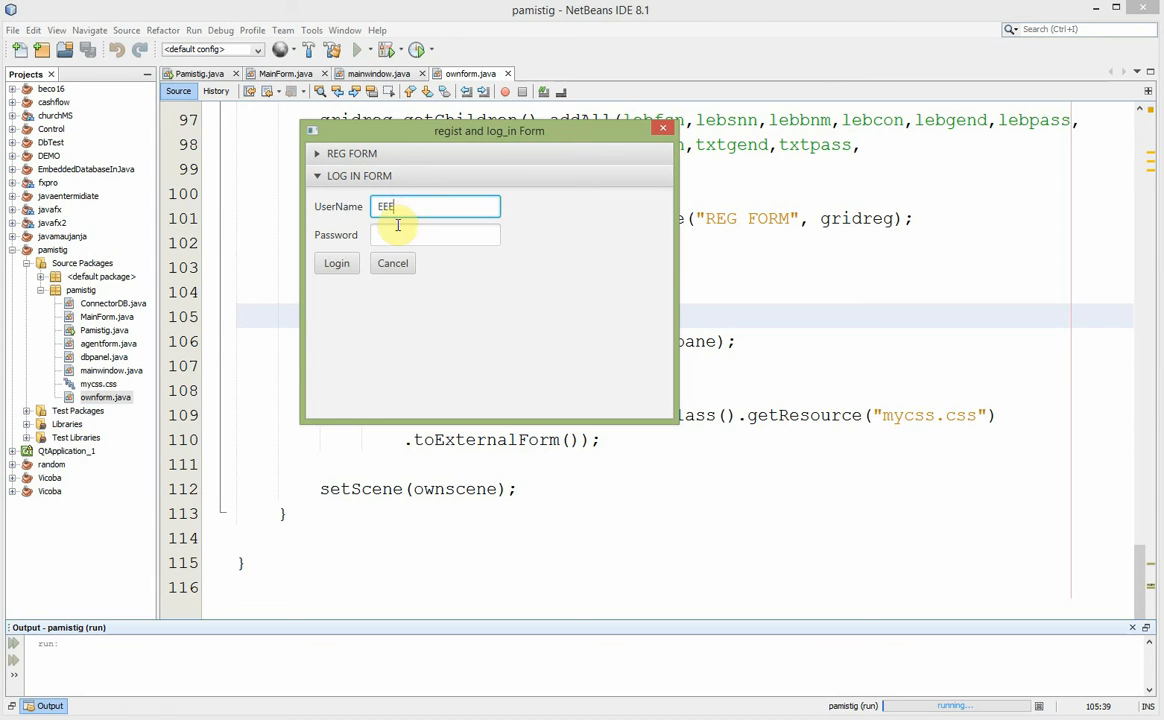
pyautogui.write('EE')
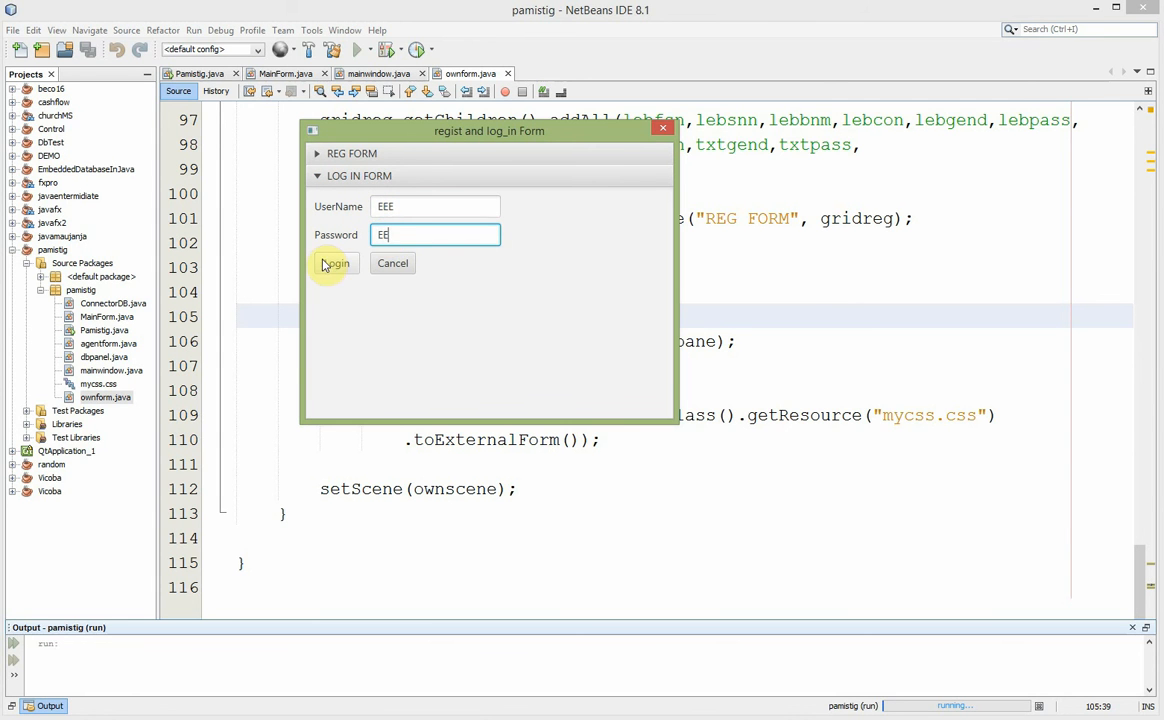
pyautogui.click(334, 264)
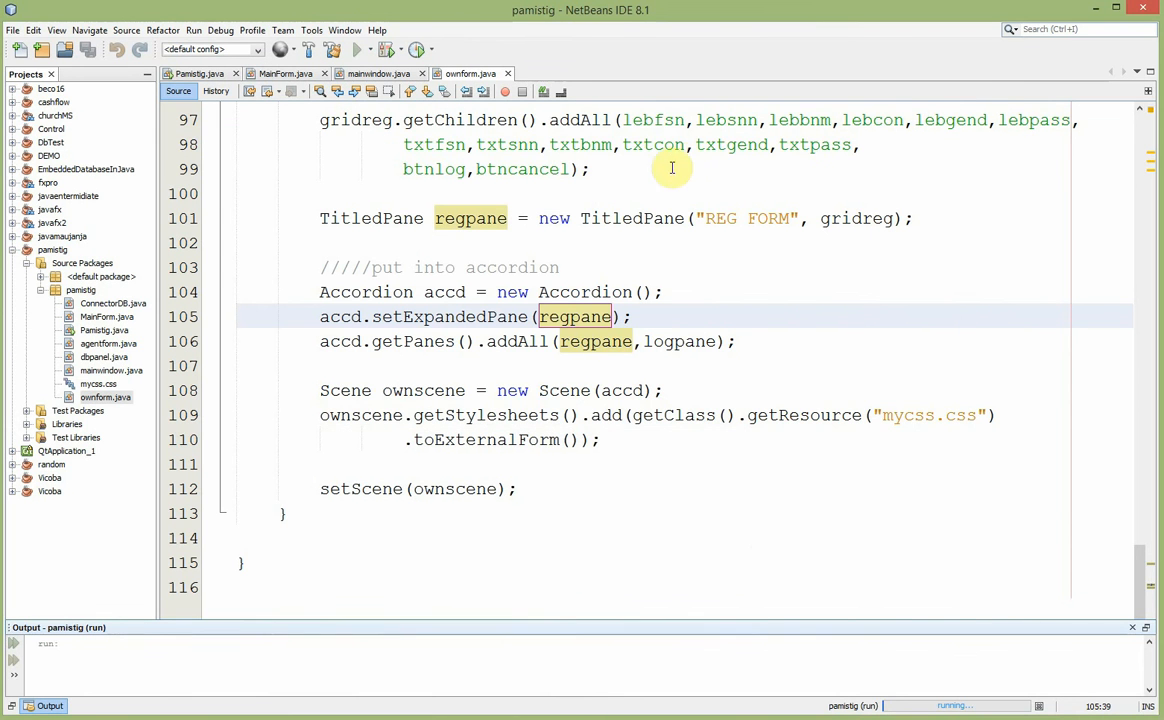
pyautogui.moveTo(580, 218)
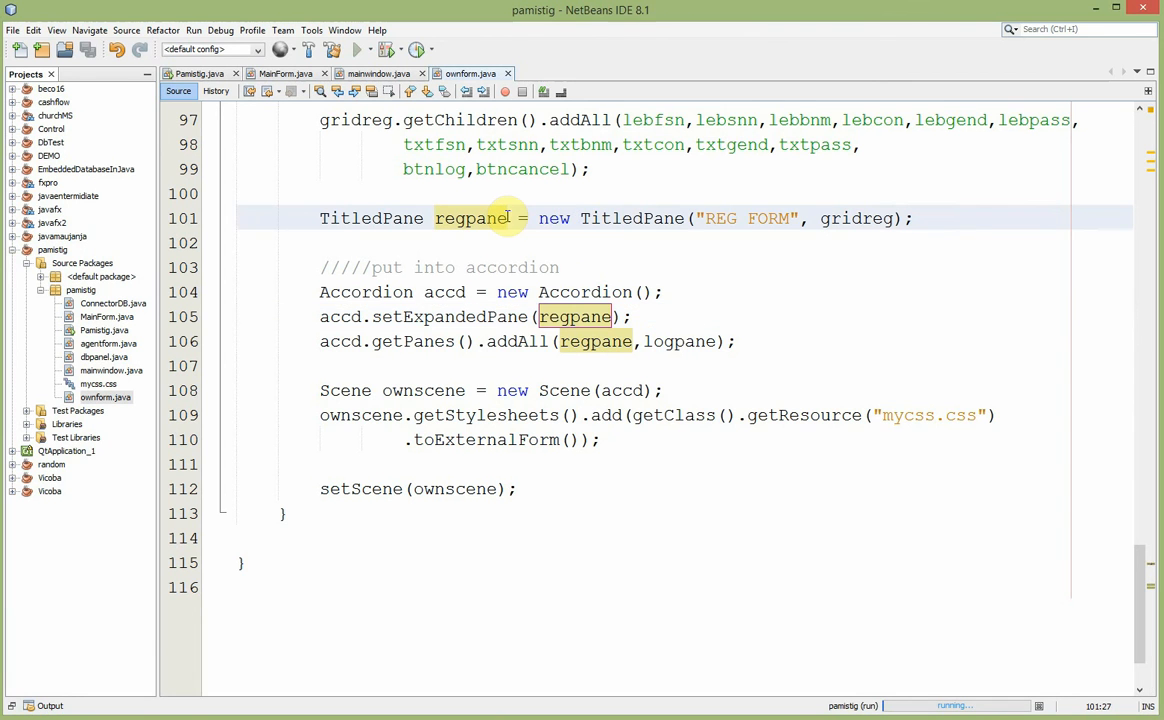
# - Bring up the running app's Passenger MIS and Tickets Generator window
pyautogui.click(504, 218)
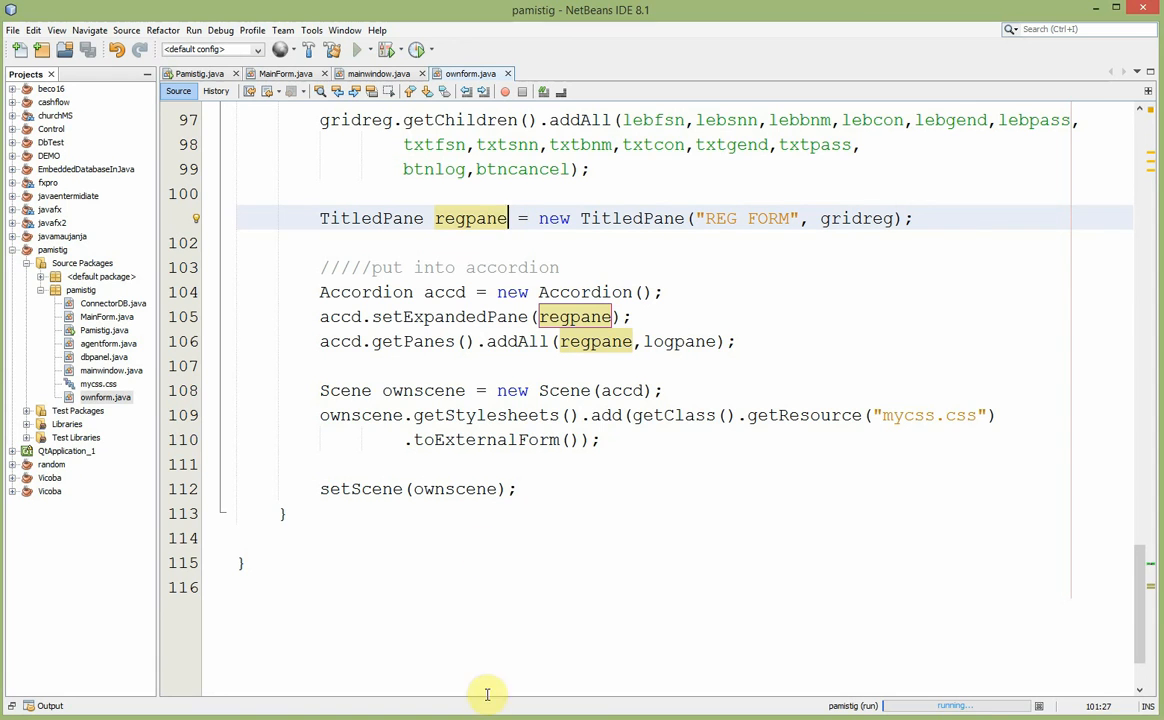
pyautogui.click(352, 48)
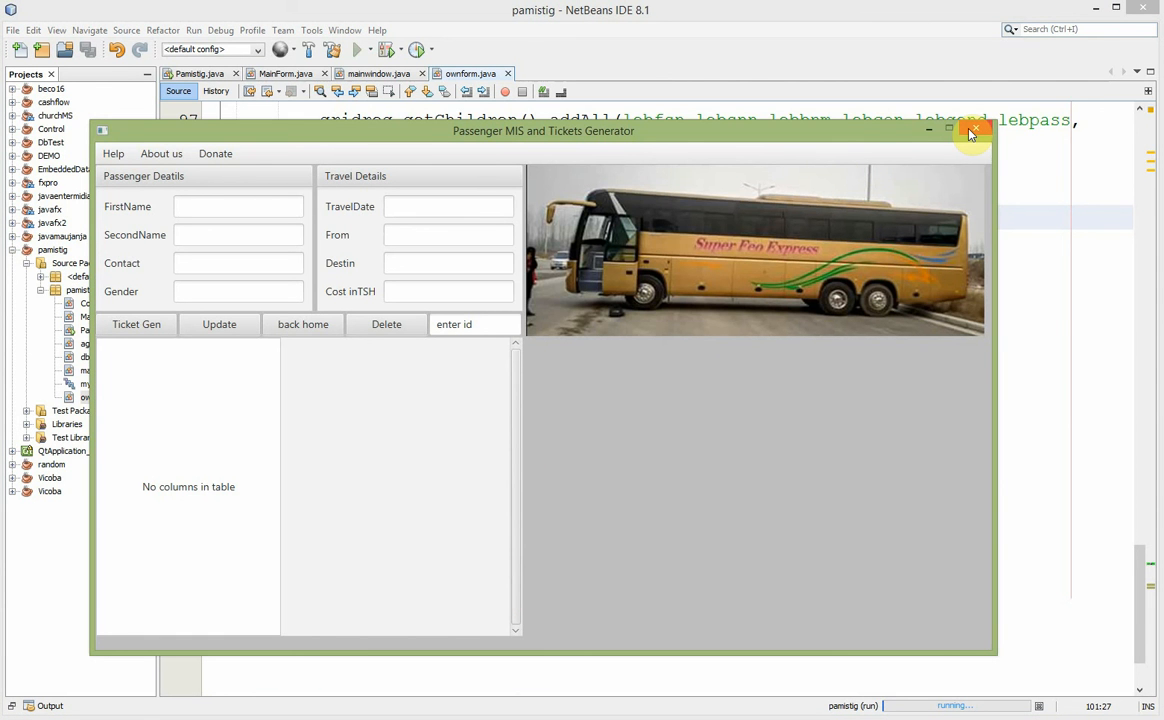
pyautogui.moveTo(972, 132)
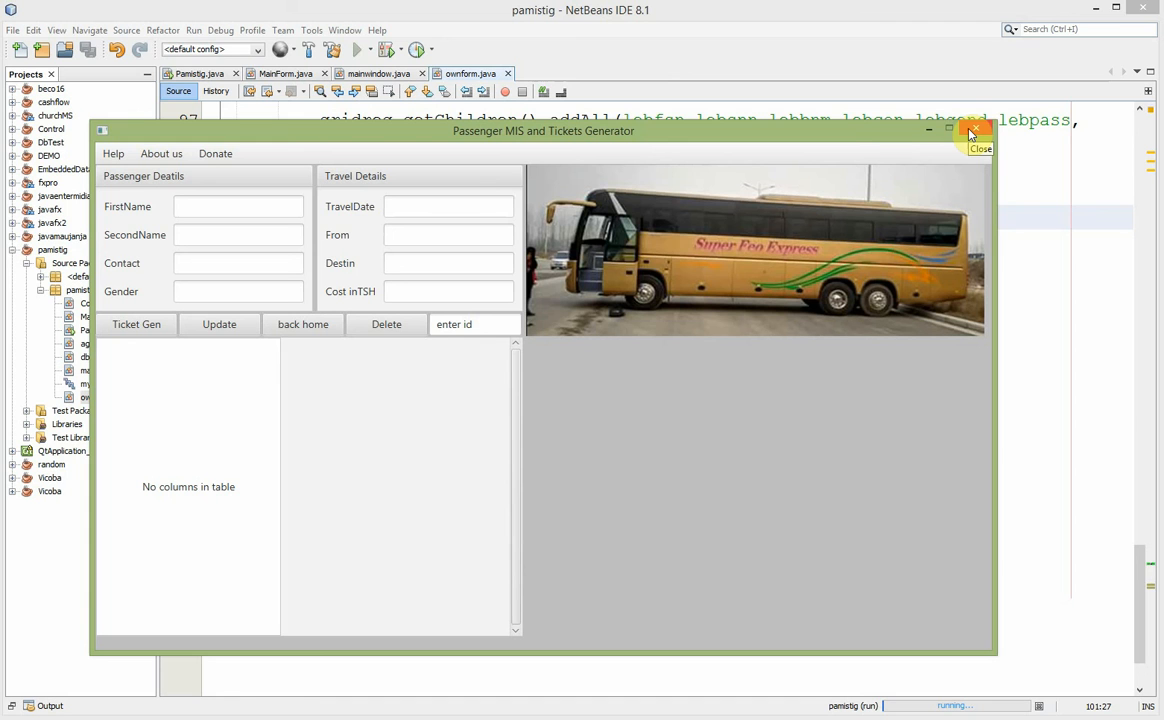